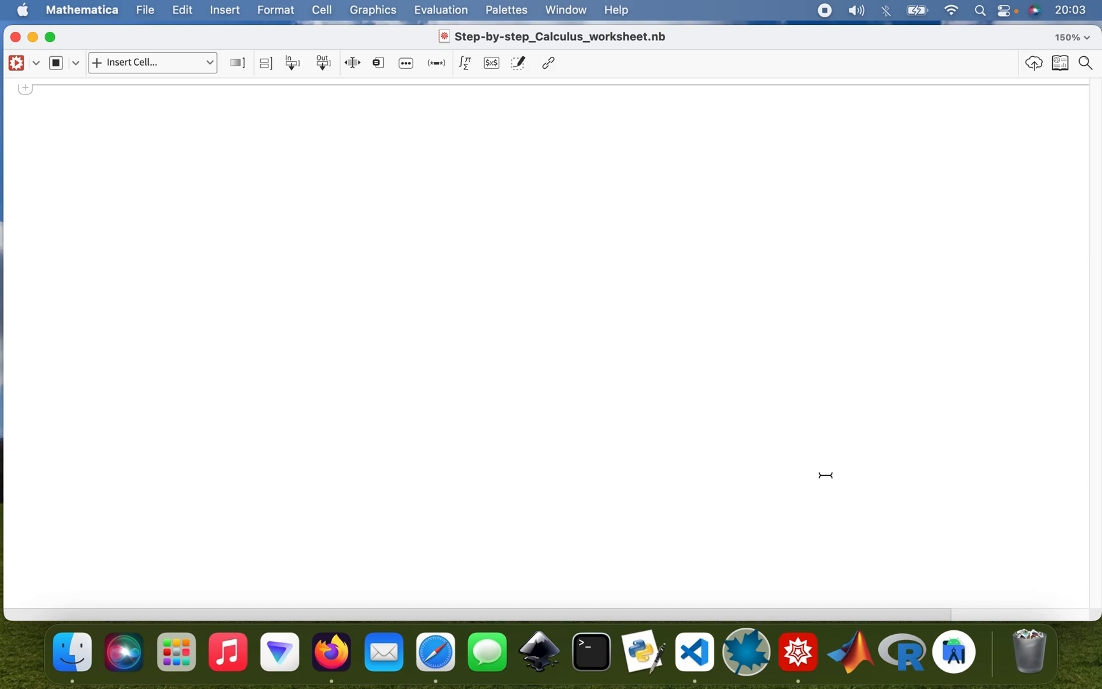
- Define a = 3x^2 − 2x + Log[x]; and b = Cos[x]*2x in the input cell
{"action": "type", "text": "a ="}
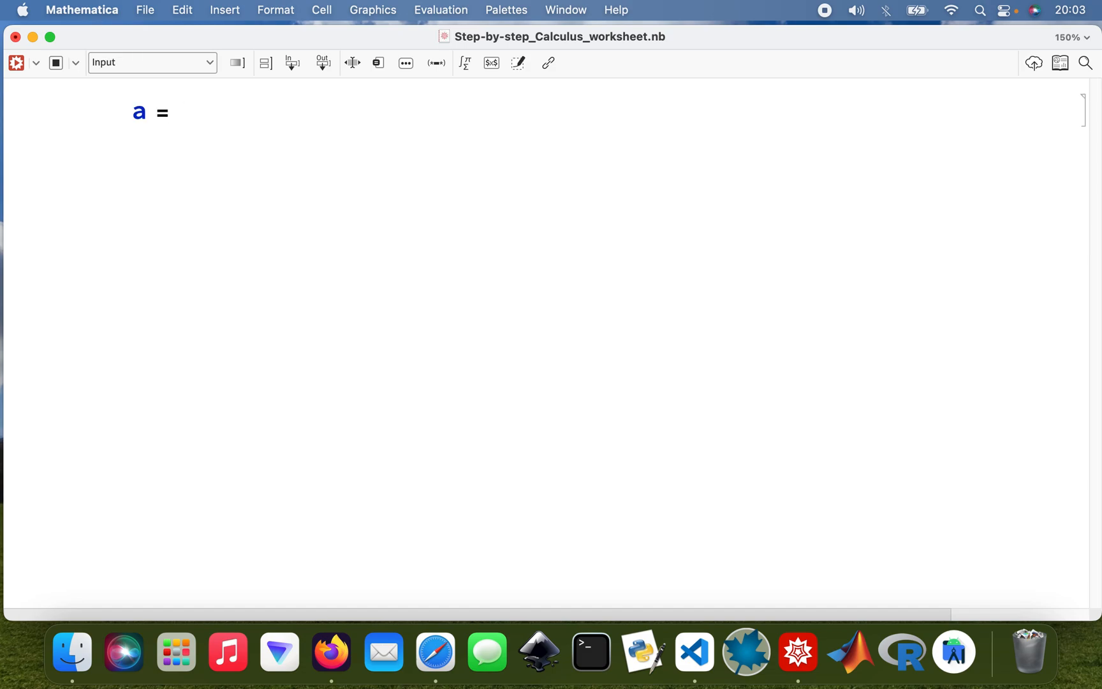
{"action": "type", "text": "3 x"}
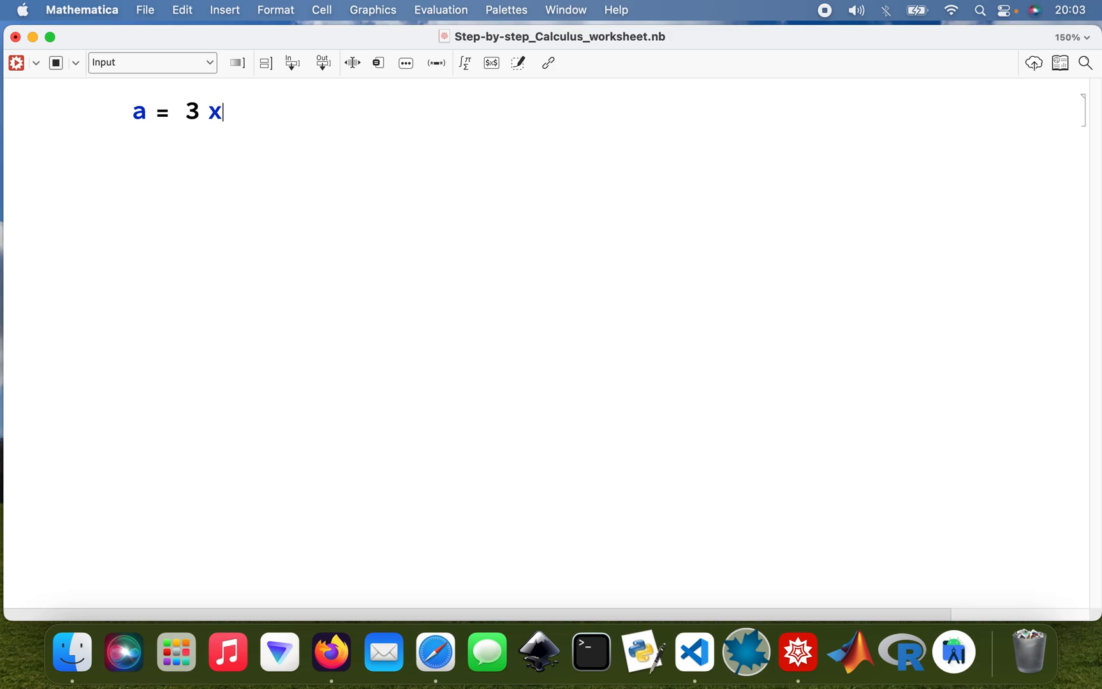
{"action": "type", "text": "^2 -"}
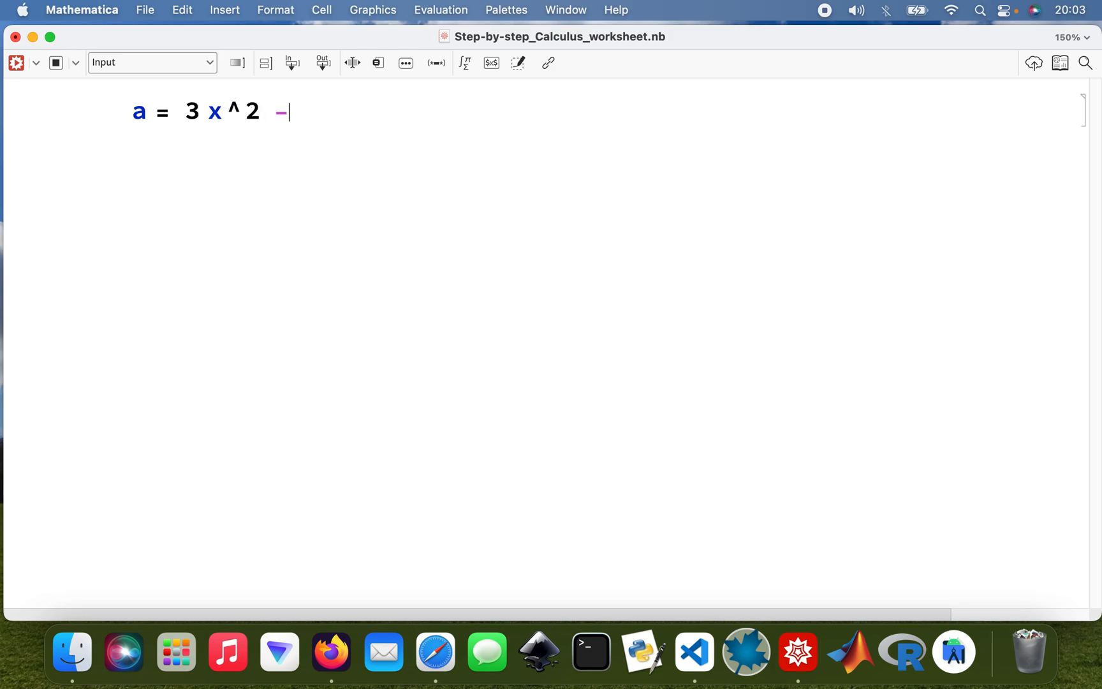
{"action": "type", "text": "2 x"}
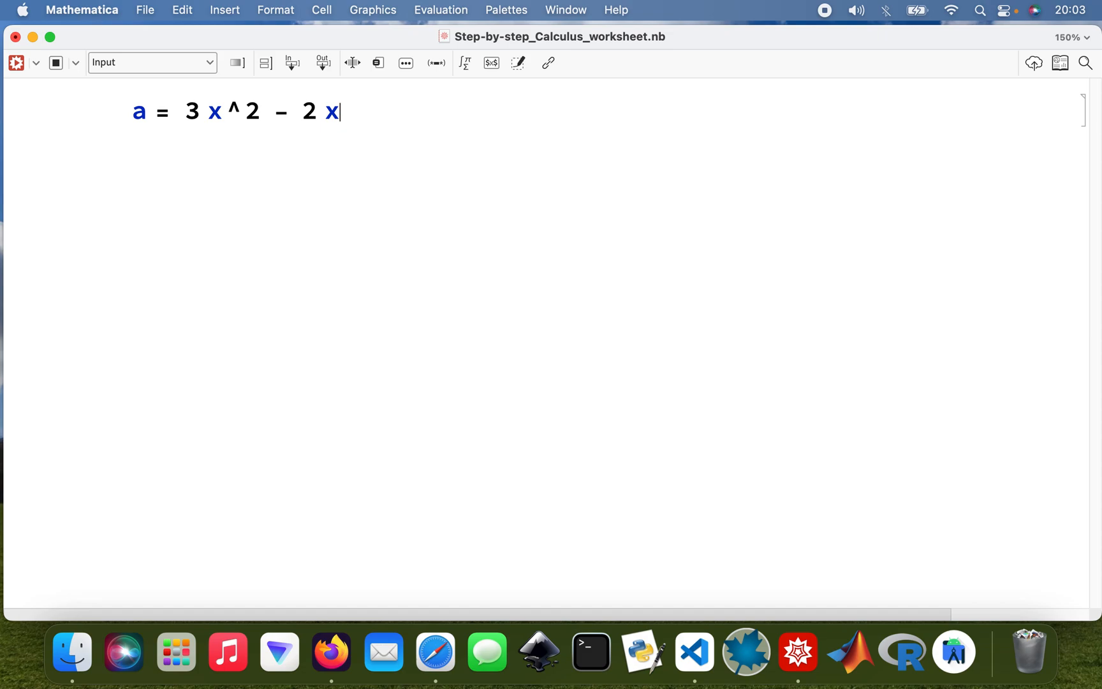
{"action": "type", "text": "+ L"}
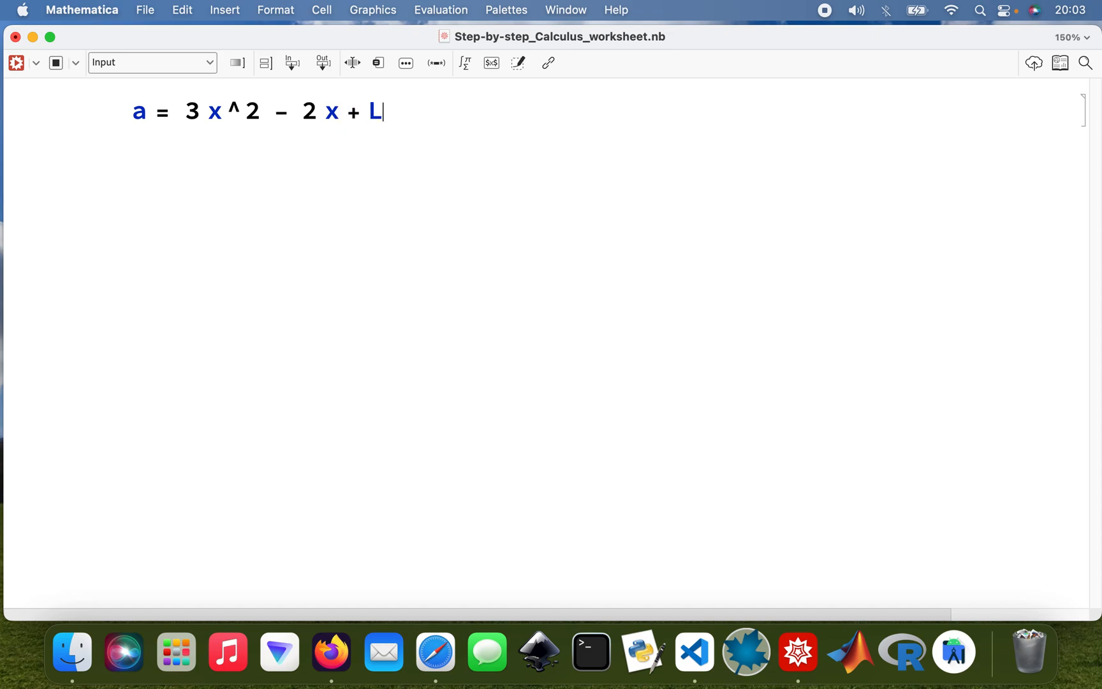
{"action": "type", "text": "og[x"}
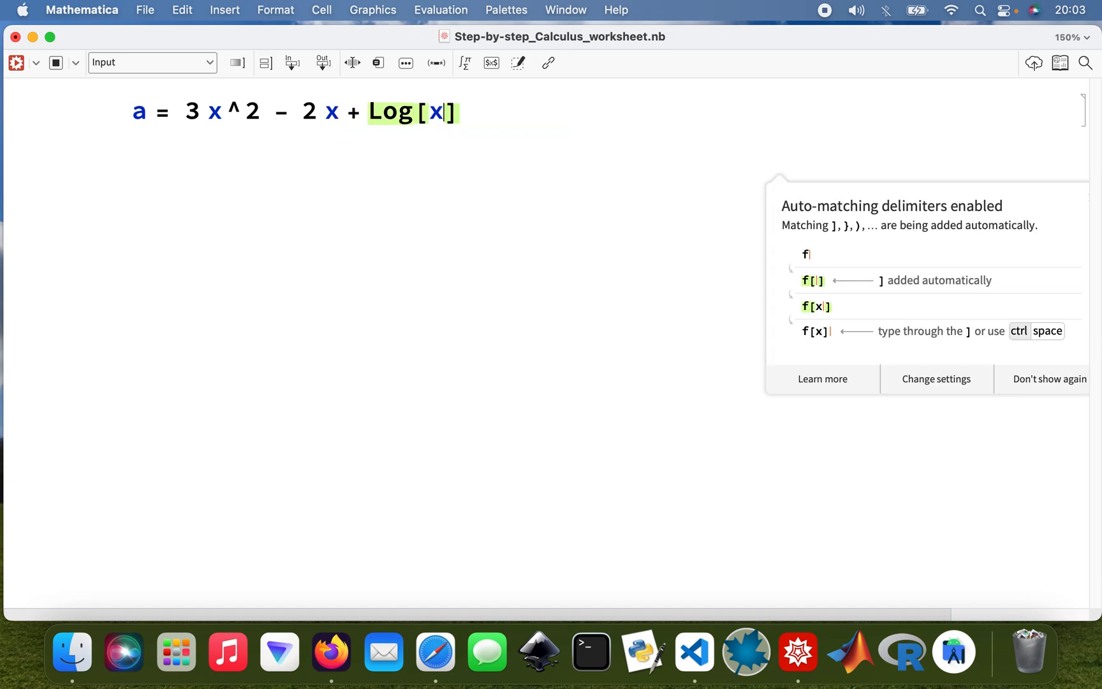
{"action": "type", "text": ";"}
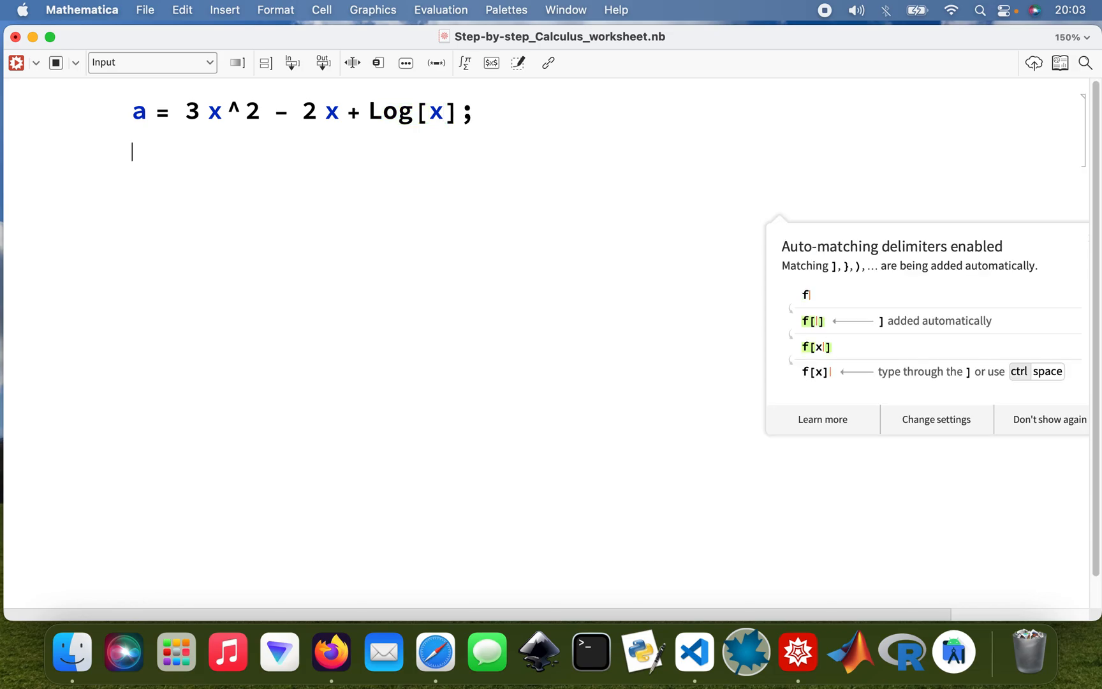
{"action": "type", "text": "b ="}
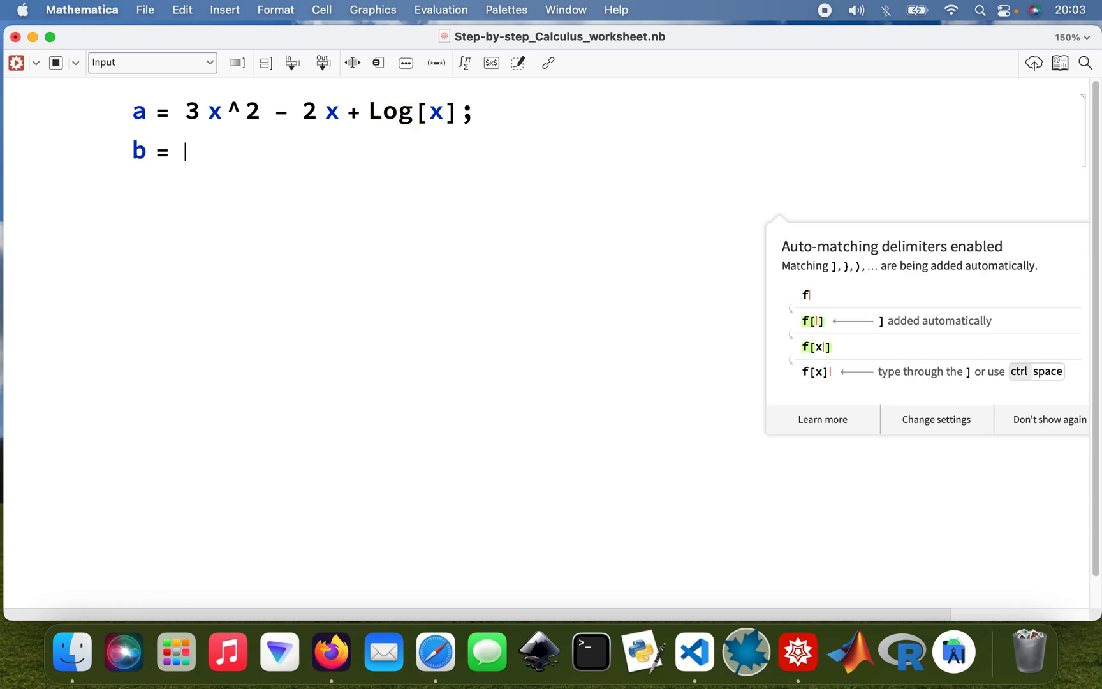
{"action": "type", "text": "Cos[x"}
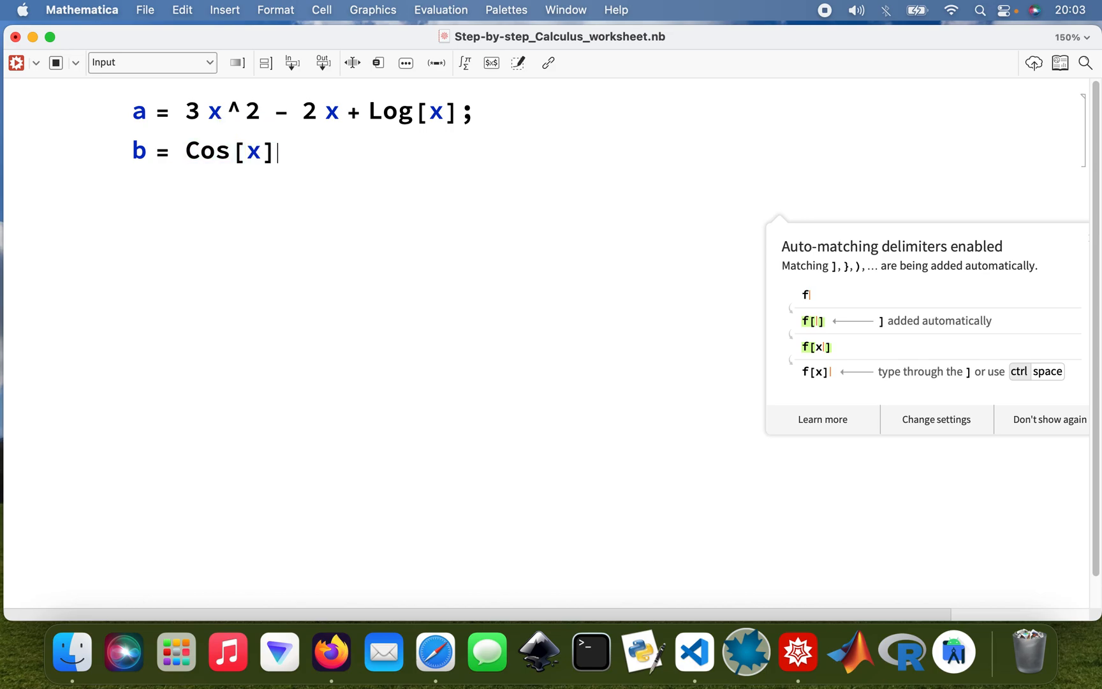
{"action": "type", "text": "* 2 x;"}
{"action": "type", "text": "f ="}
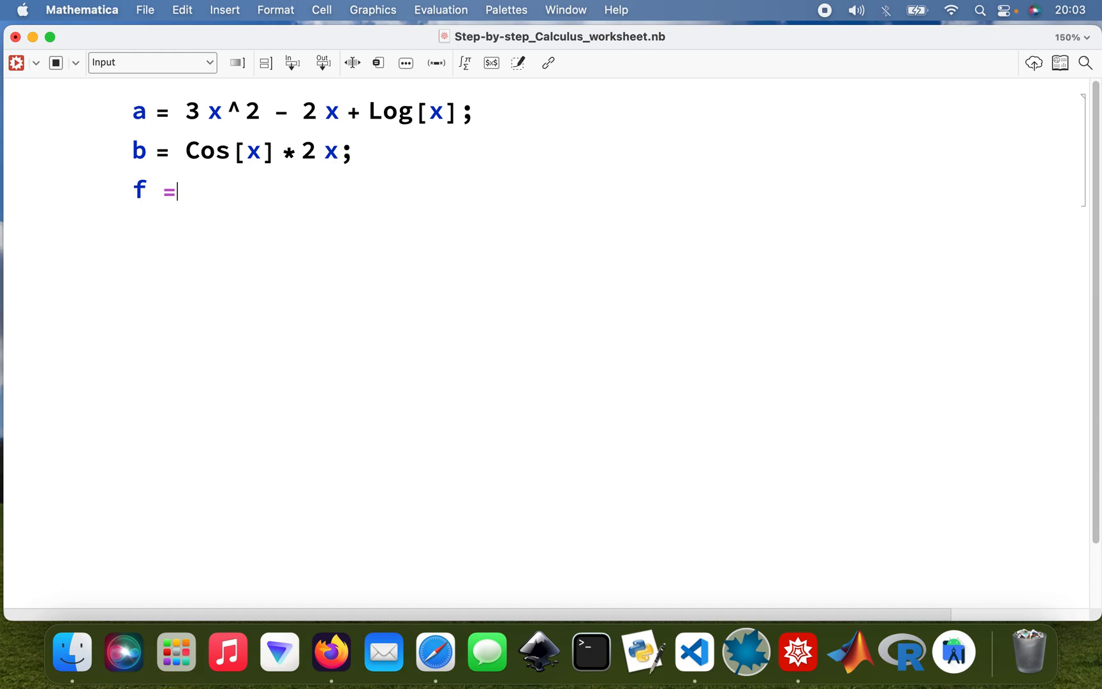
- Add f = Sin[2x] and g = (2x^3+4x−9)/(x^2−4); to the same cell
{"action": "type", "text": "\" \""}
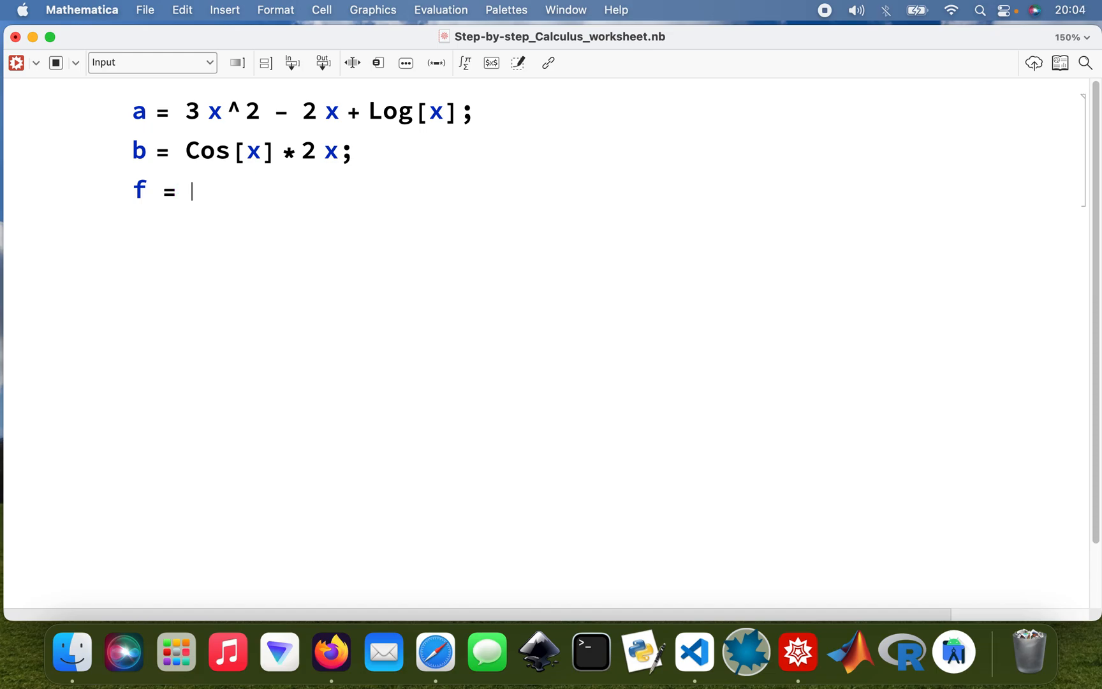
{"action": "type", "text": "Sin[2 x];"}
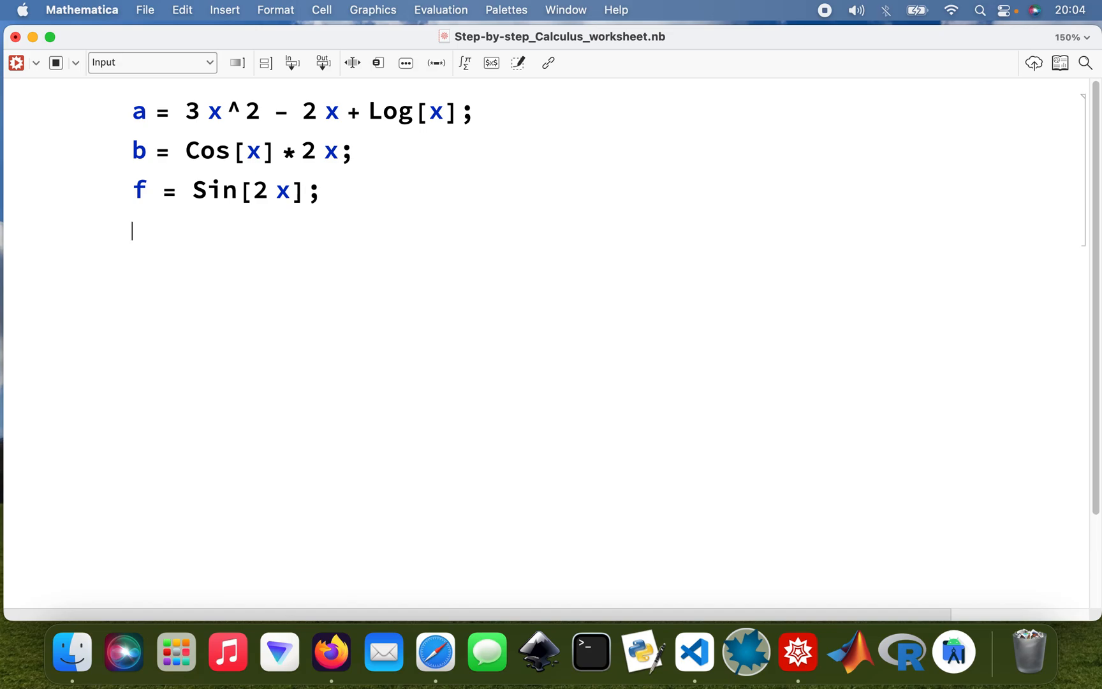
{"action": "type", "text": "g ="}
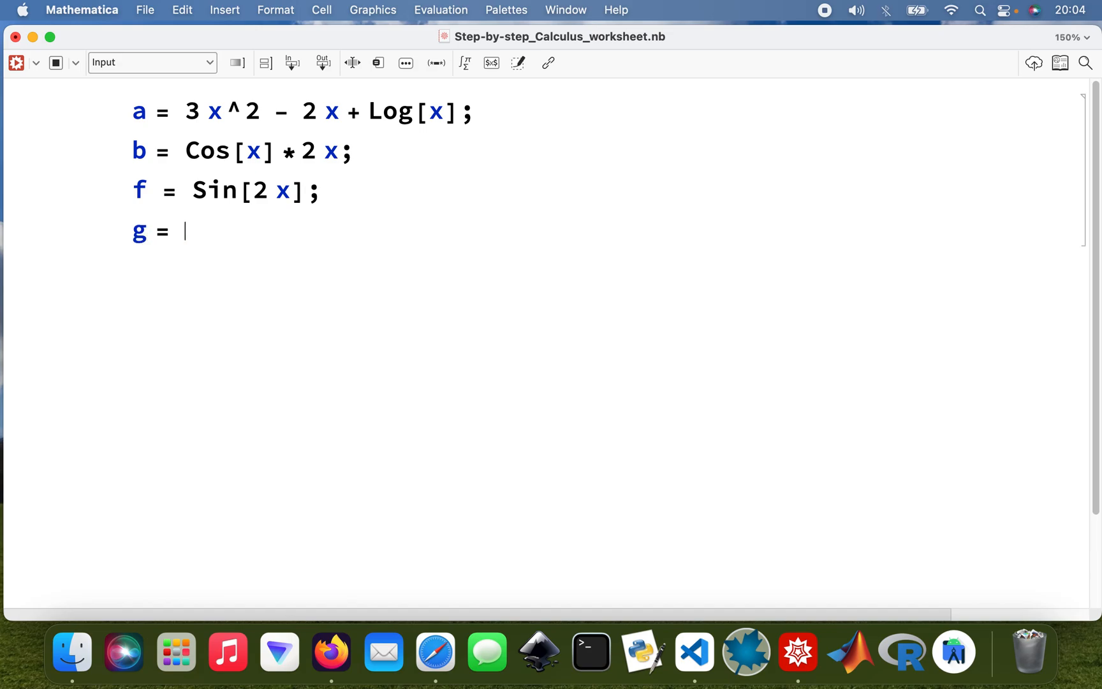
{"action": "type", "text": "(2"}
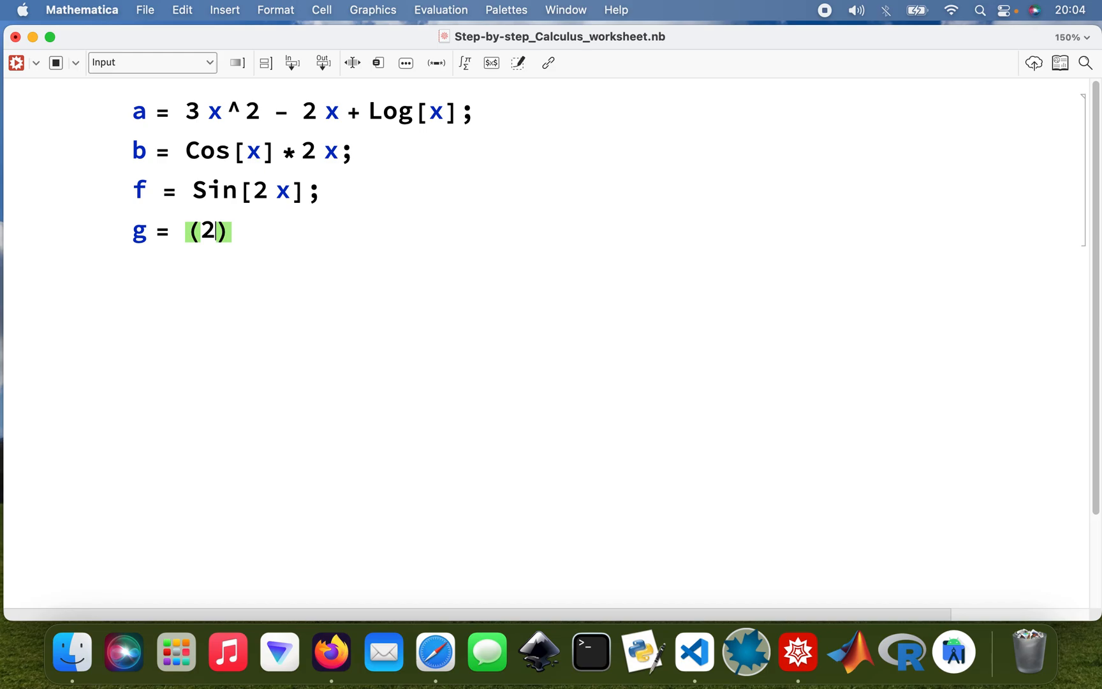
{"action": "type", "text": "x^3"}
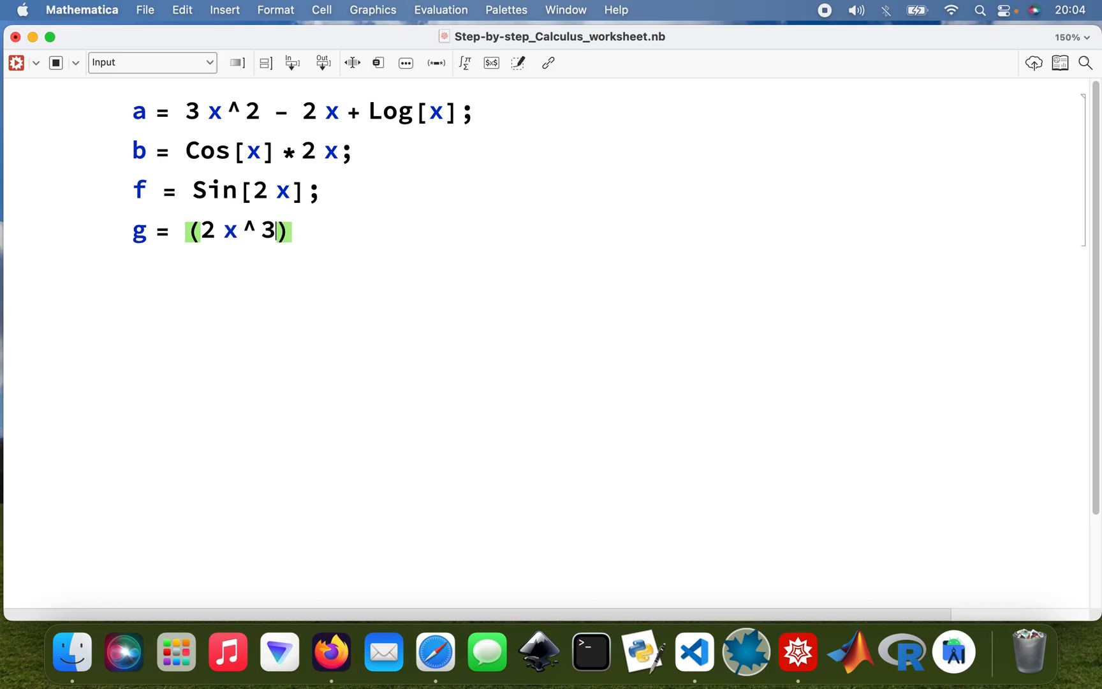
{"action": "type", "text": "+ 4 x - 9"}
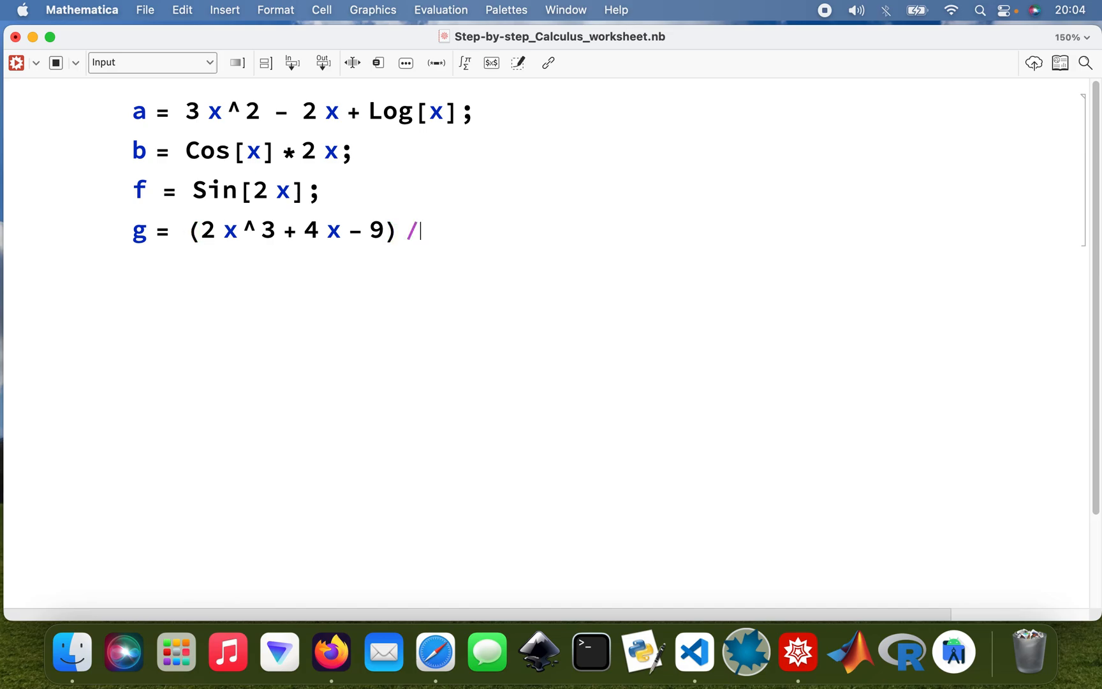
{"action": "type", "text": "(x)"}
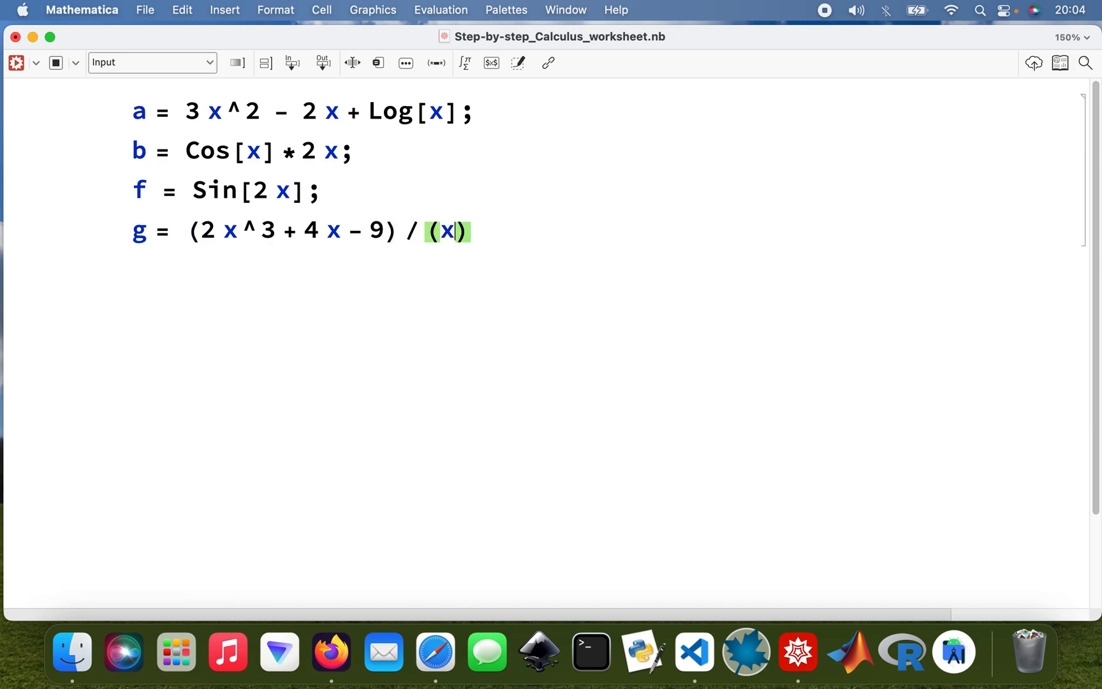
{"action": "type", "text": "^2 - 4"}
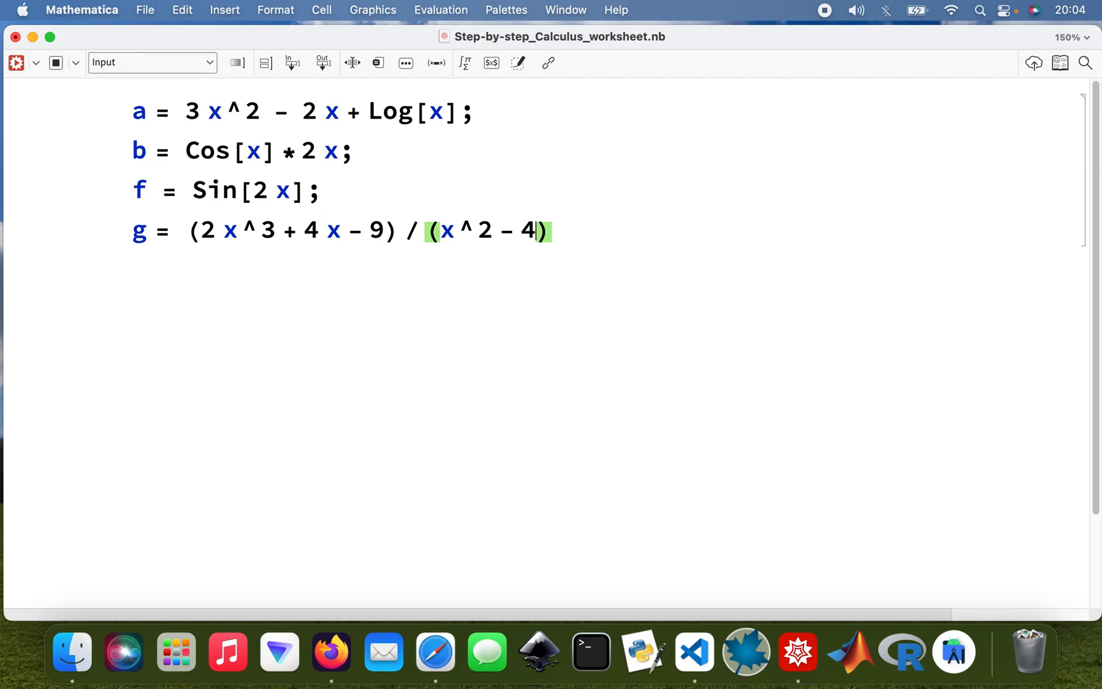
{"action": "type", "text": ";"}
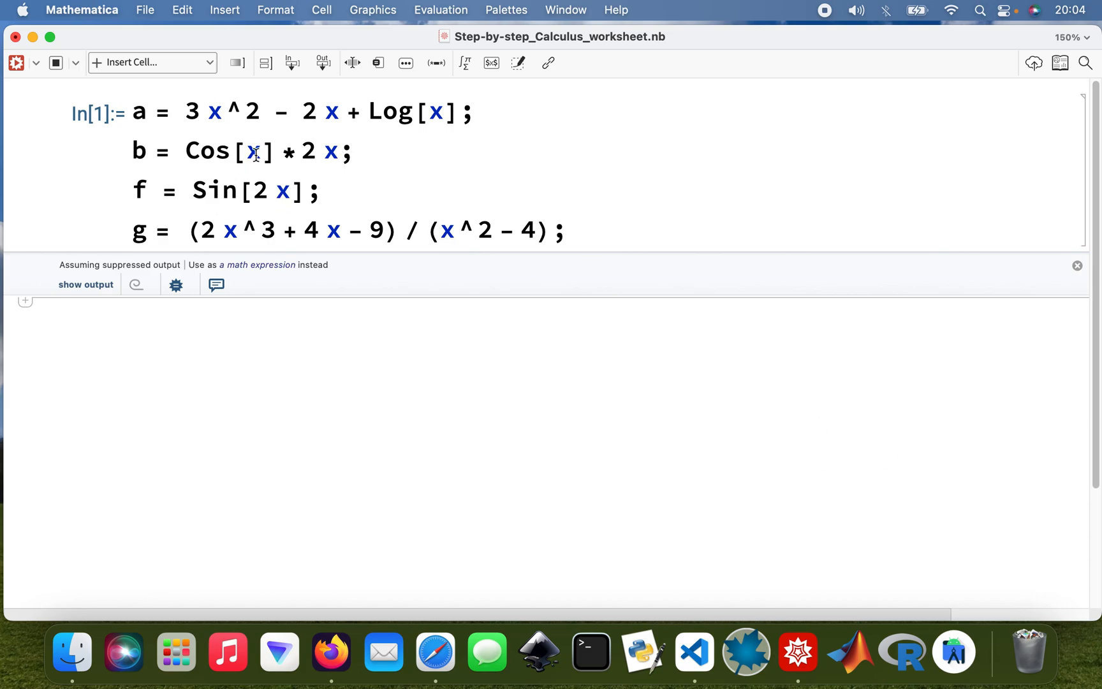
{"action": "mouse_move", "coordinate": [307, 190]}
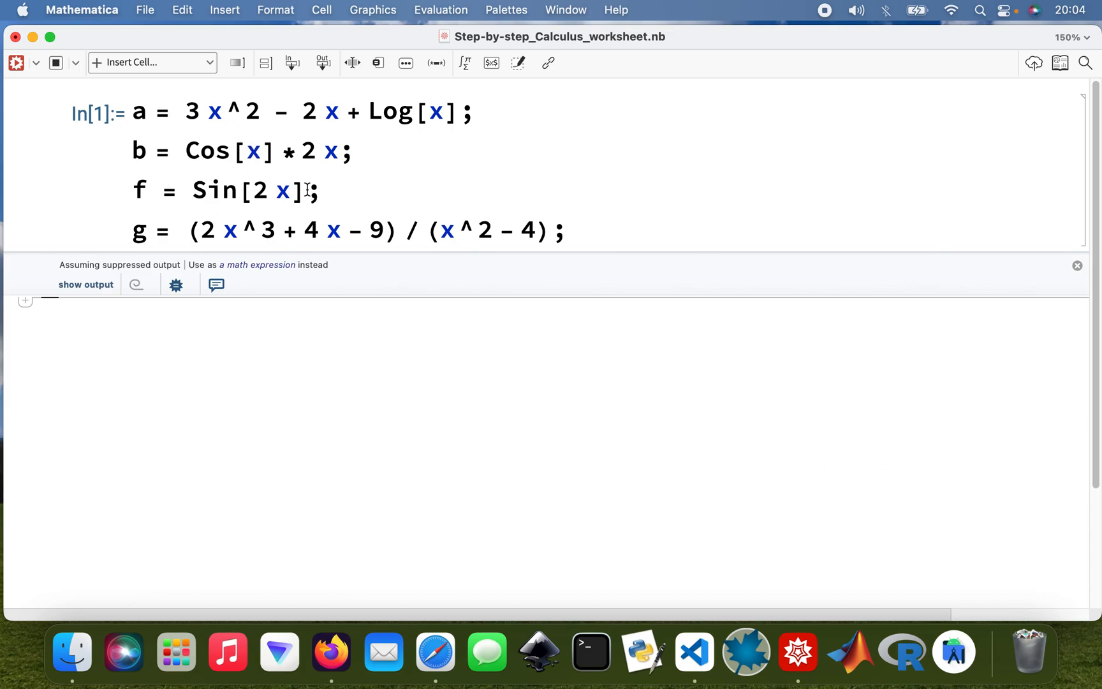
{"action": "mouse_move", "coordinate": [422, 158]}
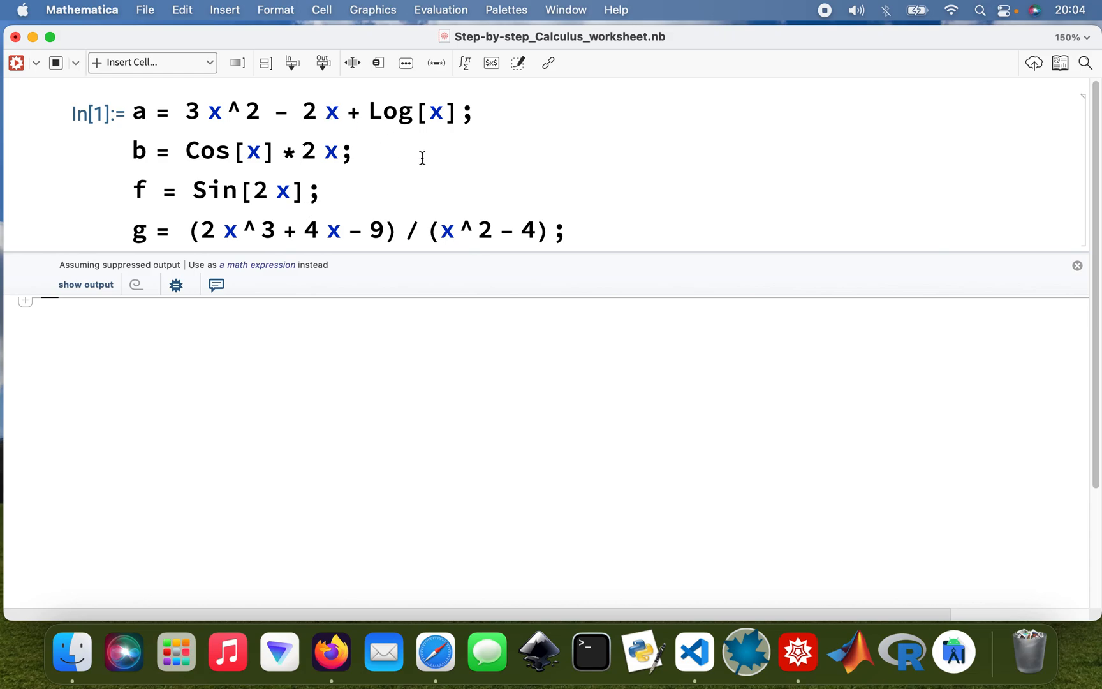
{"action": "mouse_move", "coordinate": [234, 268]}
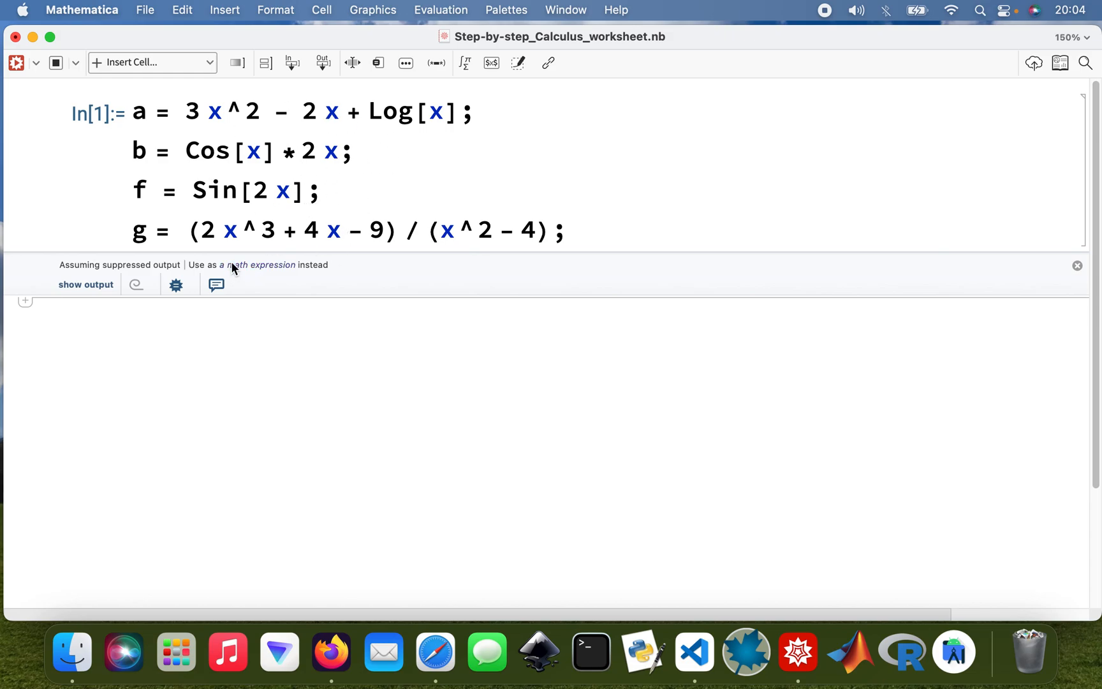
{"action": "mouse_move", "coordinate": [183, 328]}
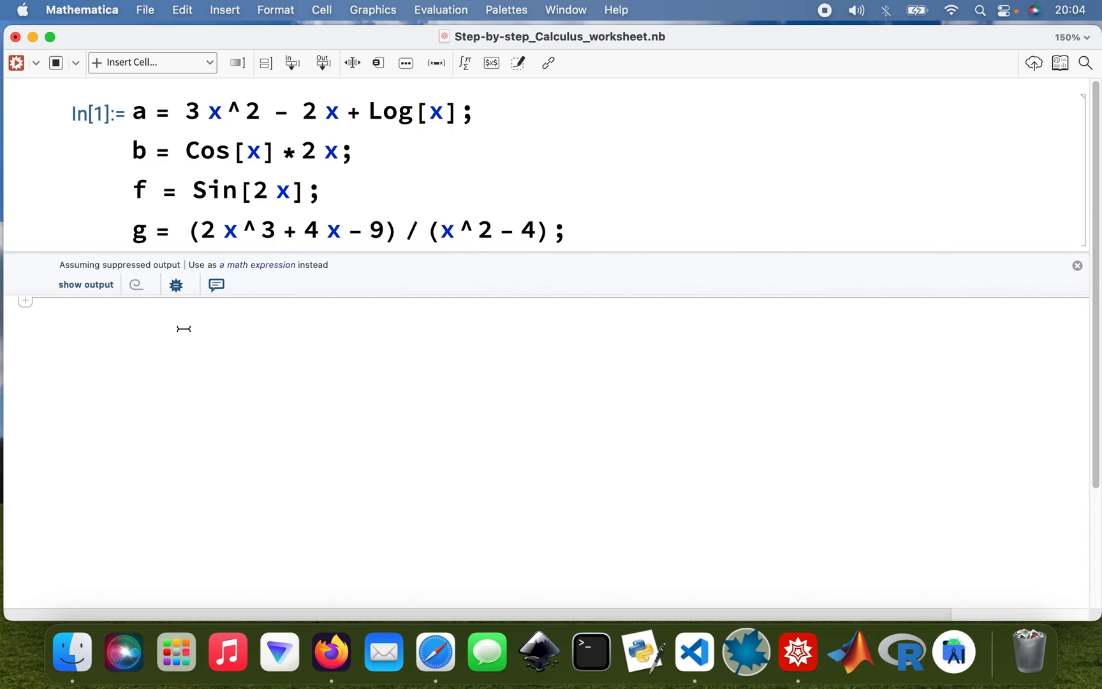
- Evaluate D[a, x], giving the derivative −2 + 1/x + 6x
{"action": "type", "text": "D[a]"}
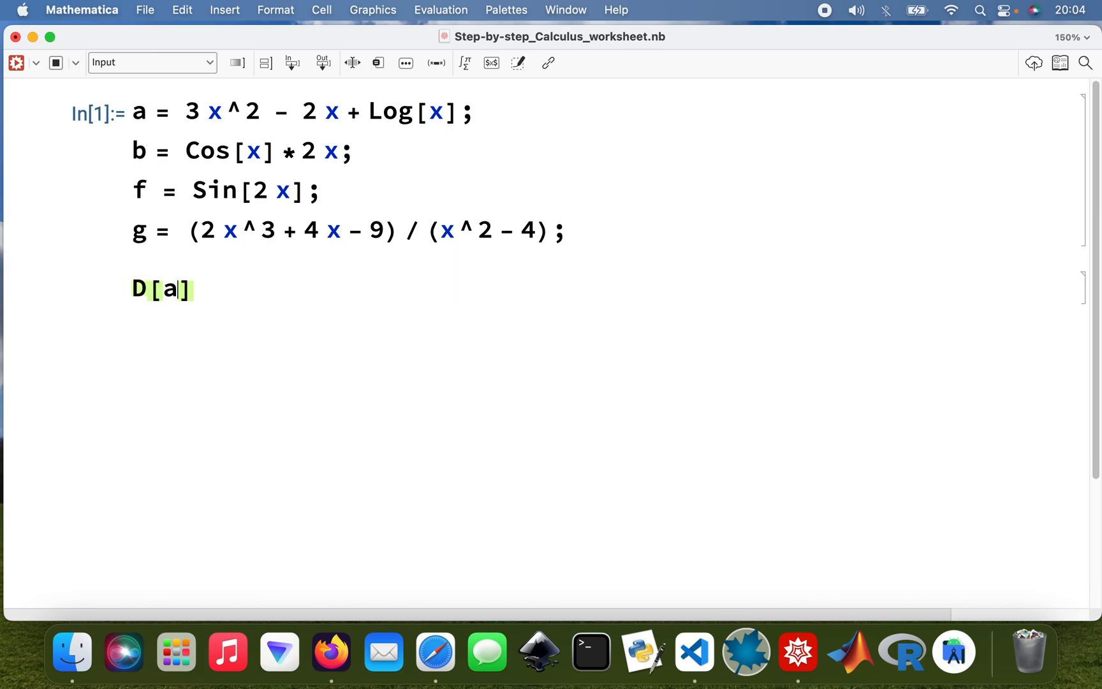
{"action": "type", "text": ", x"}
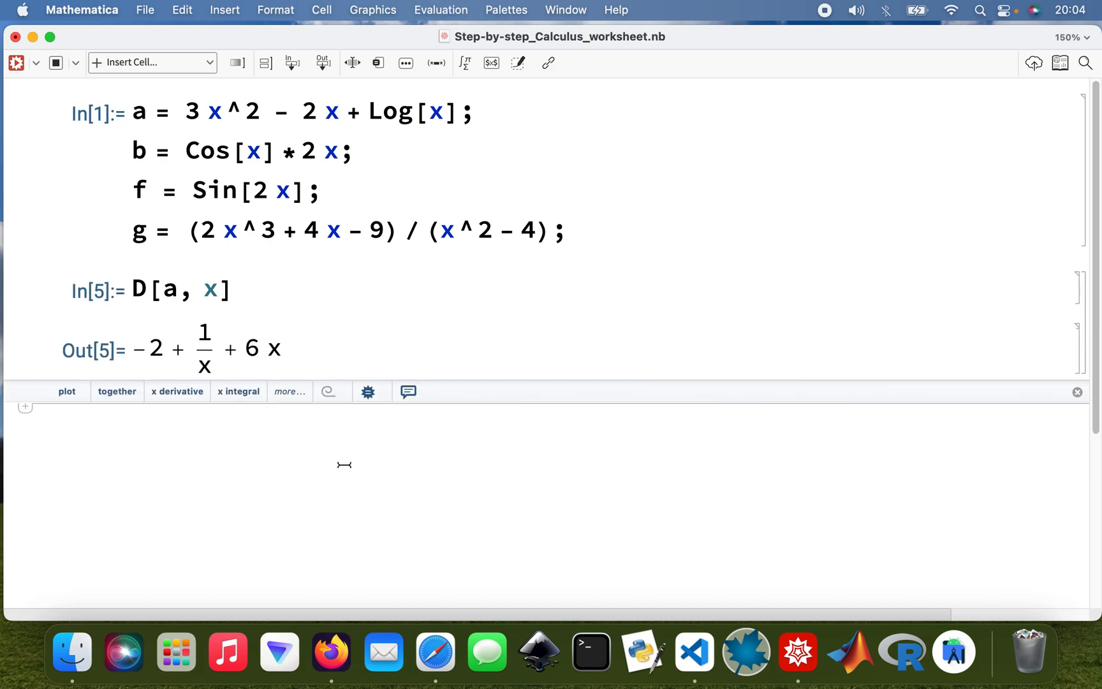
{"action": "mouse_move", "coordinate": [308, 408]}
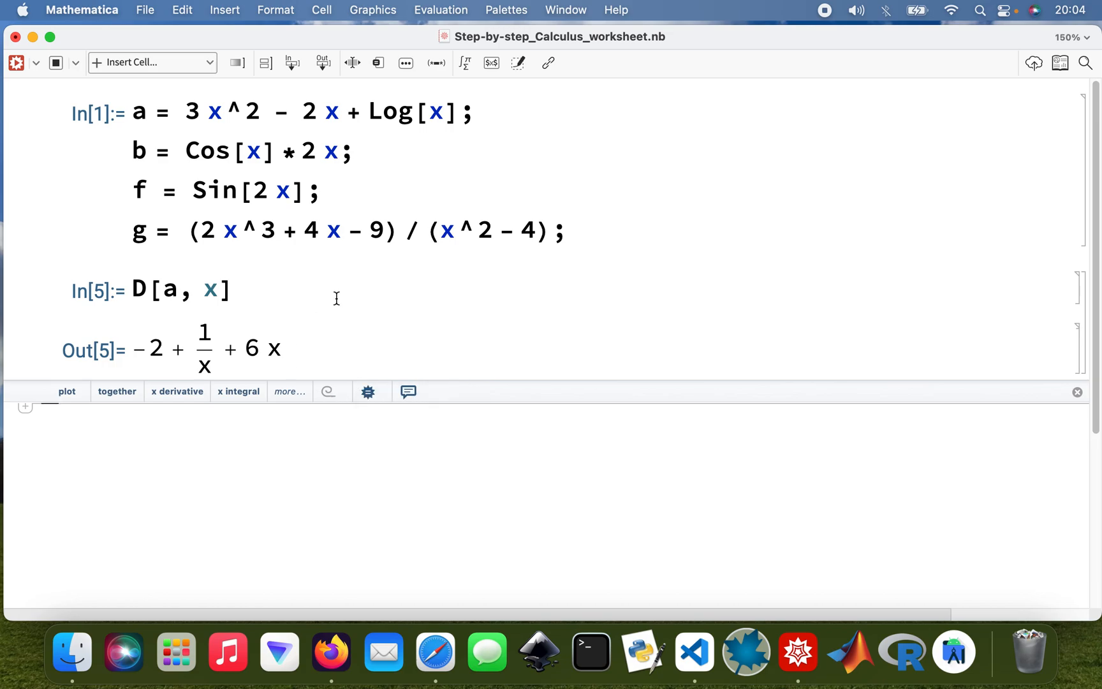
{"action": "mouse_move", "coordinate": [276, 406]}
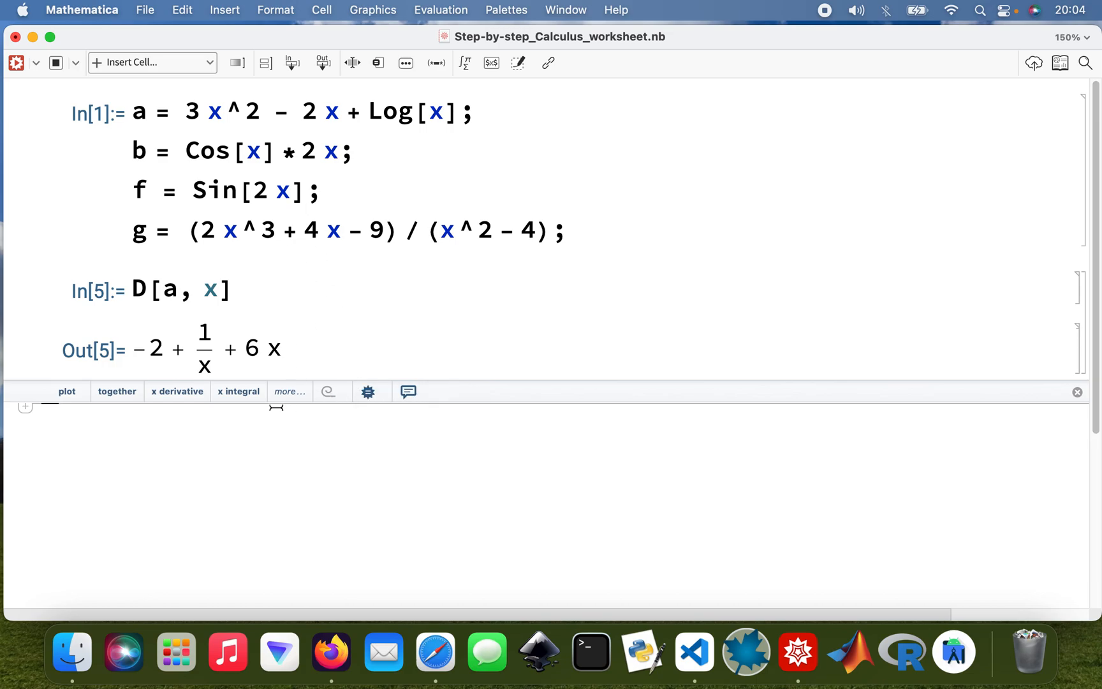
{"action": "mouse_move", "coordinate": [331, 398]}
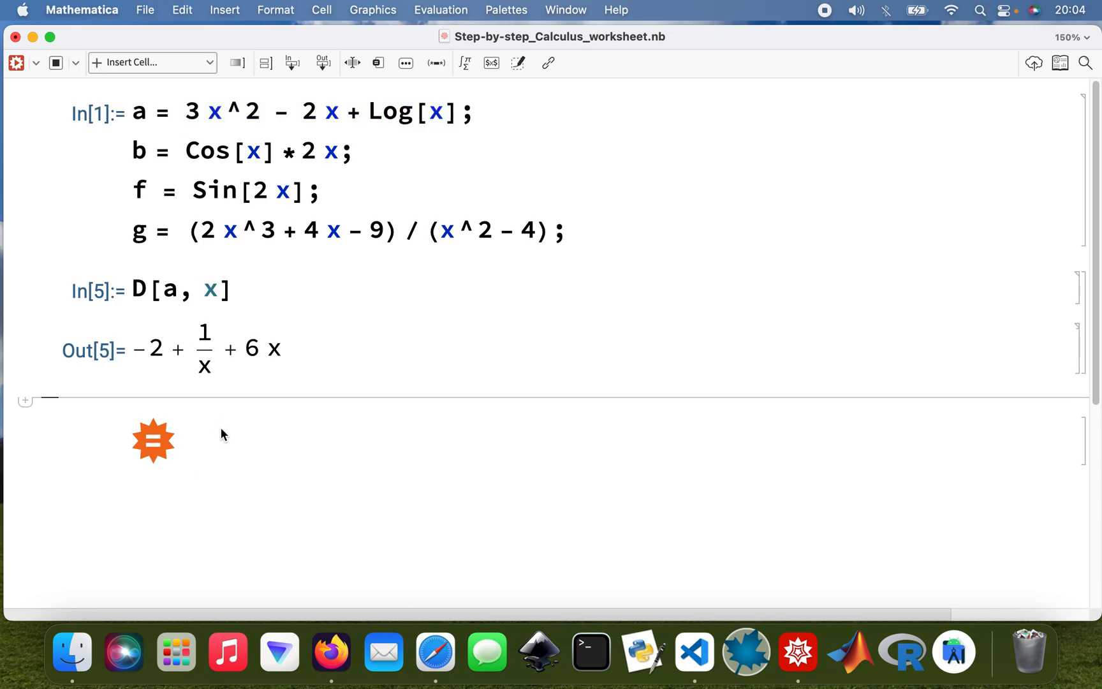
- Submit the Wolfram|Alpha query D[3x^2 - 2x+Log[x],x]
{"action": "type", "text": "D["}
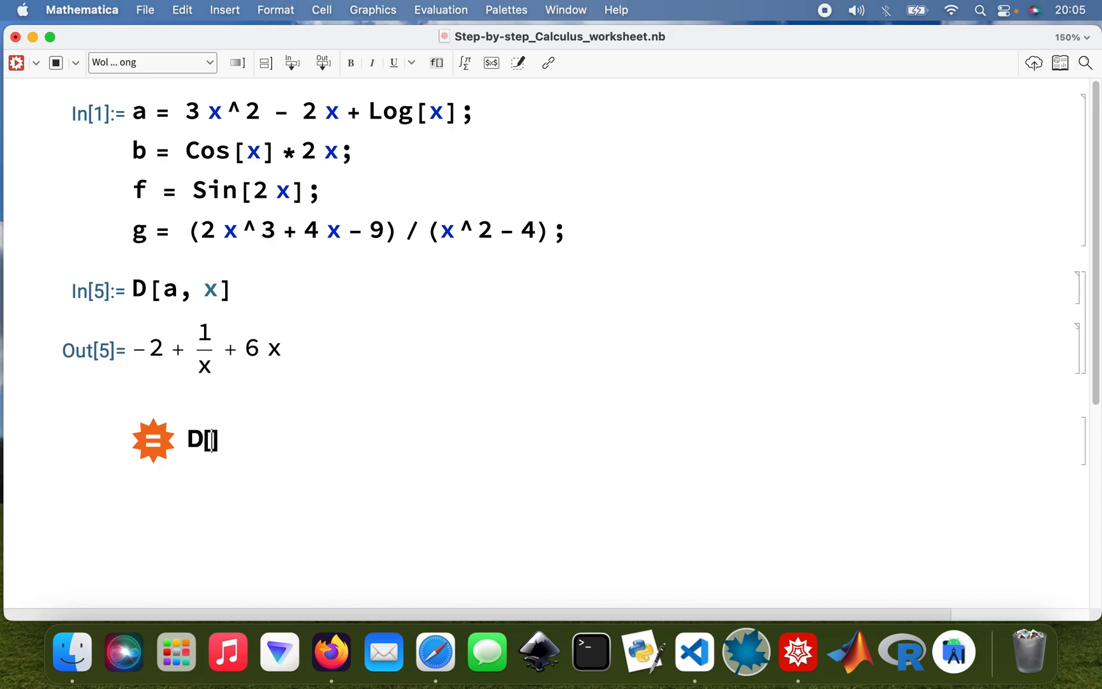
{"action": "type", "text": "3x^2 - 2x+Log[x]"}
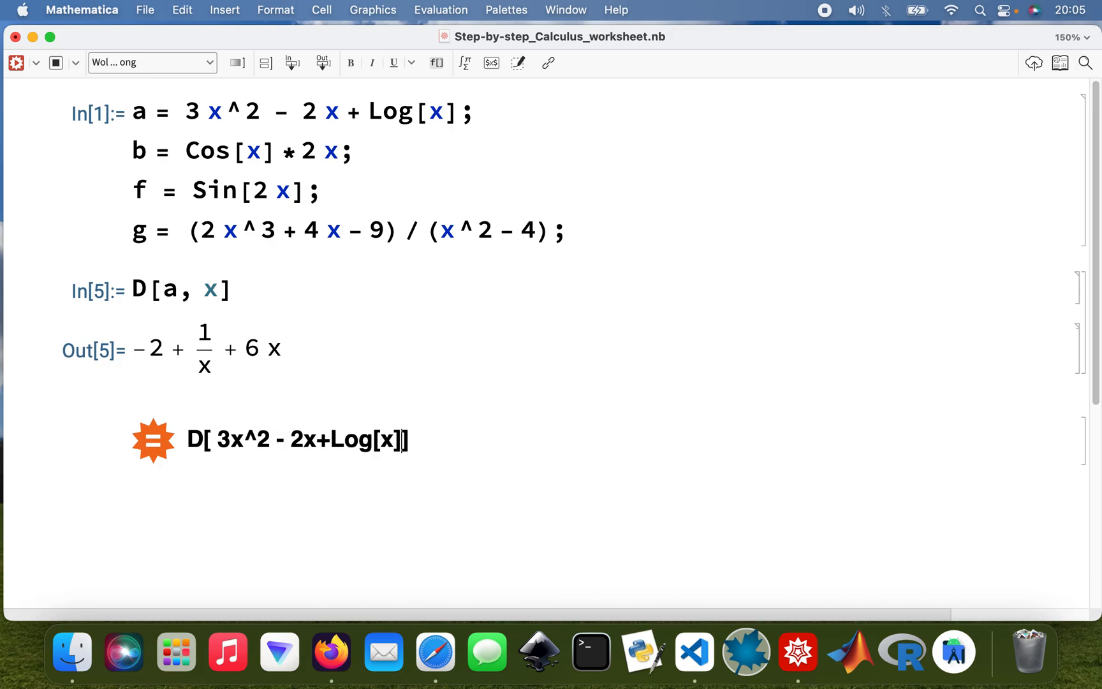
{"action": "type", "text": ",x"}
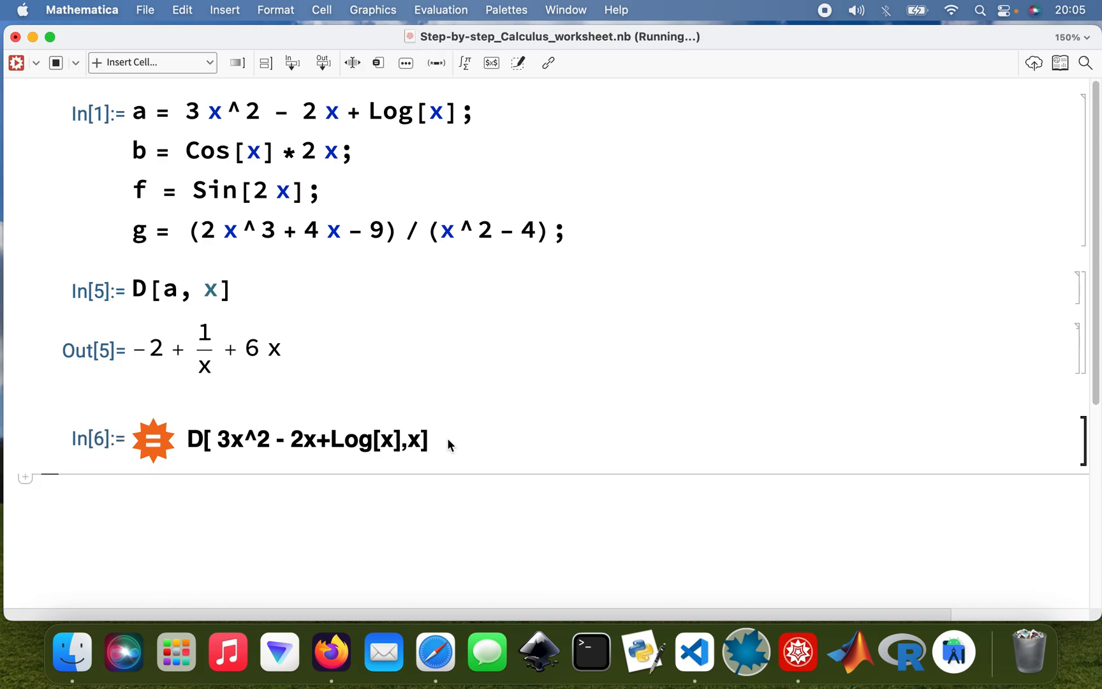
{"action": "mouse_move", "coordinate": [773, 110]}
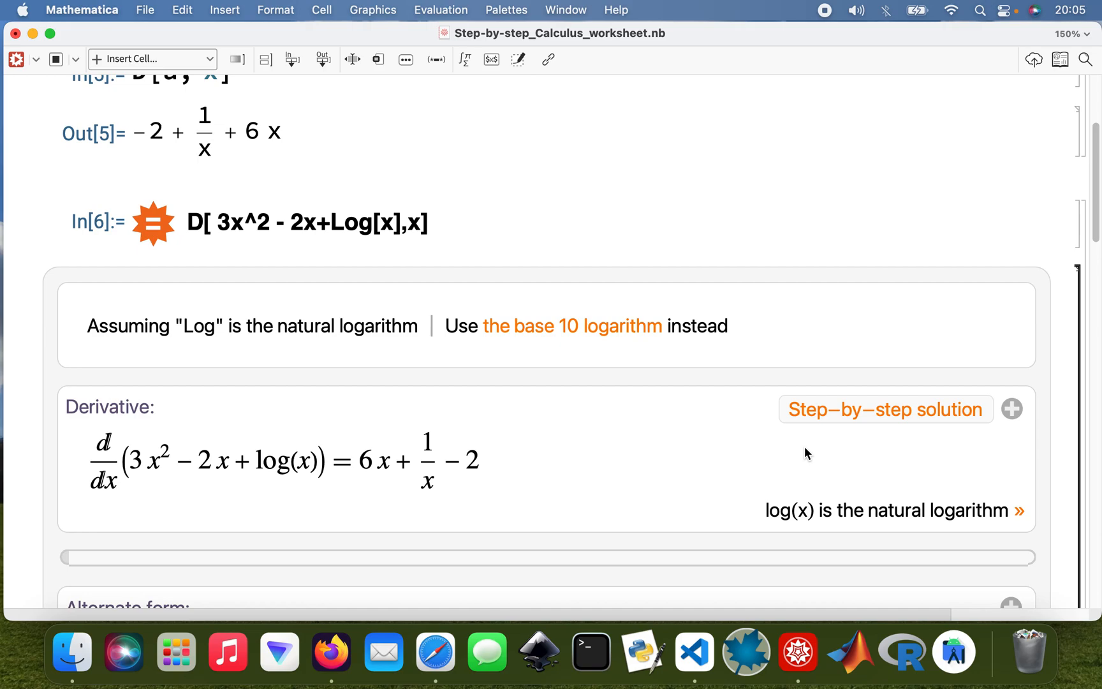
{"action": "mouse_move", "coordinate": [770, 380]}
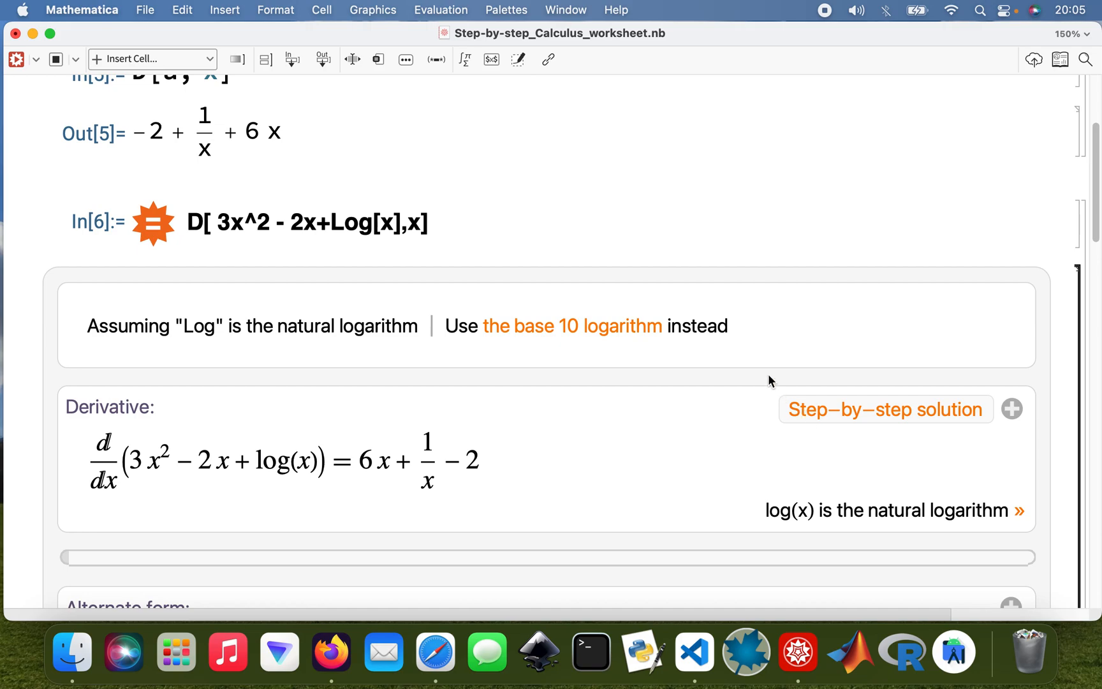
- Expand the Derivative pod's step-by-step solution and scroll down to the answer −2 + 6x + 1/x
{"action": "scroll", "scroll_direction": "down", "scroll_amount": 3}
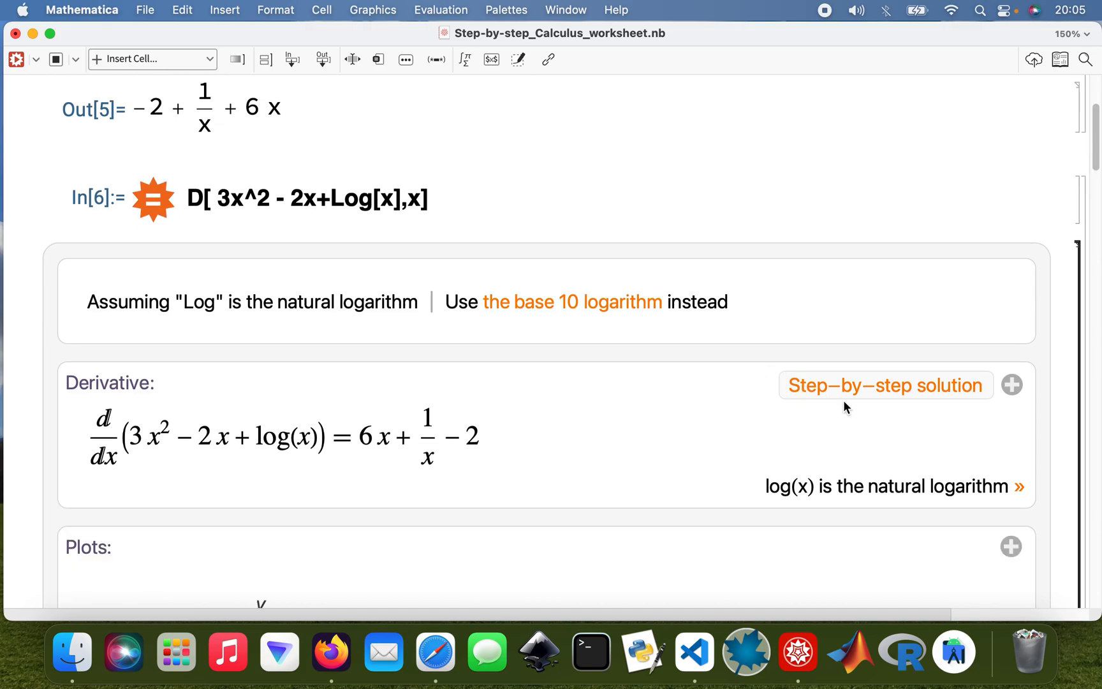
{"action": "mouse_move", "coordinate": [472, 151]}
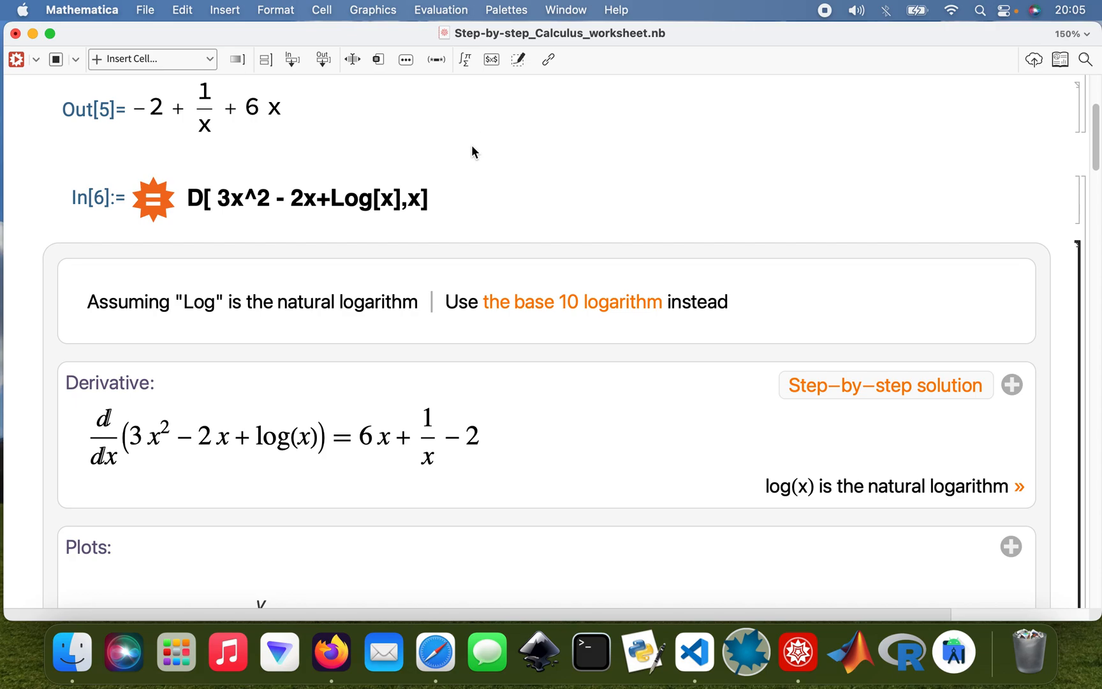
{"action": "scroll", "scroll_direction": "up", "scroll_amount": 3}
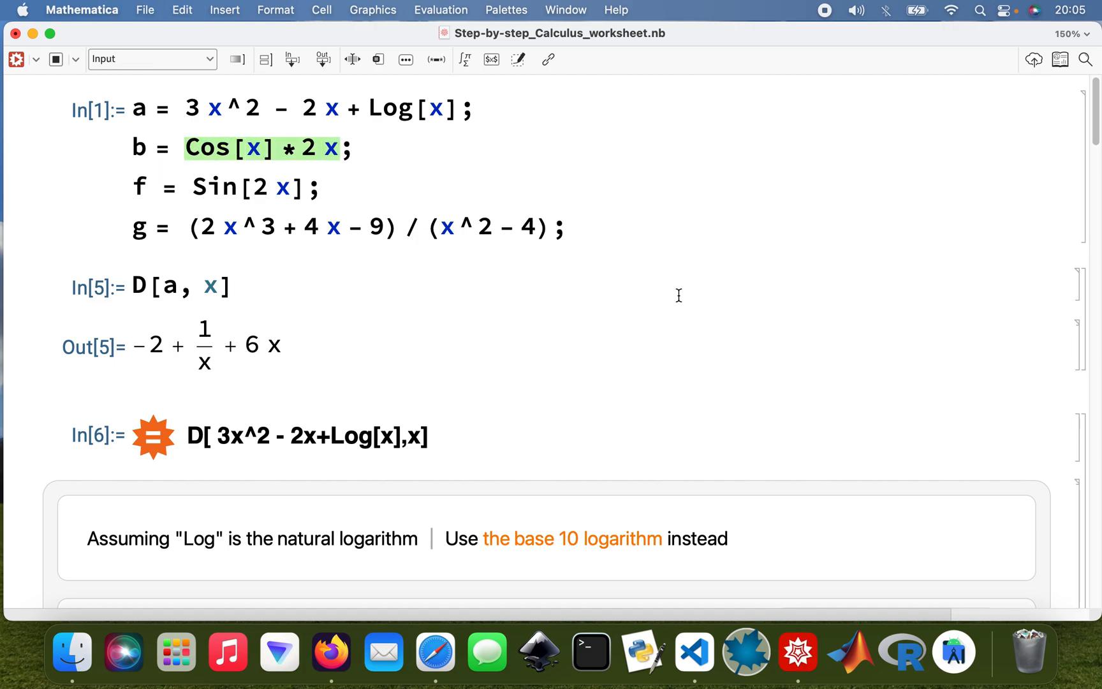
{"action": "scroll", "scroll_direction": "down", "scroll_amount": 3}
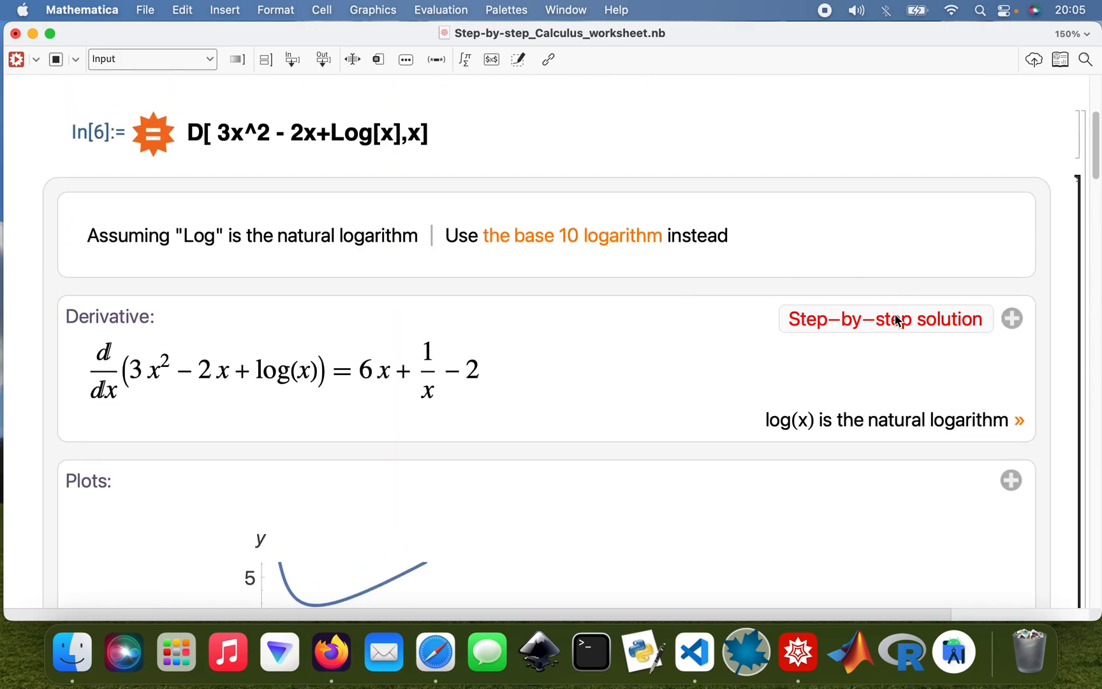
{"action": "left_click", "coordinate": [884, 318]}
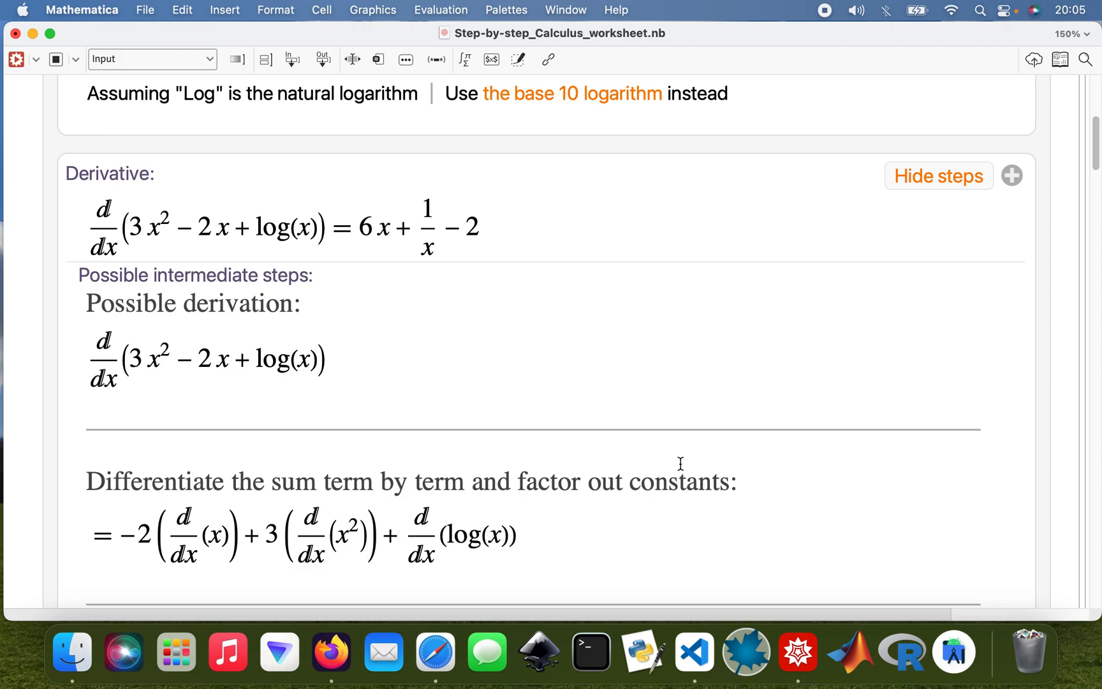
{"action": "scroll", "scroll_direction": "down", "scroll_amount": 3}
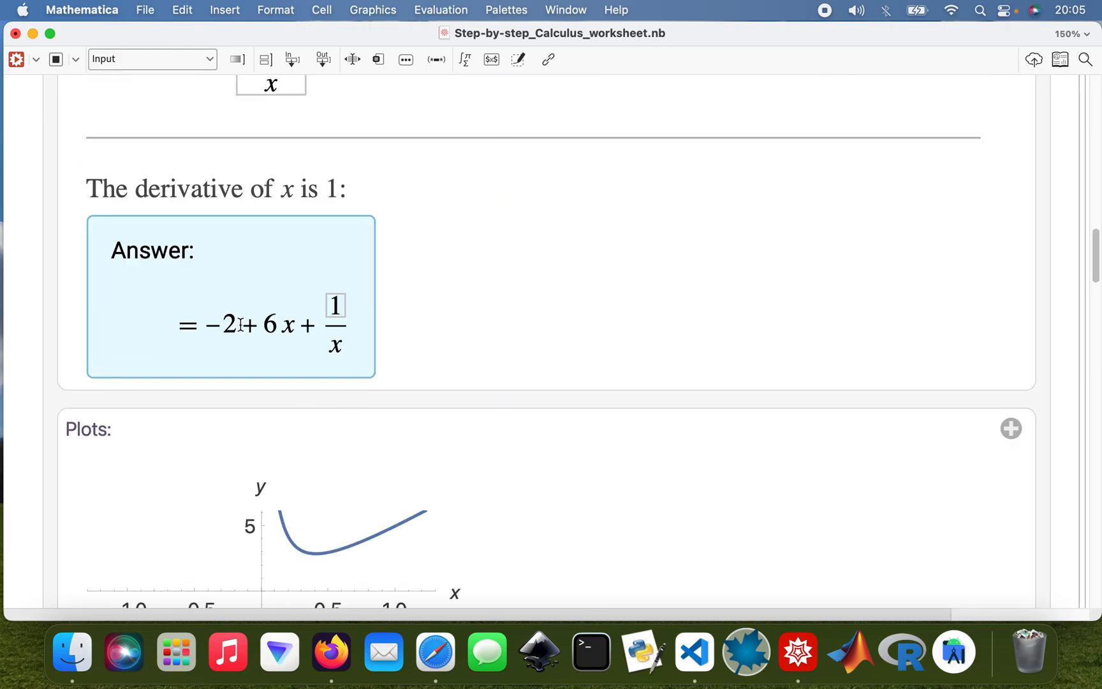
{"action": "mouse_move", "coordinate": [237, 262]}
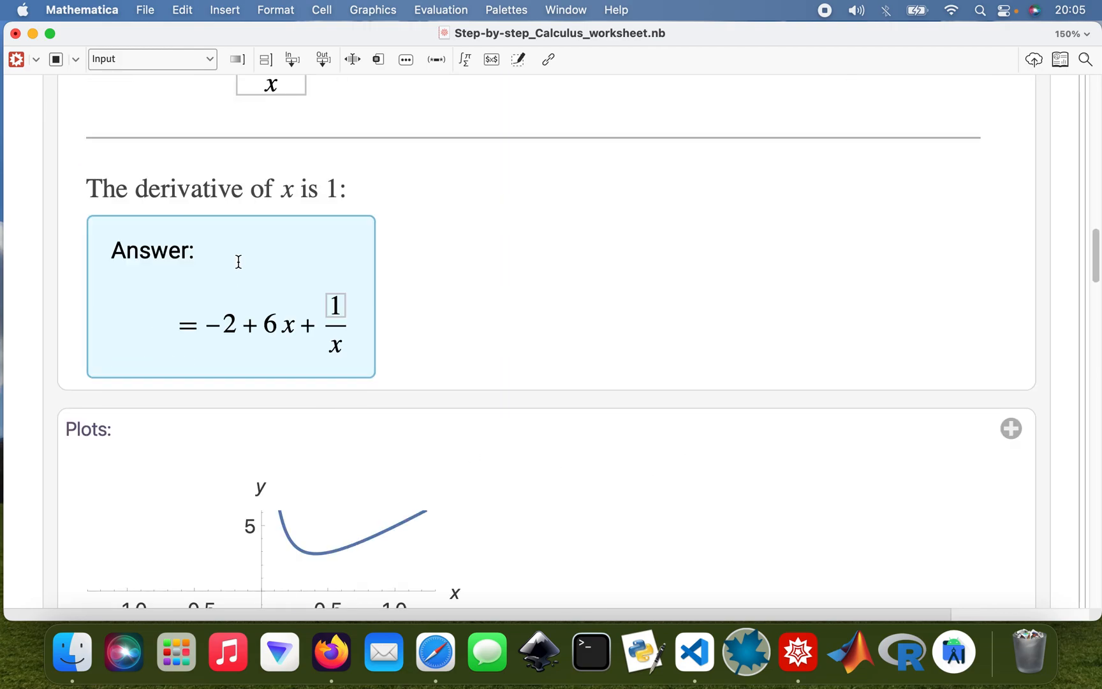
{"action": "scroll", "scroll_direction": "down", "scroll_amount": 3}
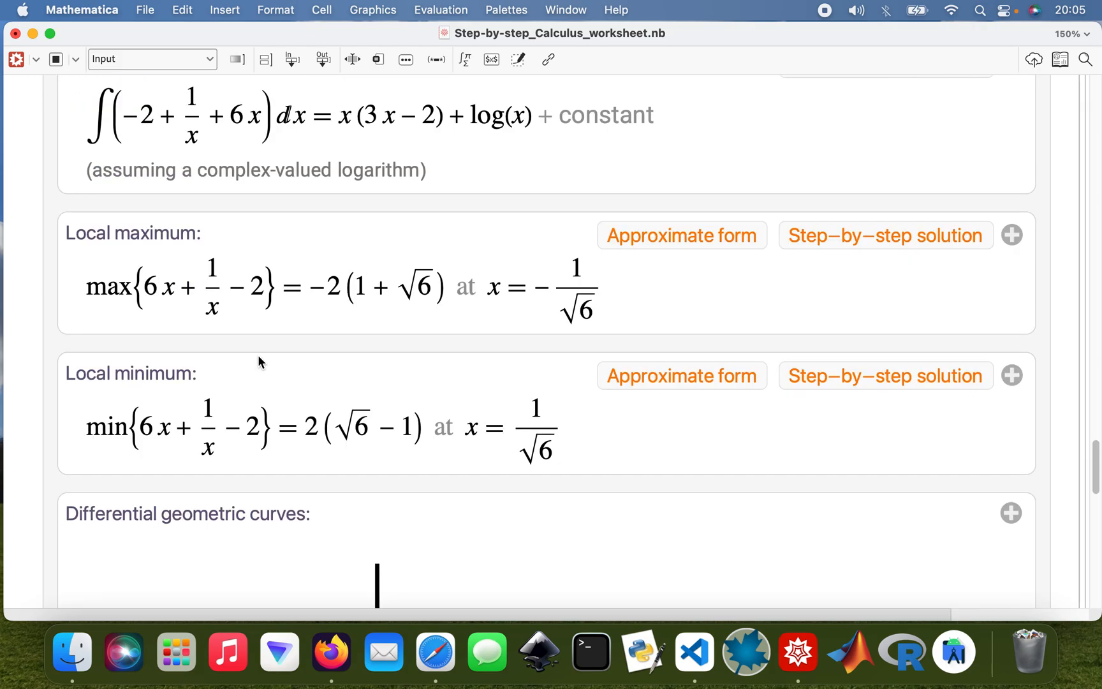
{"action": "scroll", "scroll_direction": "down", "scroll_amount": 3}
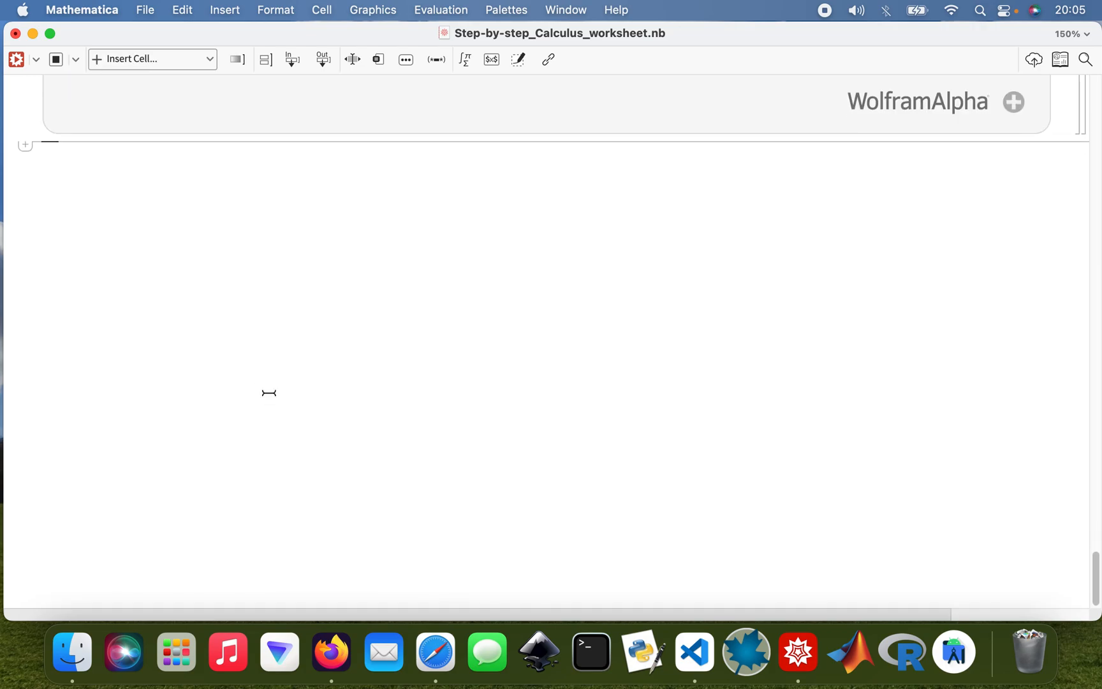
- Evaluate D[b, x], giving 2 Cos[x] − 2x Sin[x], then type Wolfram|Alpha query D[Cos[x]*2x,x]
{"action": "type", "text": "D[]"}
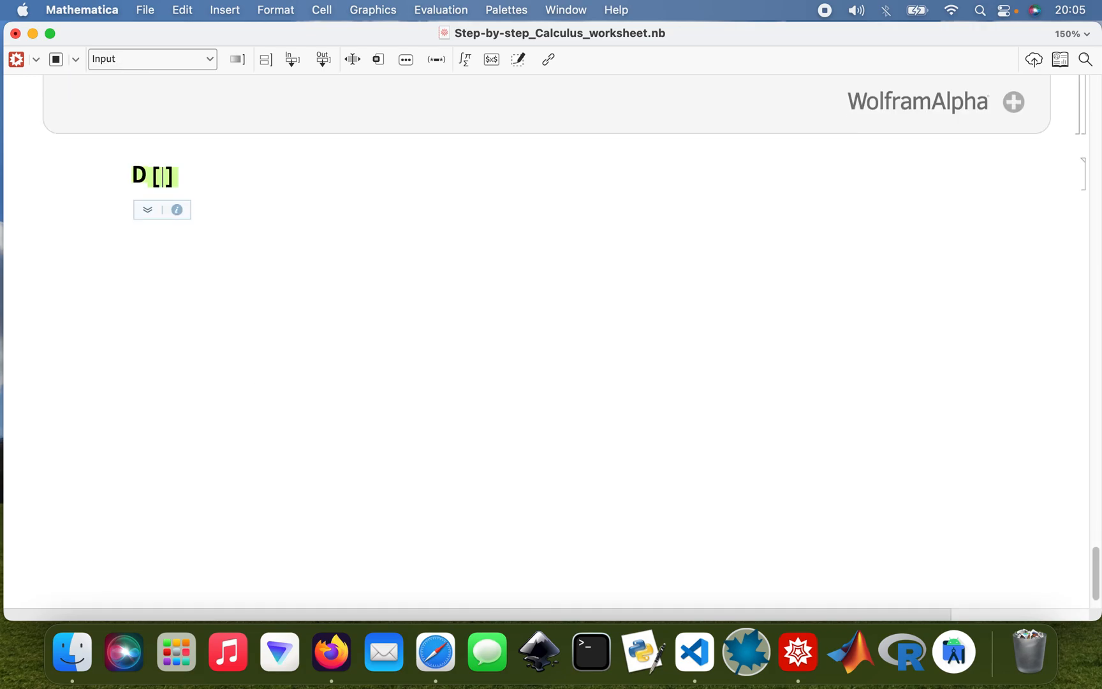
{"action": "type", "text": "b, x"}
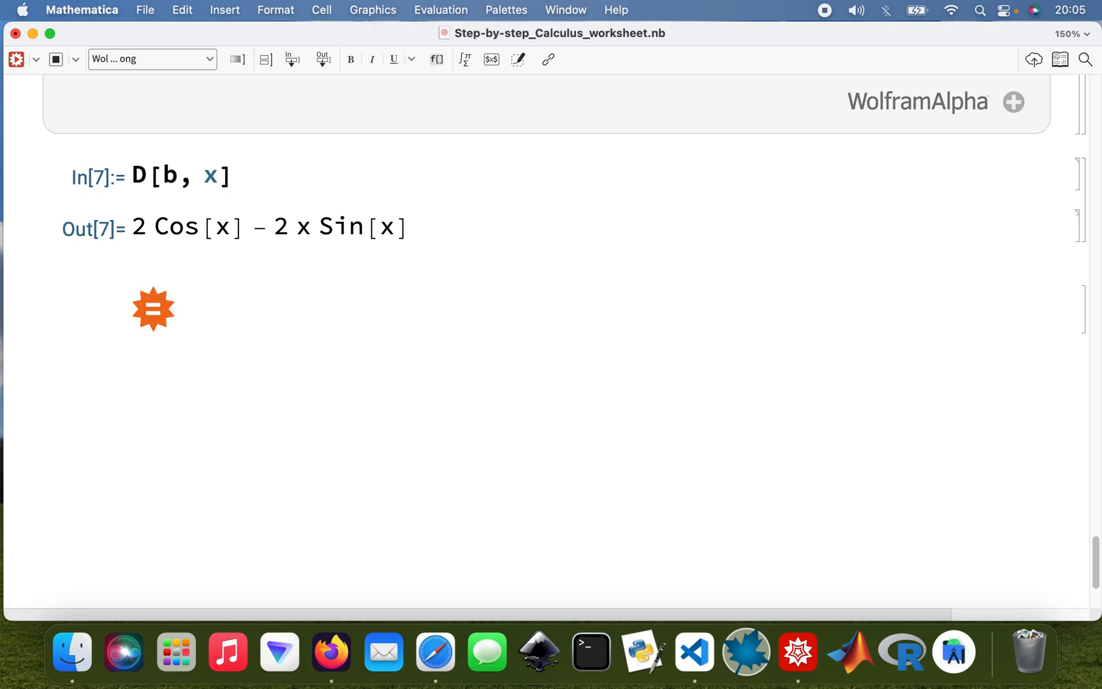
{"action": "type", "text": "D"}
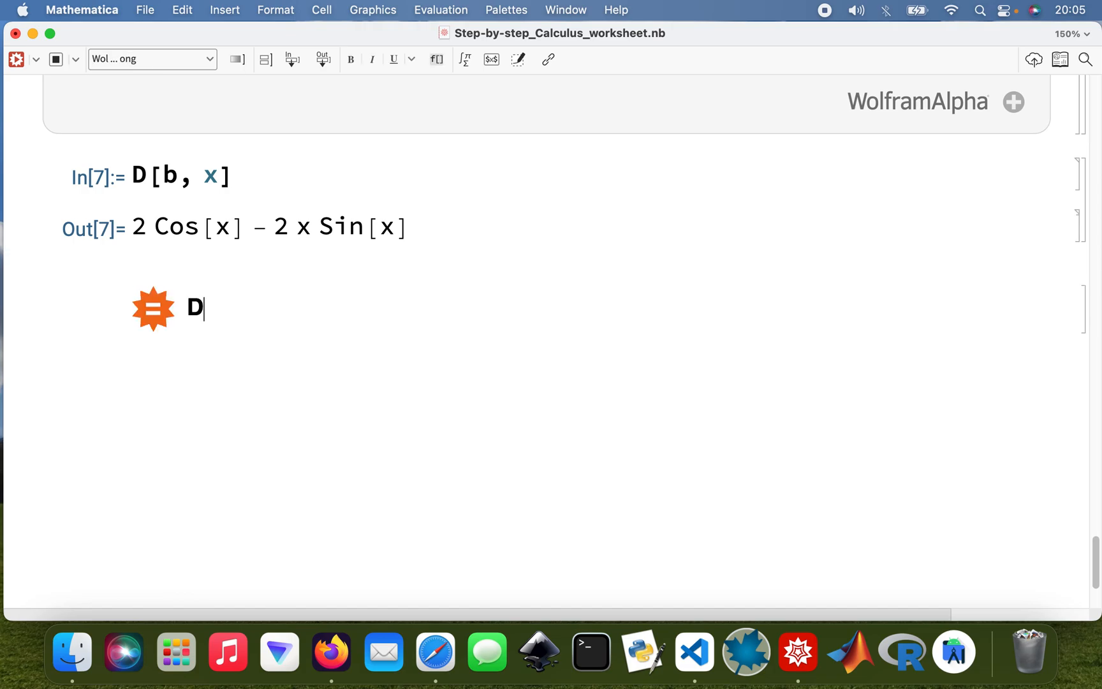
{"action": "type", "text": "[]"}
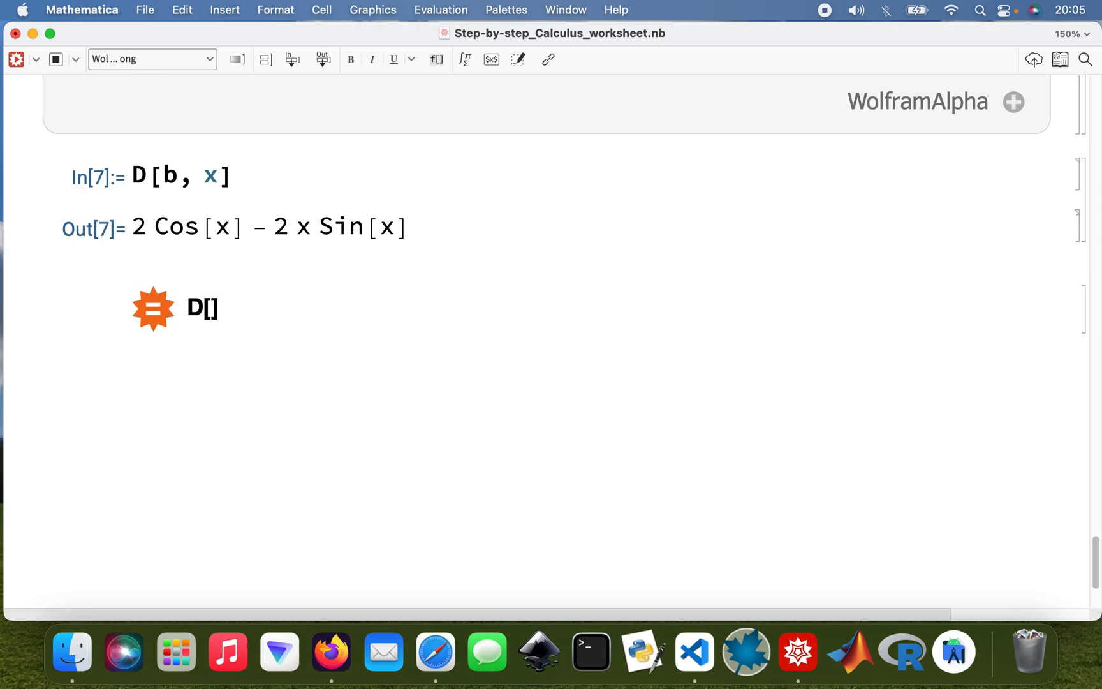
{"action": "type", "text": ","}
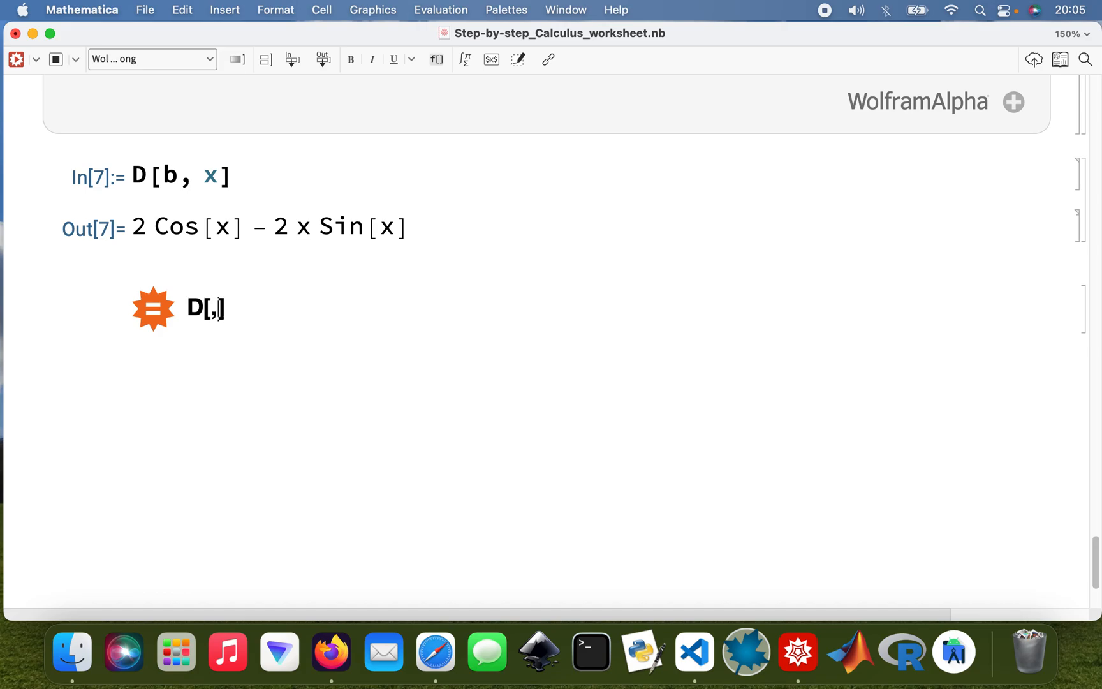
{"action": "type", "text": "x]*2x"}
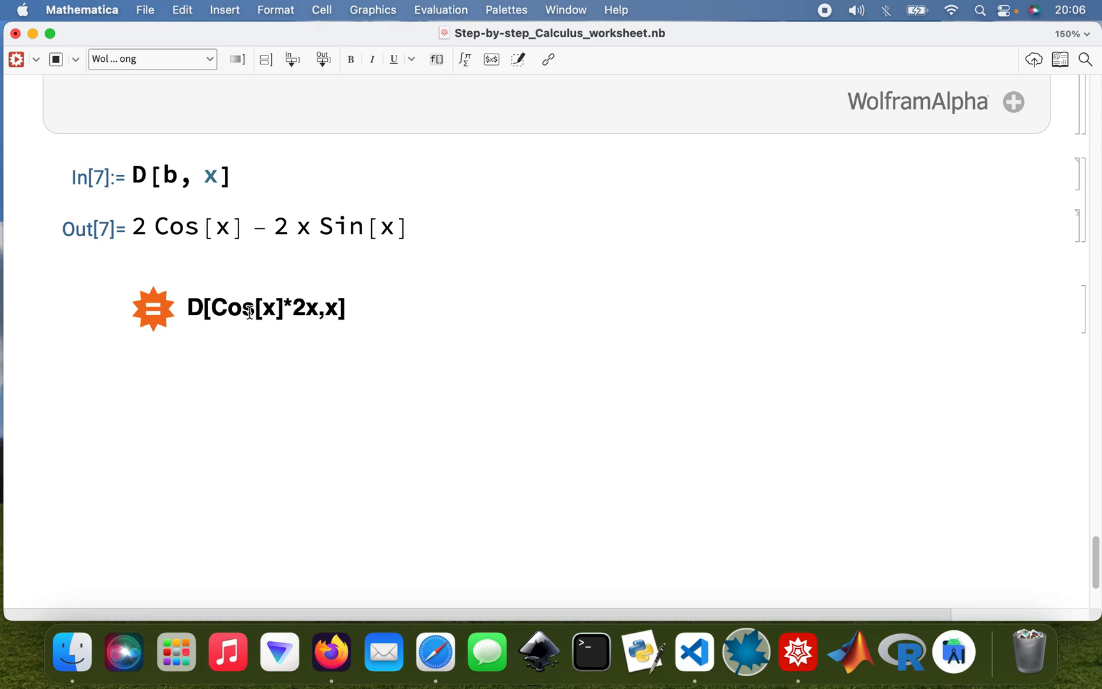
{"action": "mouse_move", "coordinate": [276, 307]}
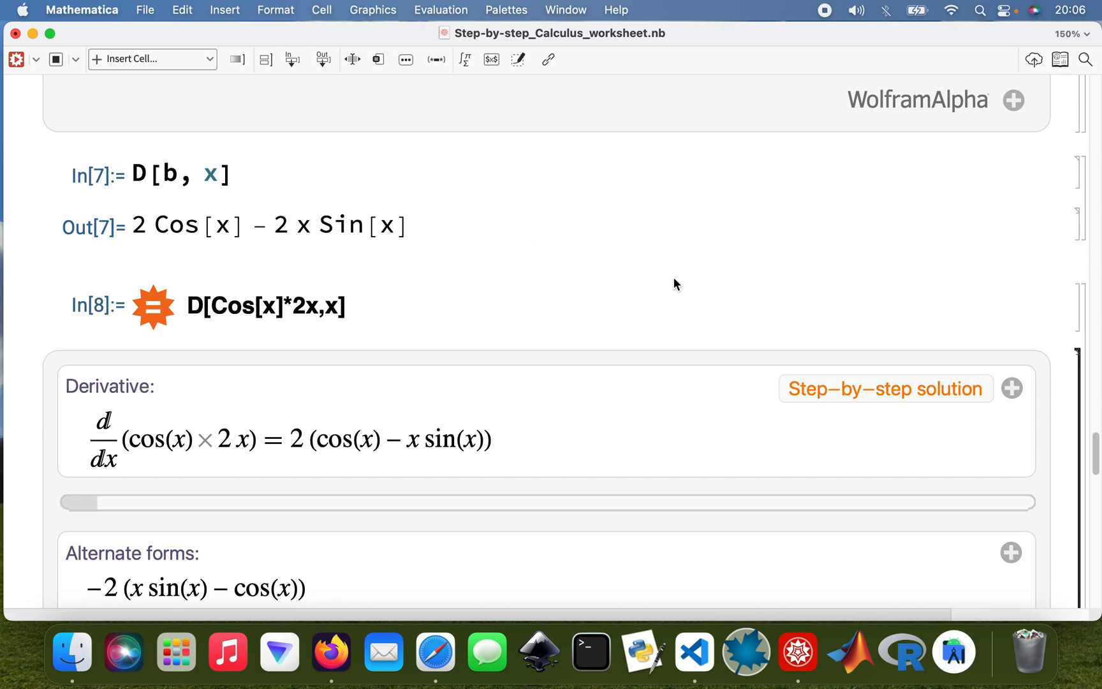
- Scroll through the answer, plots and solution families, expanding the cos(x)·2x step-by-step solution
{"action": "scroll", "scroll_direction": "down", "scroll_amount": 3}
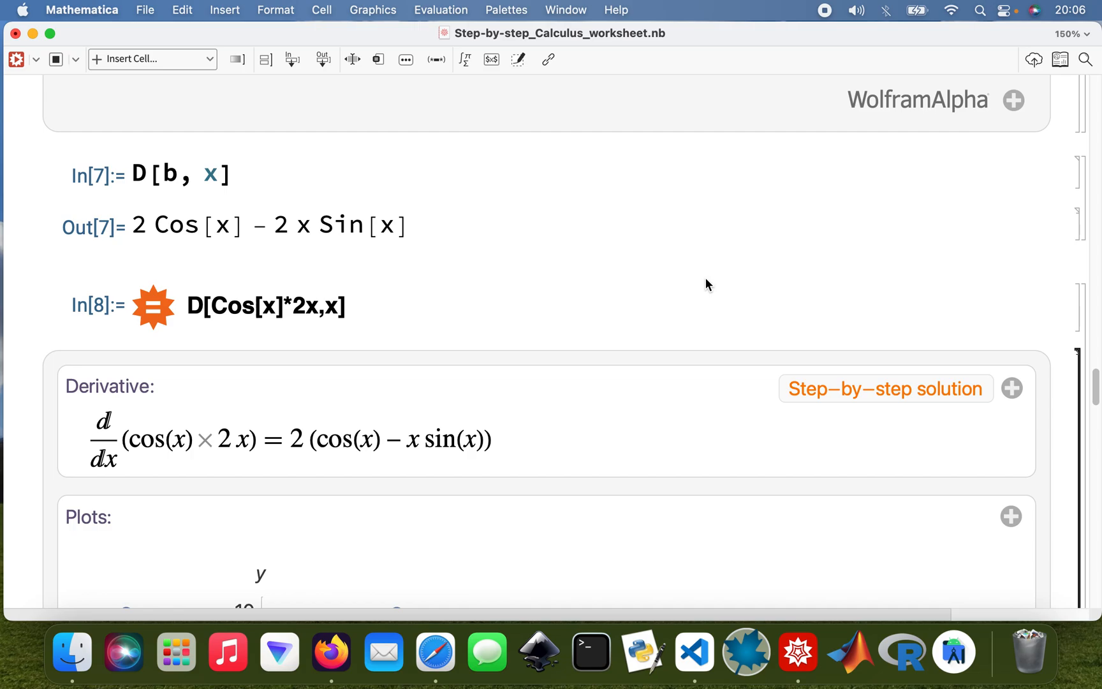
{"action": "mouse_move", "coordinate": [755, 257]}
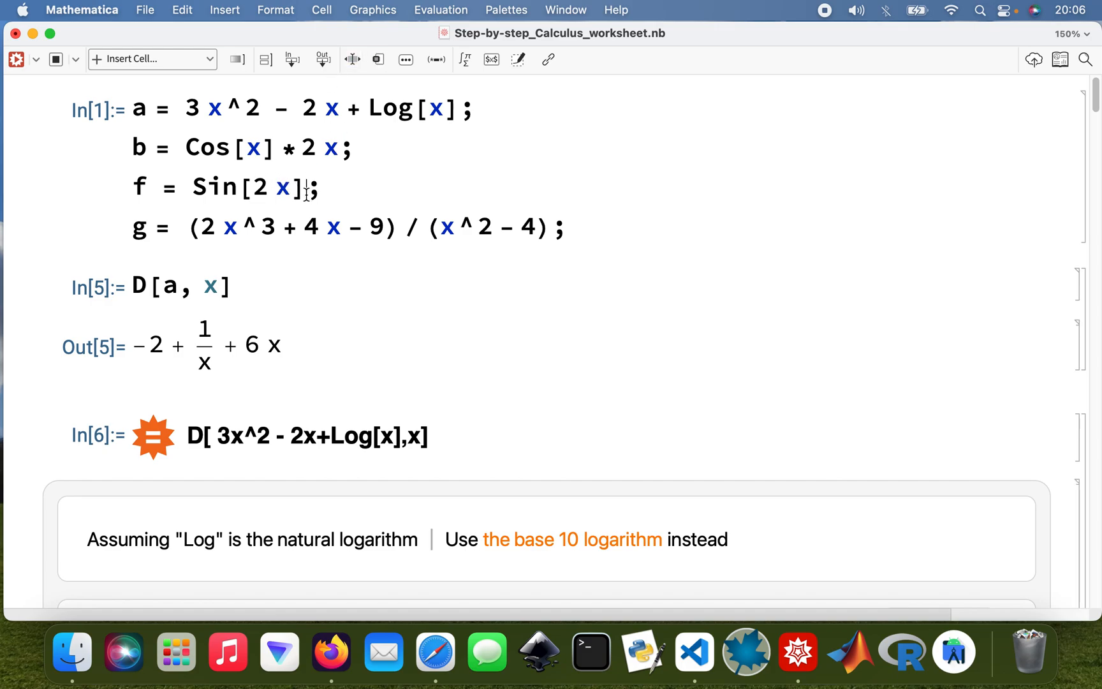
{"action": "double_click", "coordinate": [243, 187]}
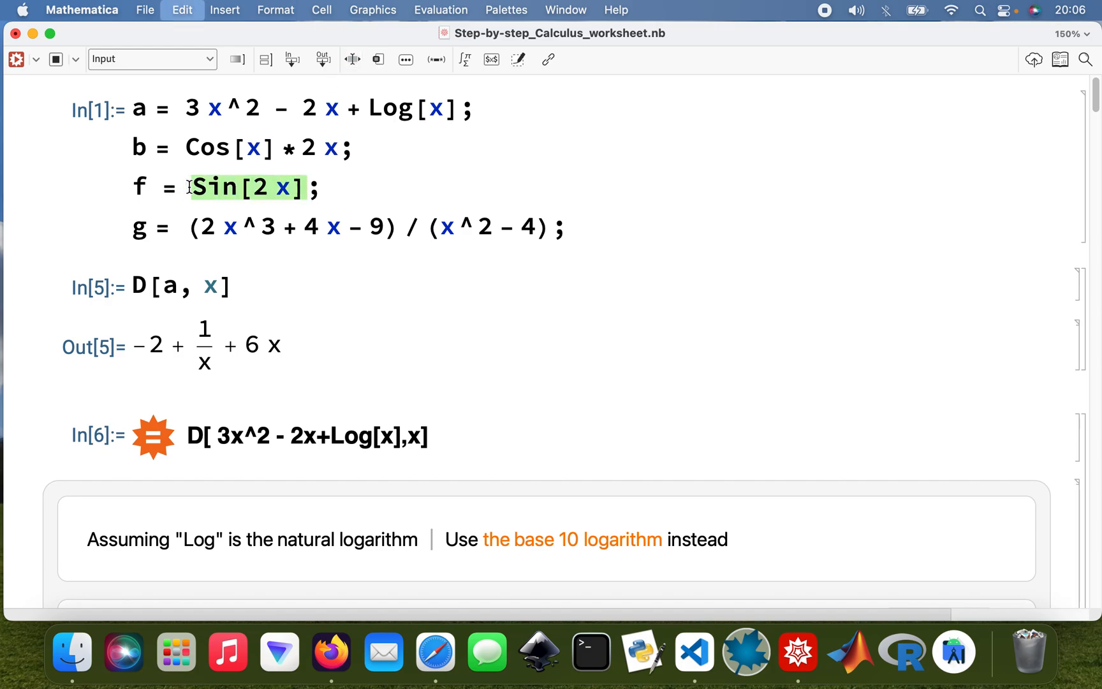
{"action": "scroll", "scroll_direction": "down", "scroll_amount": 3}
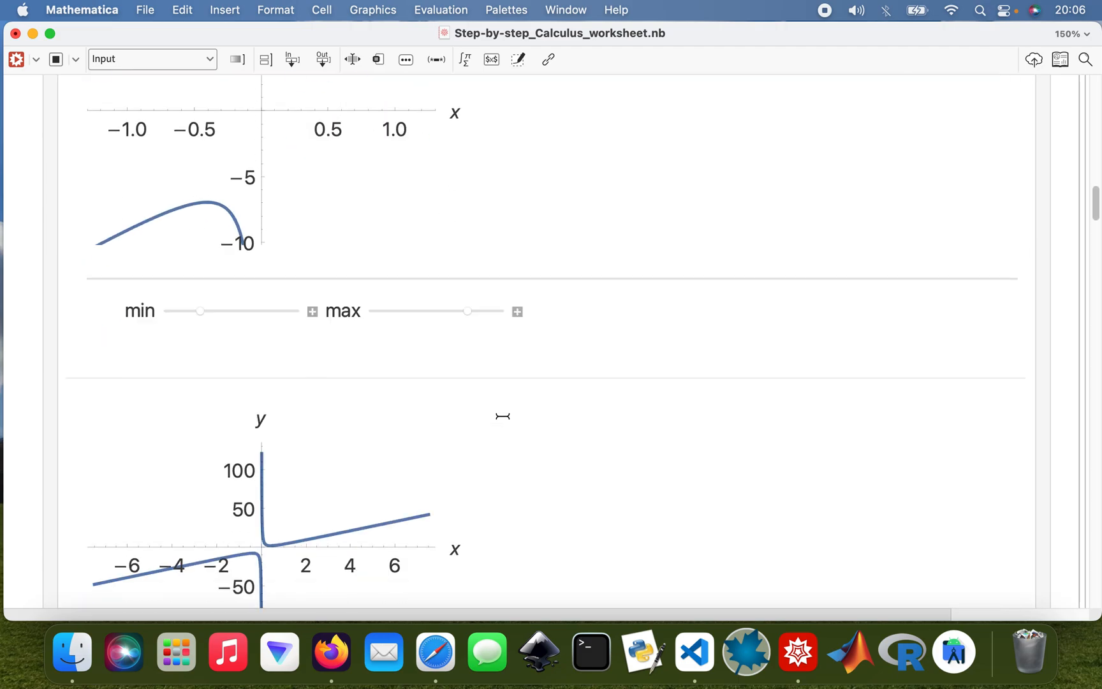
{"action": "scroll", "scroll_direction": "down", "scroll_amount": 3}
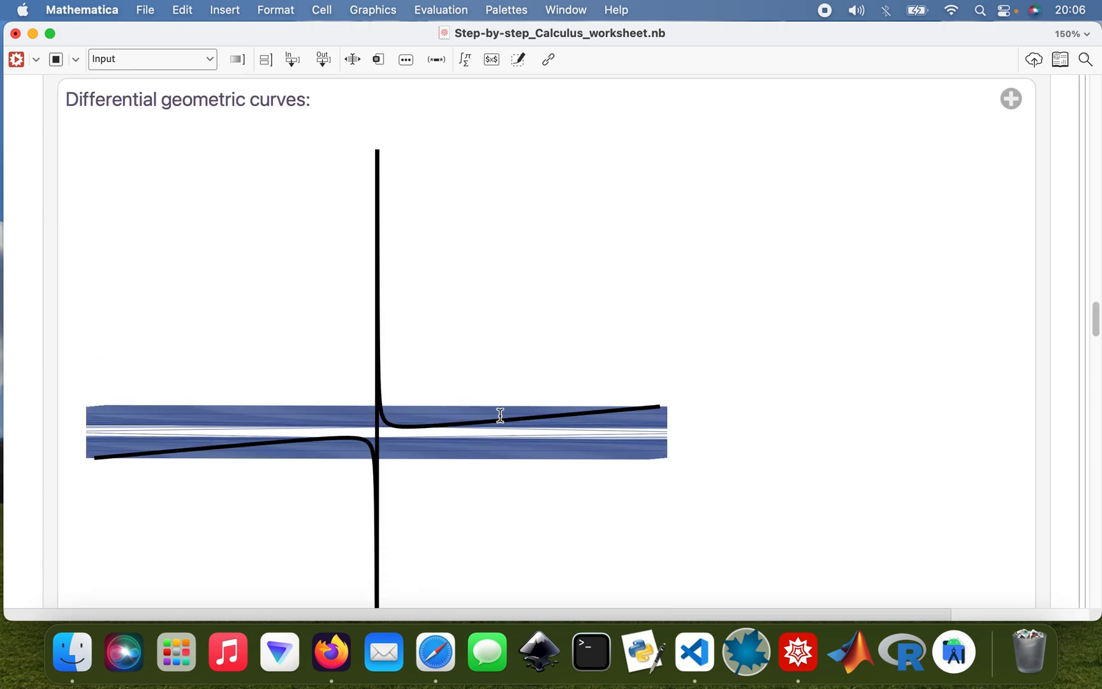
{"action": "scroll", "scroll_direction": "down", "scroll_amount": 3}
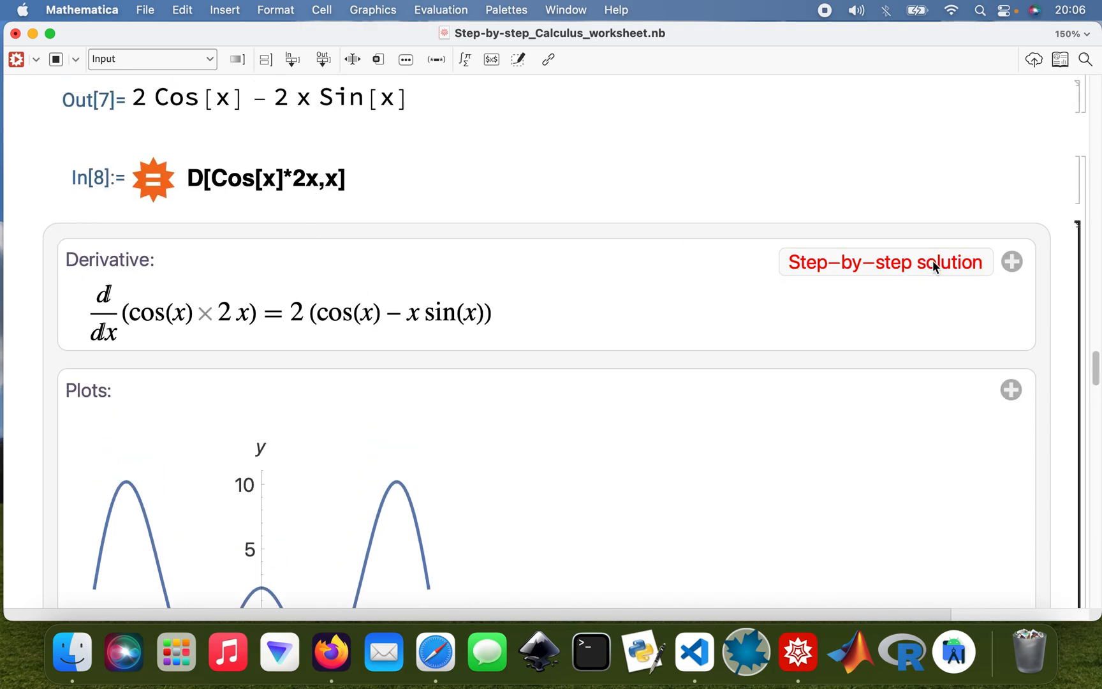
{"action": "left_click", "coordinate": [885, 261]}
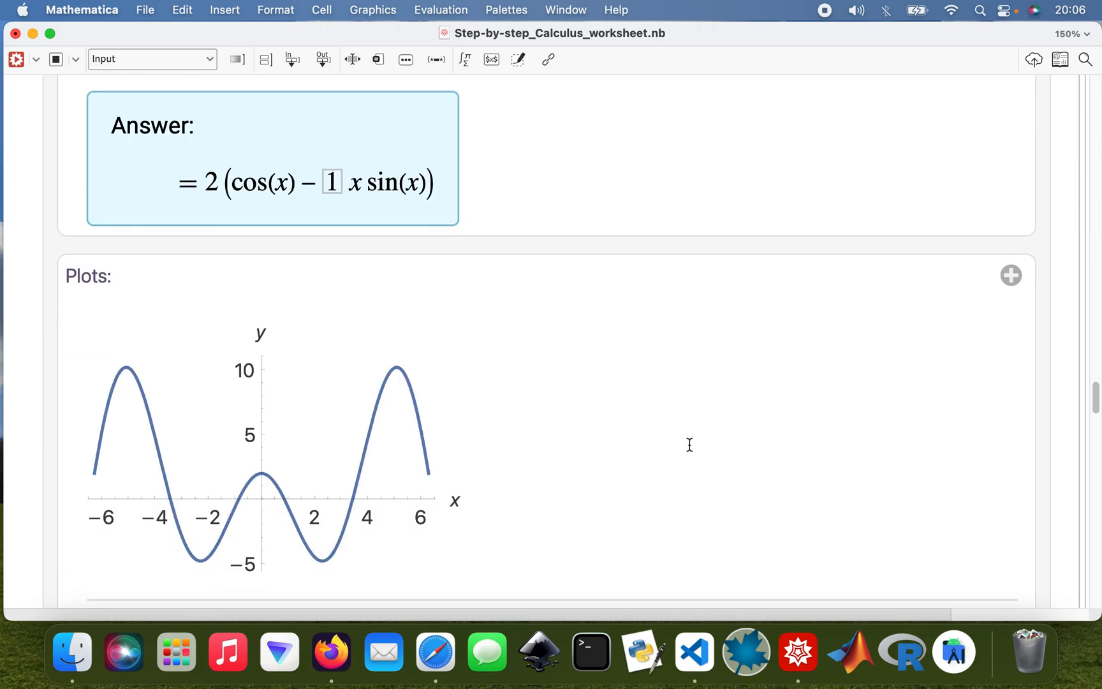
{"action": "scroll", "scroll_direction": "down", "scroll_amount": 3}
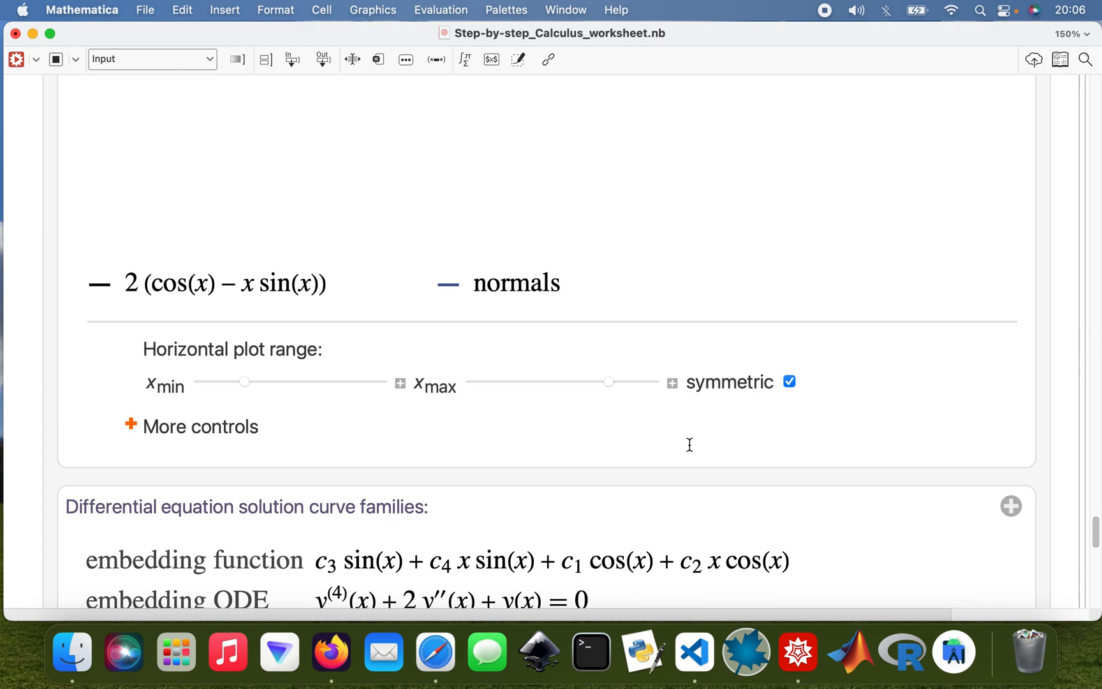
{"action": "scroll", "scroll_direction": "down", "scroll_amount": 3}
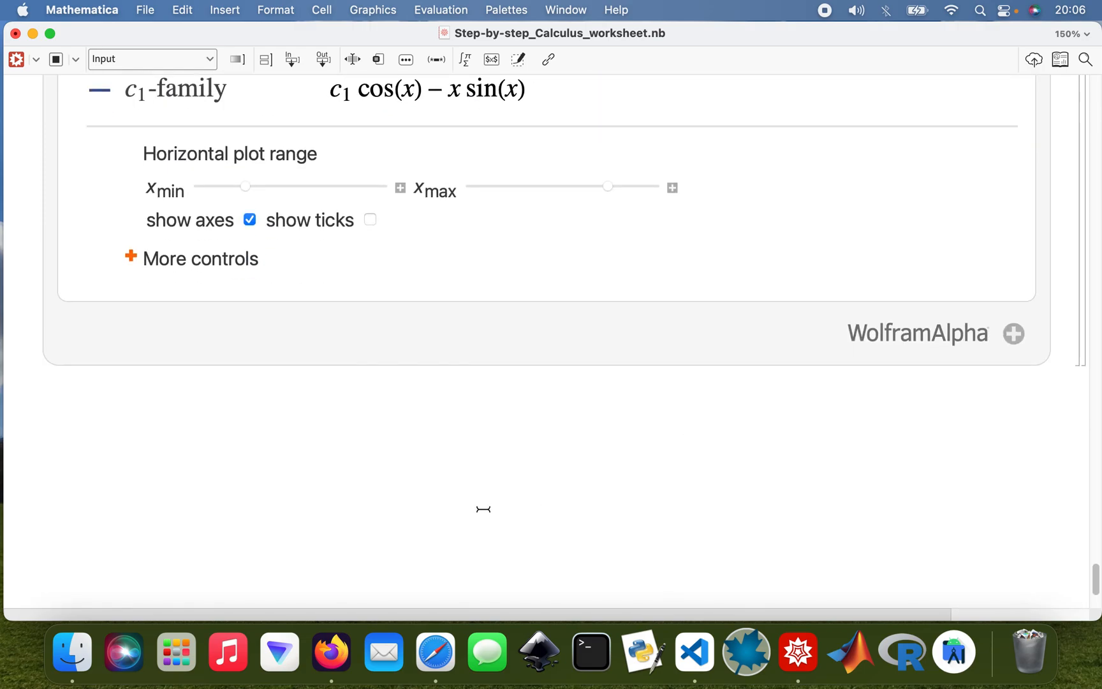
- Evaluate D[f, x], giving 2 Cos[2x], and D[g, x], giving a rational expression
{"action": "type", "text": "D["}
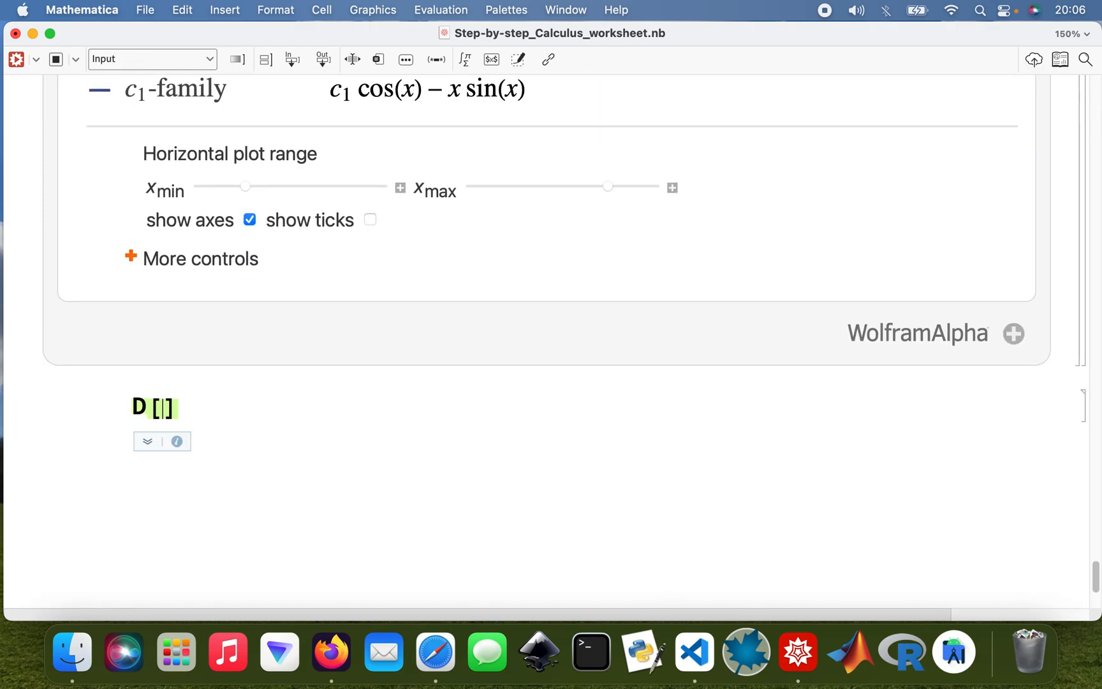
{"action": "type", "text": "f, x"}
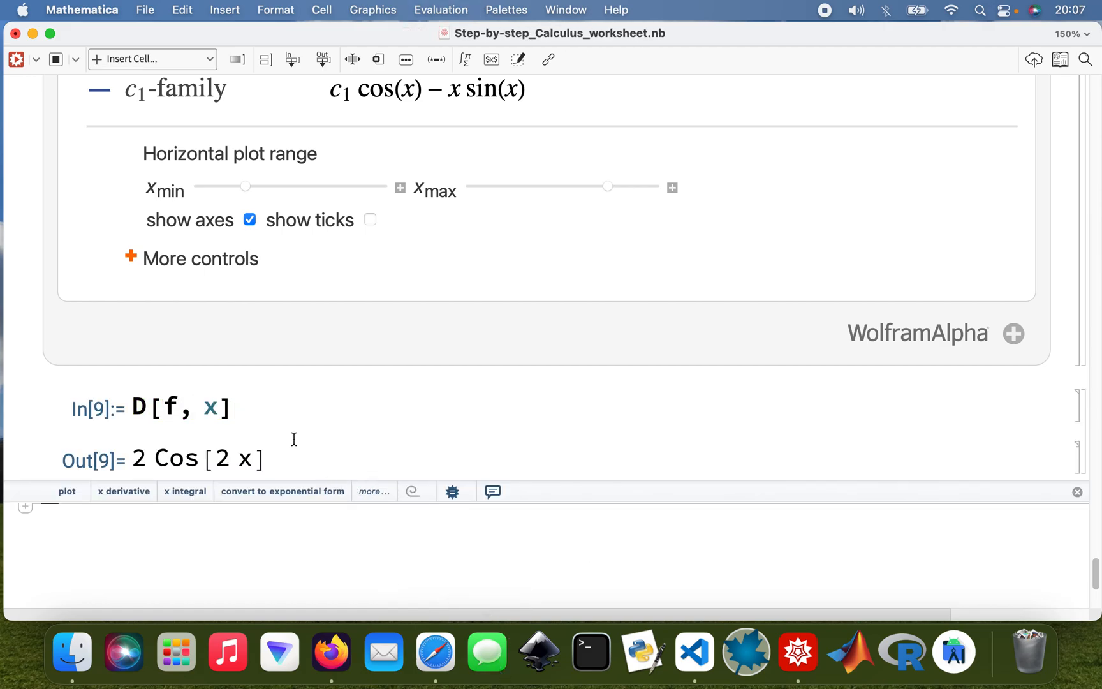
{"action": "mouse_move", "coordinate": [414, 184]}
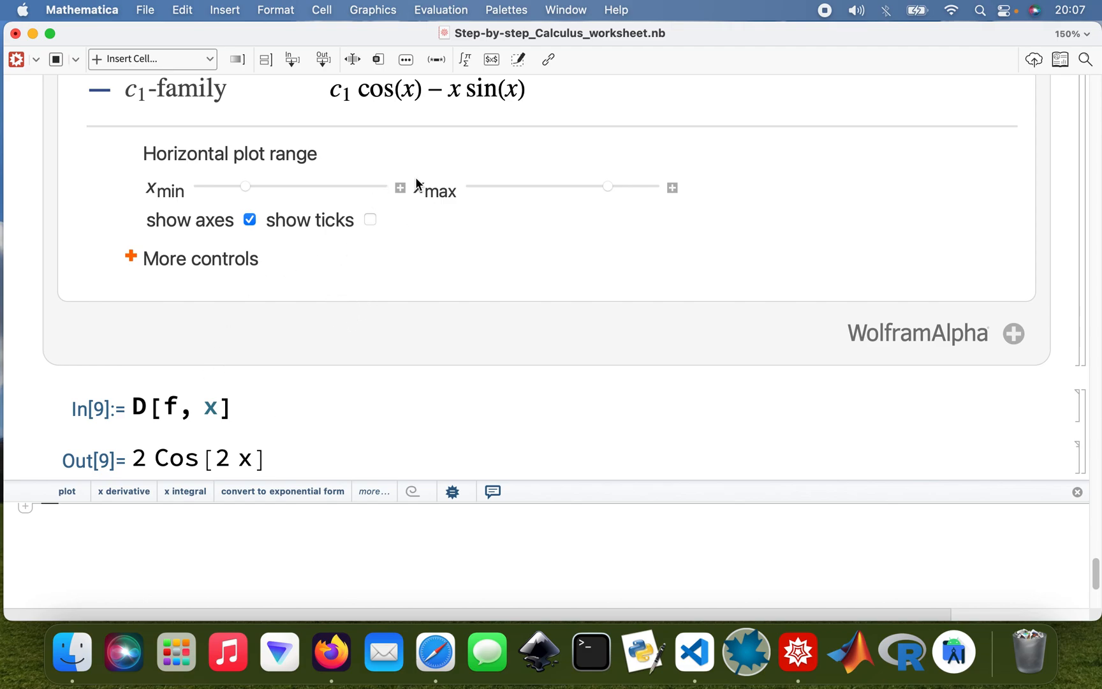
{"action": "mouse_move", "coordinate": [311, 262]}
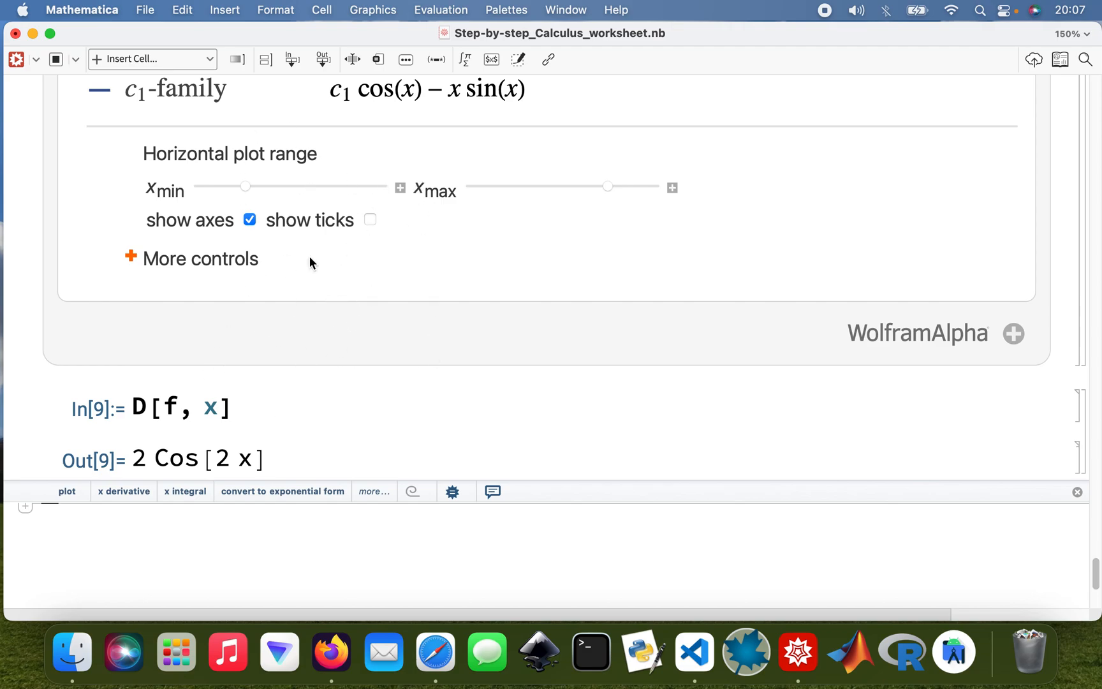
{"action": "mouse_move", "coordinate": [241, 519]}
{"action": "type", "text": "D["}
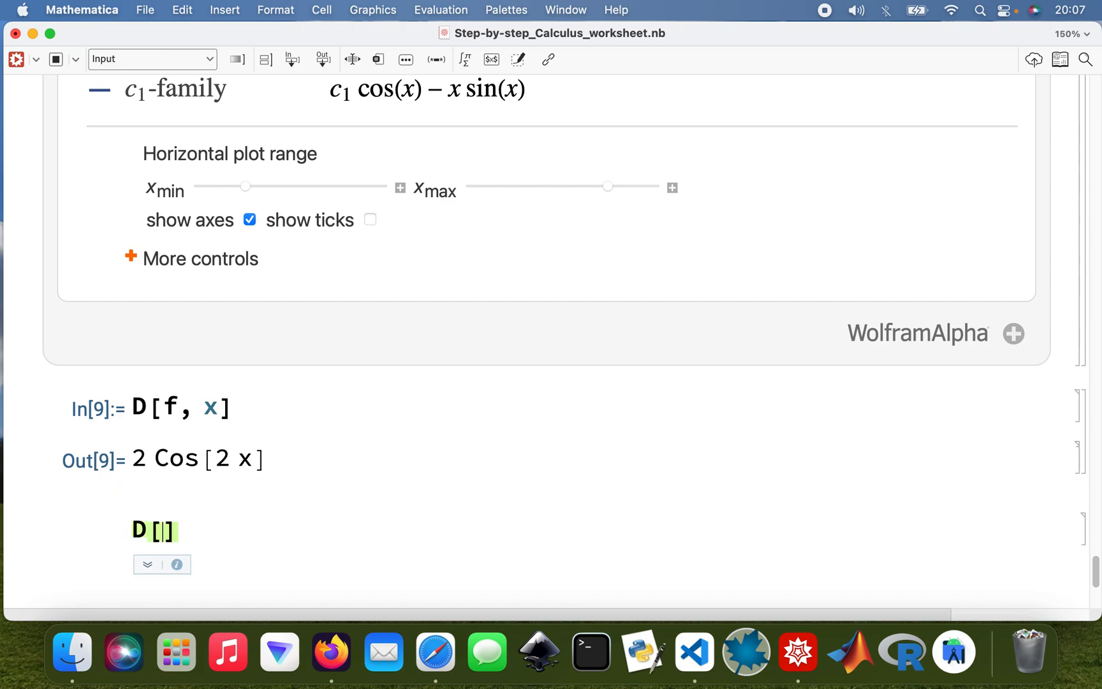
{"action": "type", "text": "g,"}
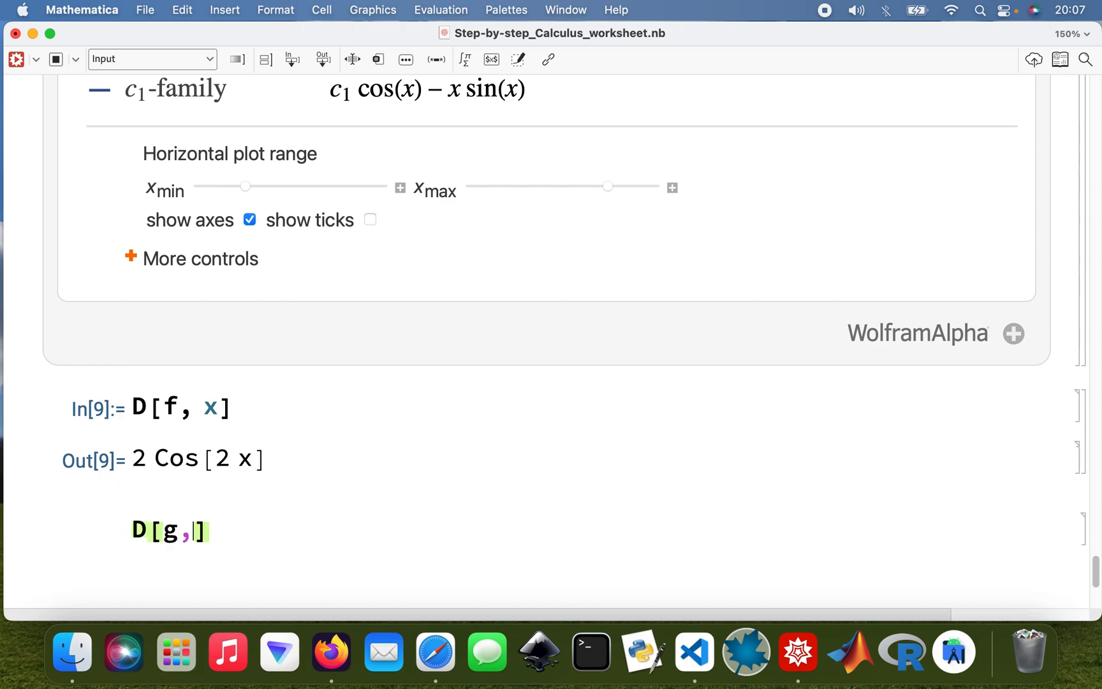
{"action": "type", "text": "x"}
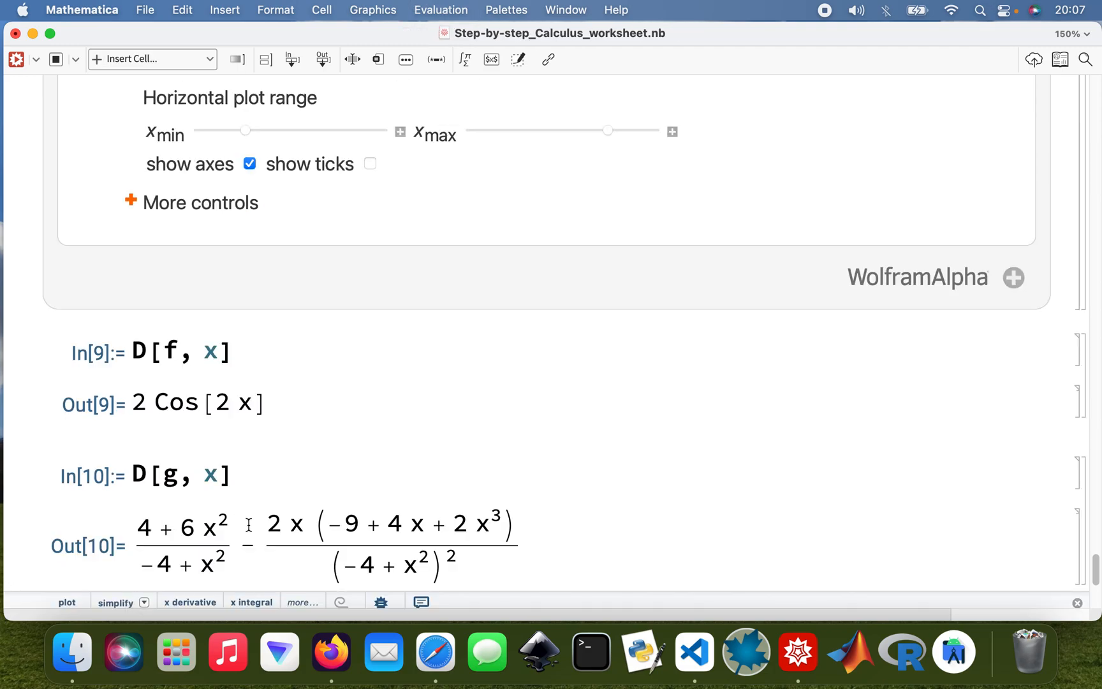
{"action": "scroll", "scroll_direction": "down", "scroll_amount": 3}
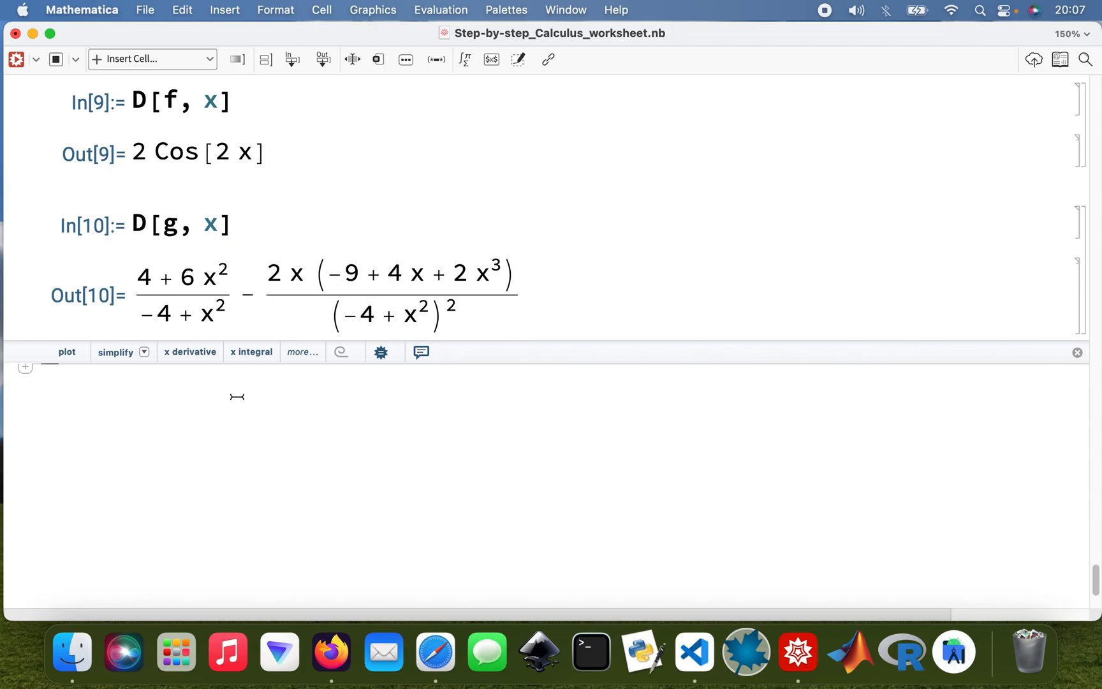
- Evaluate Integrate[b, x], giving 2(Cos[x] + x Sin[x]), and check b's definition
{"action": "type", "text": "Int"}
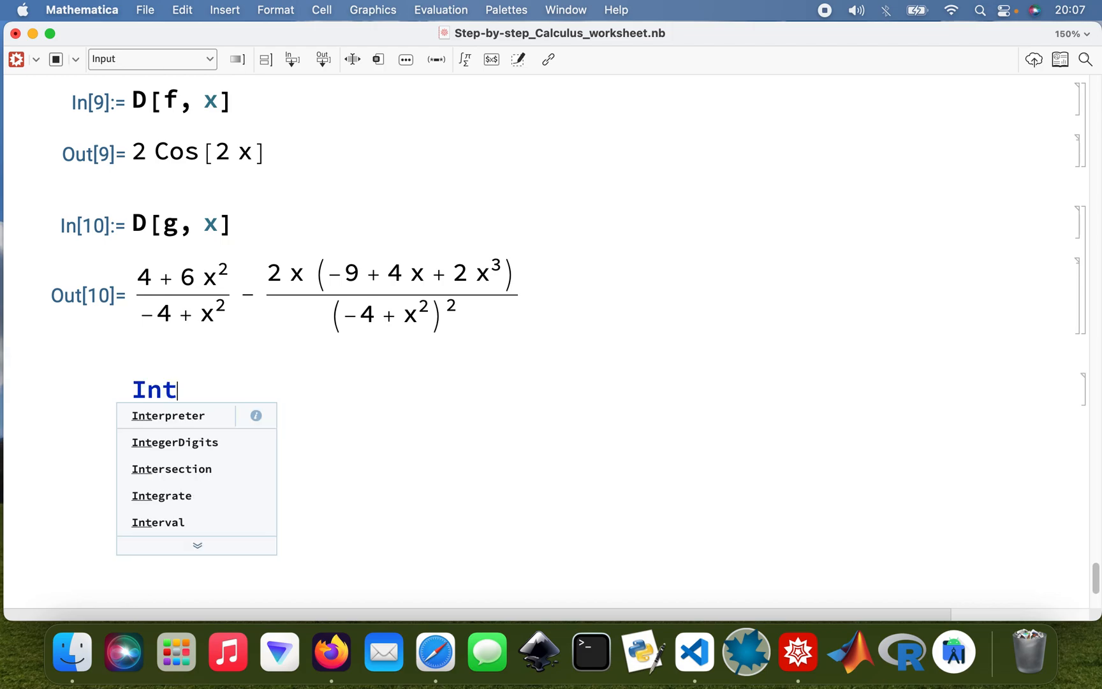
{"action": "type", "text": "egrate["}
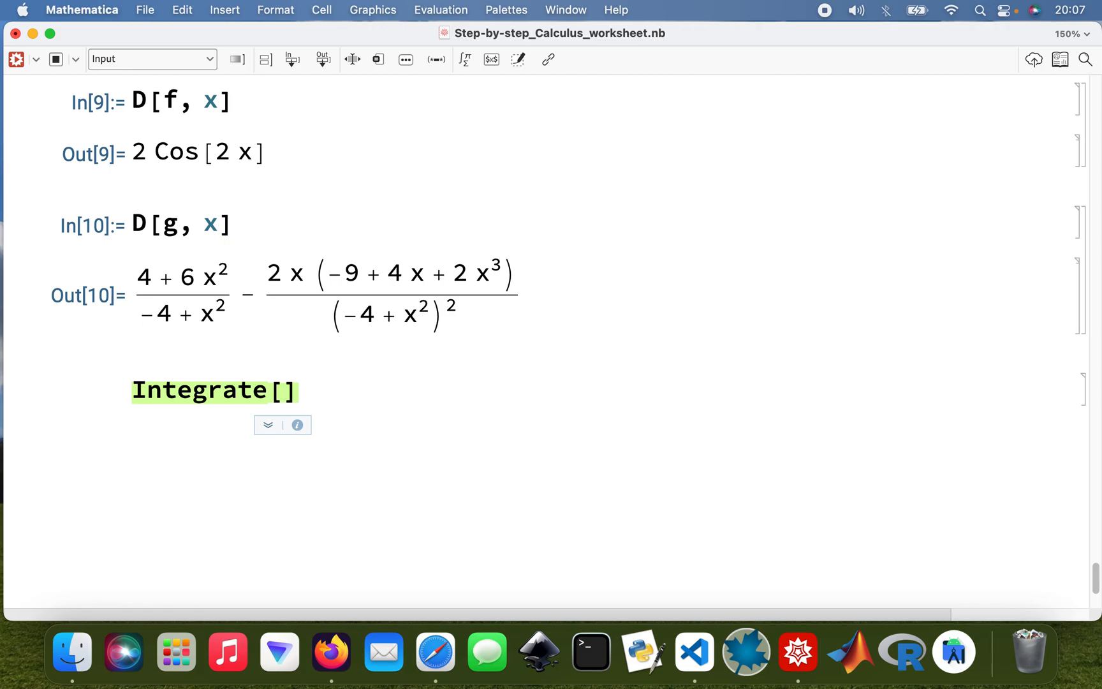
{"action": "type", "text": "b, x"}
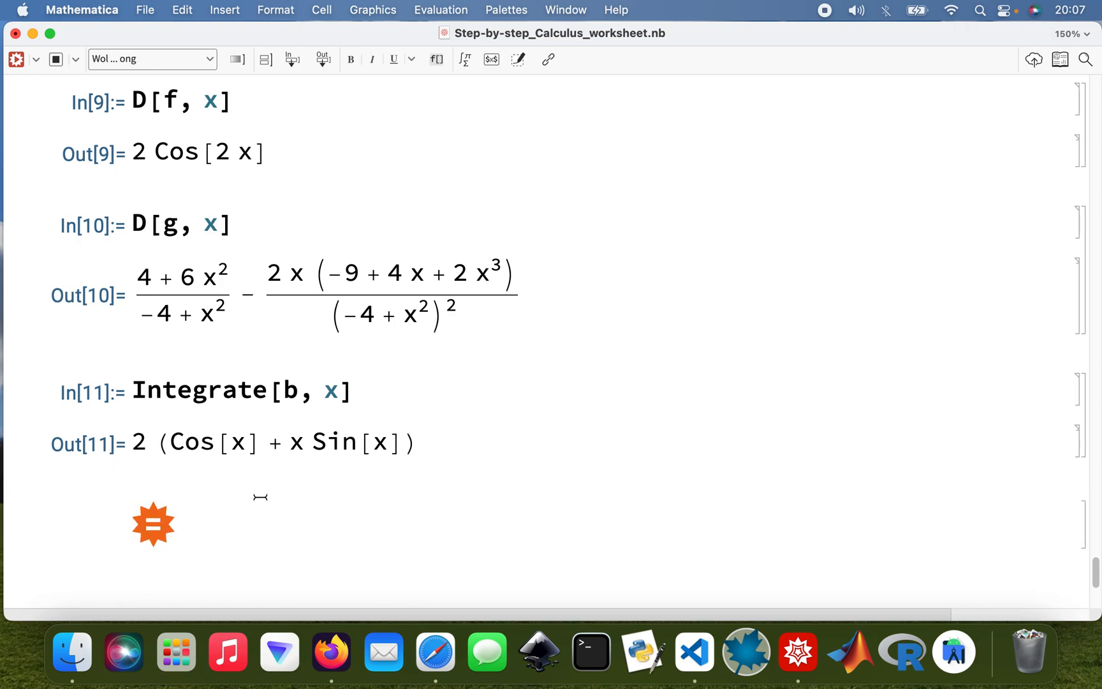
{"action": "mouse_move", "coordinate": [242, 500]}
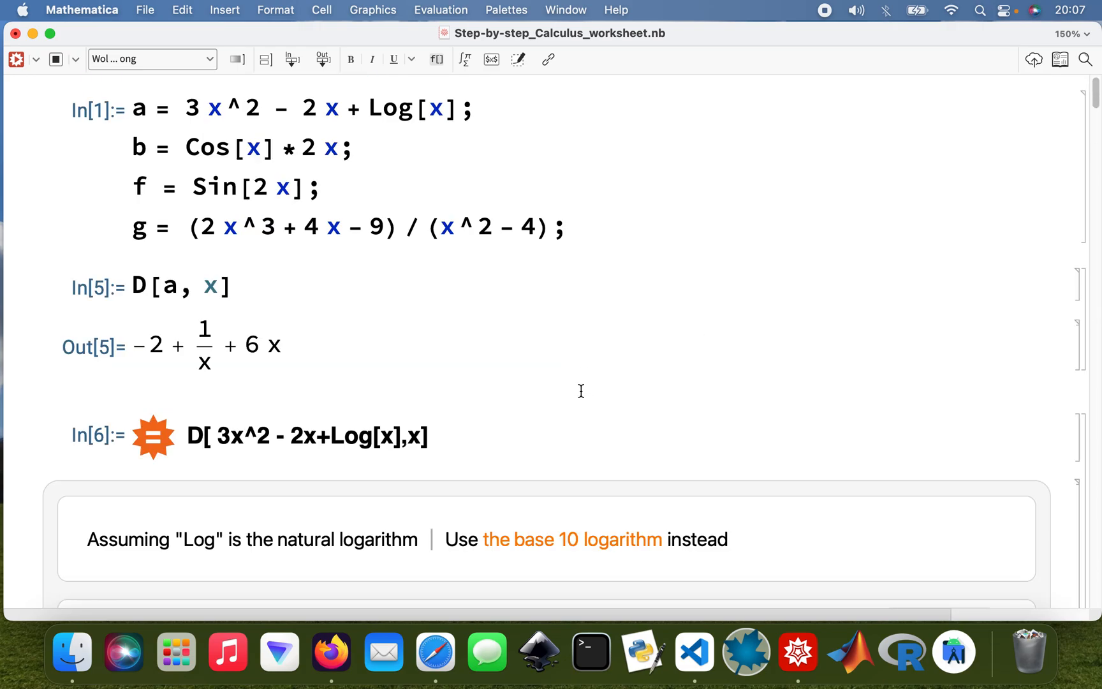
{"action": "double_click", "coordinate": [319, 147]}
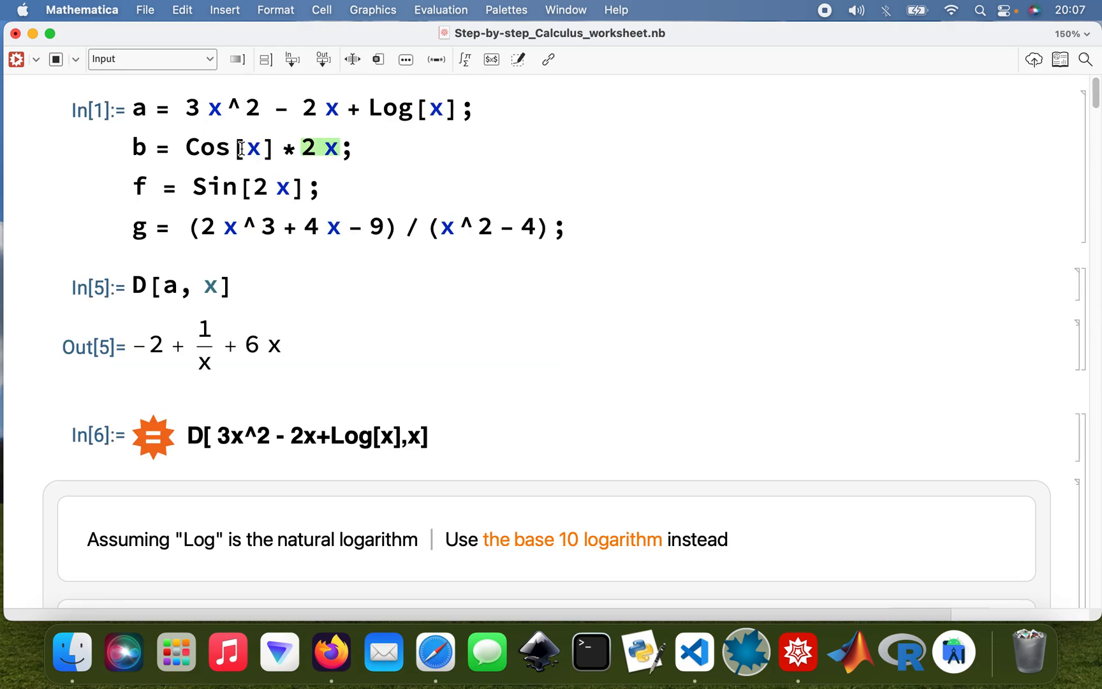
{"action": "scroll", "scroll_direction": "down", "scroll_amount": 3}
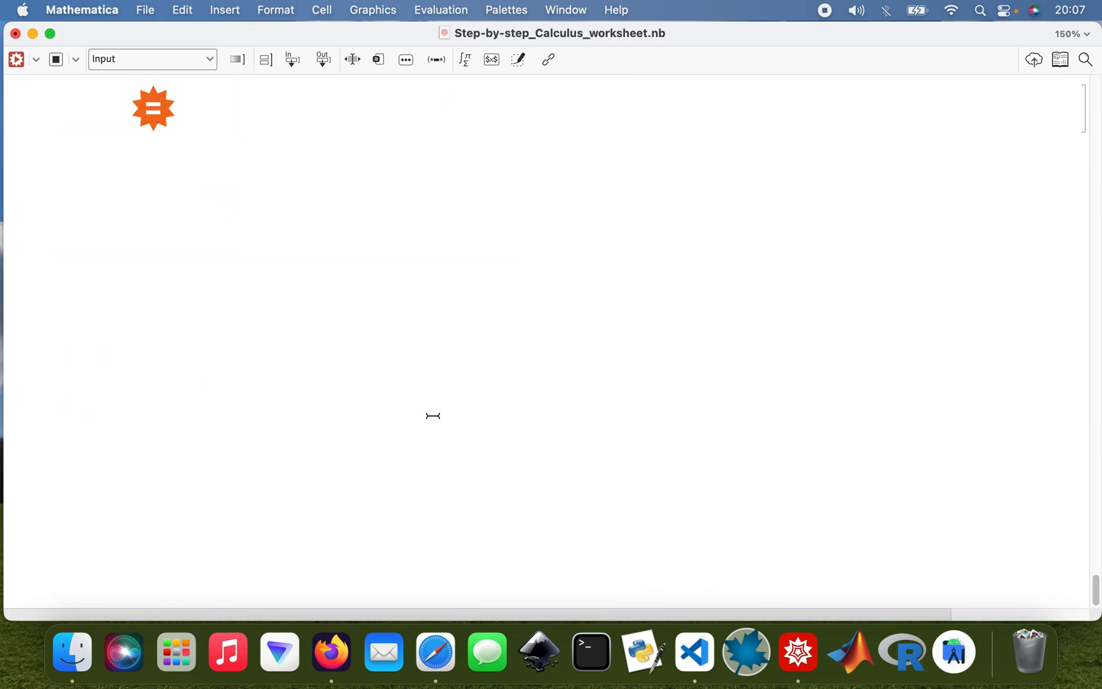
{"action": "scroll", "scroll_direction": "down", "scroll_amount": 3}
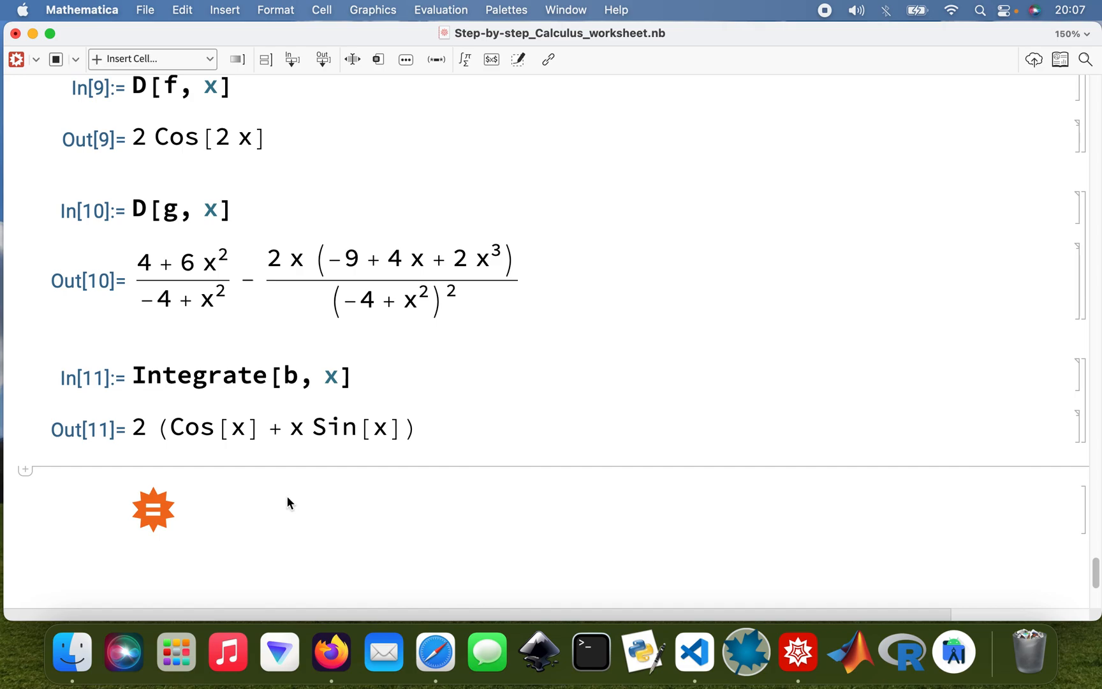
- Submit the Wolfram|Alpha query Integrate[Cos[x]*2x,x]
{"action": "type", "text": "Int"}
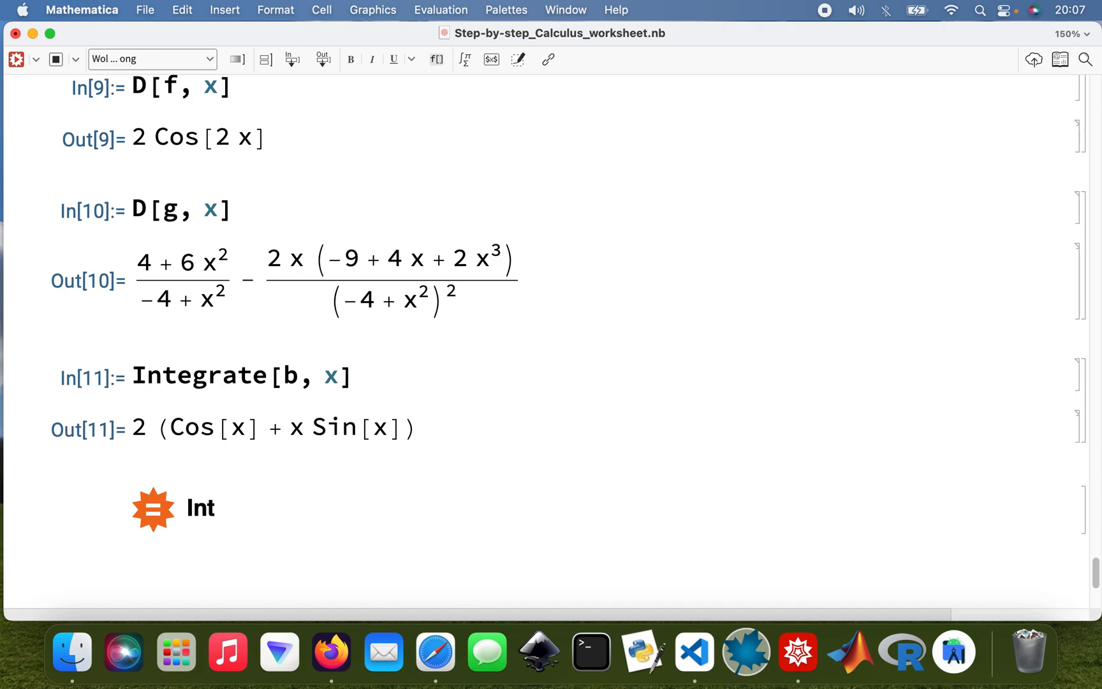
{"action": "type", "text": "egrate"}
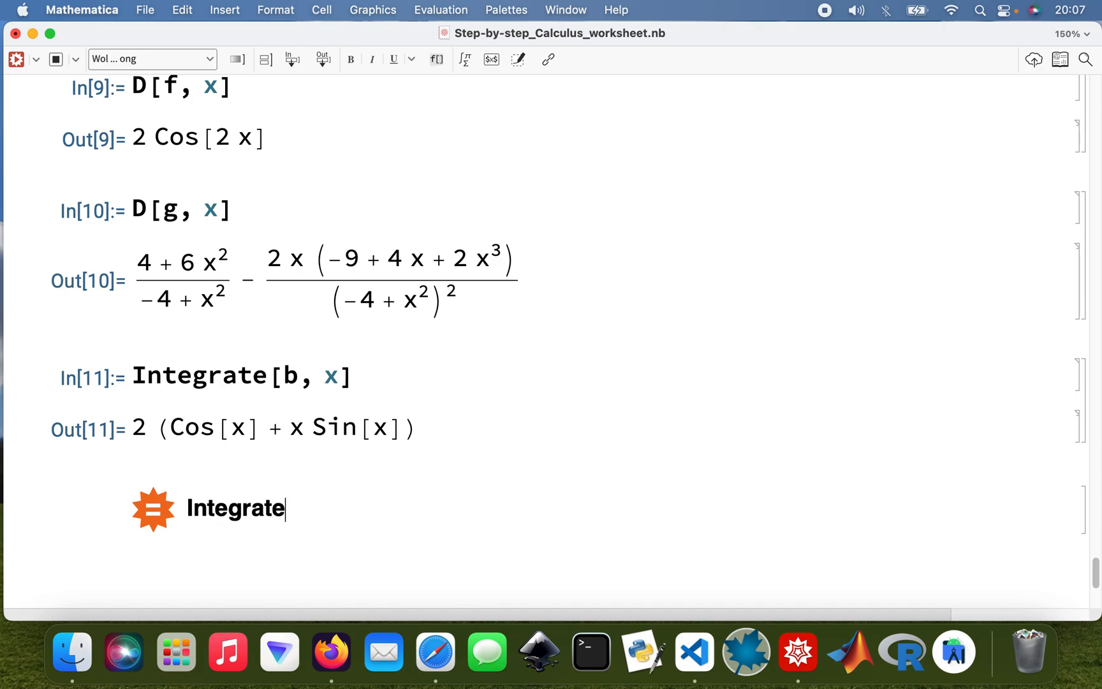
{"action": "type", "text": "[Cos[x]*2x"}
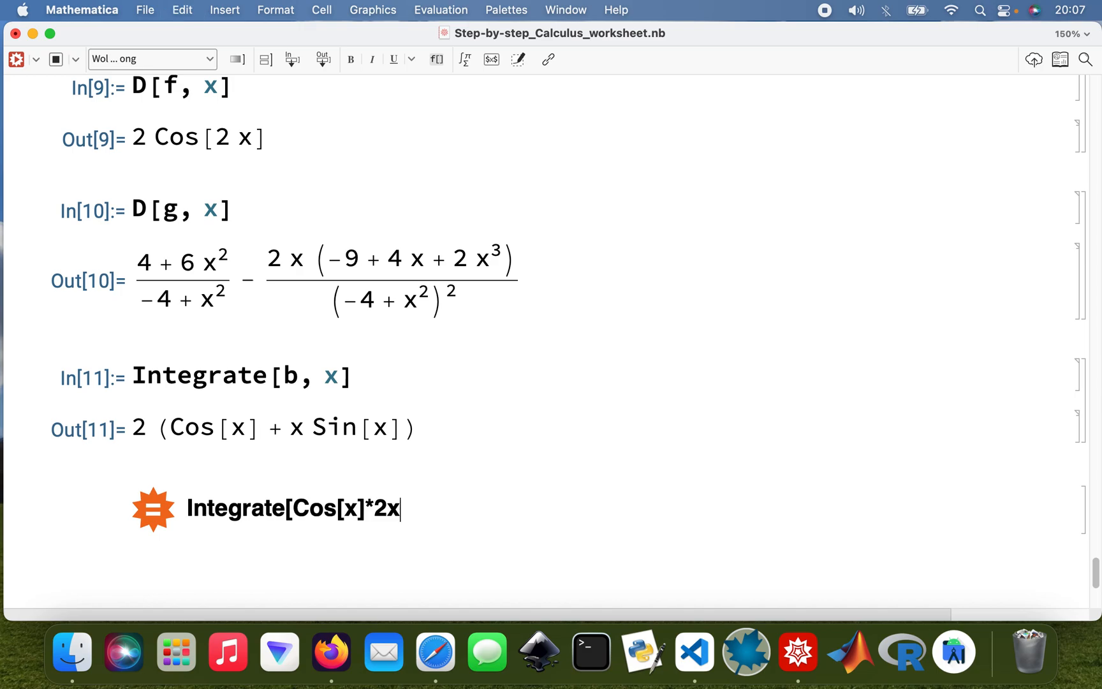
{"action": "type", "text": ","}
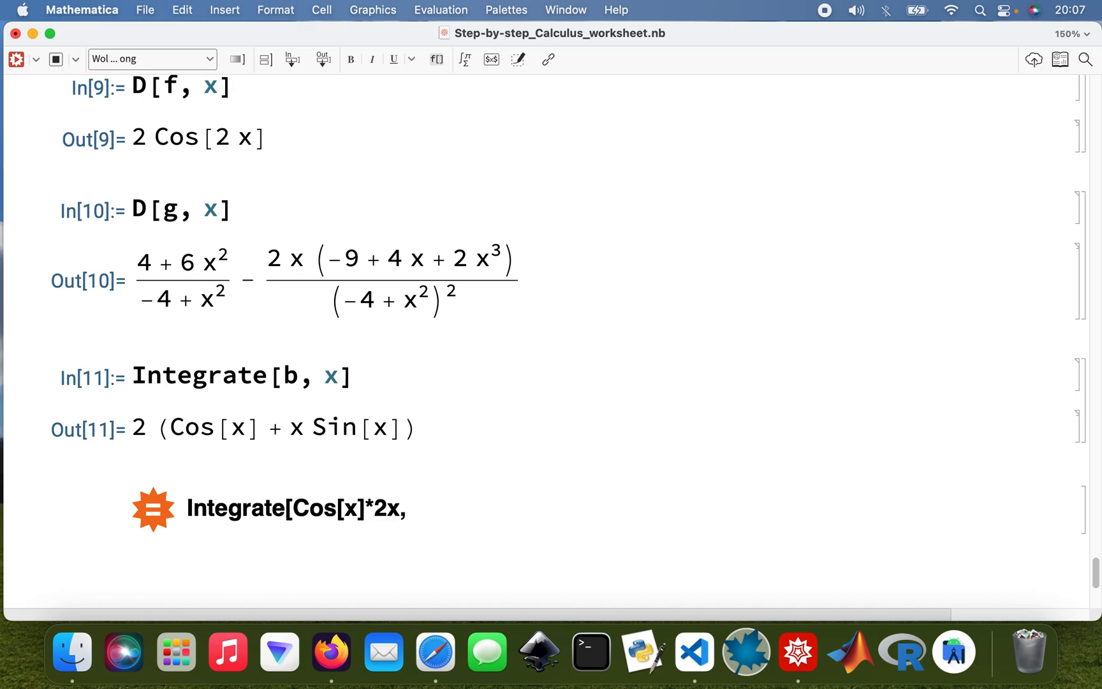
{"action": "type", "text": ",x"}
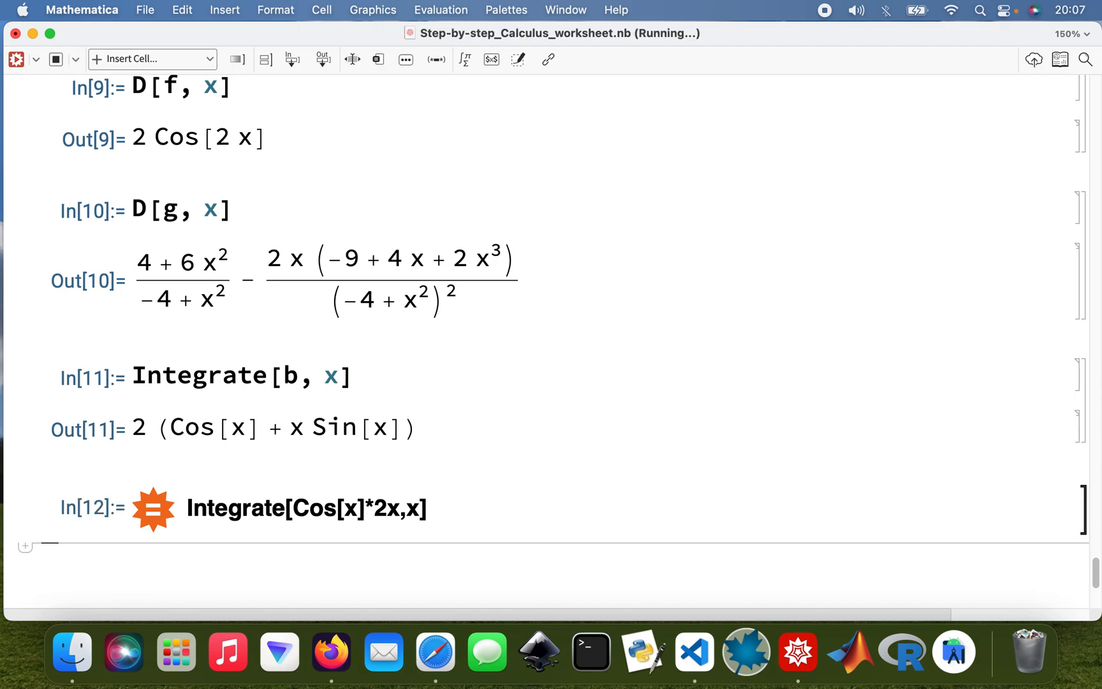
{"action": "mouse_move", "coordinate": [340, 469]}
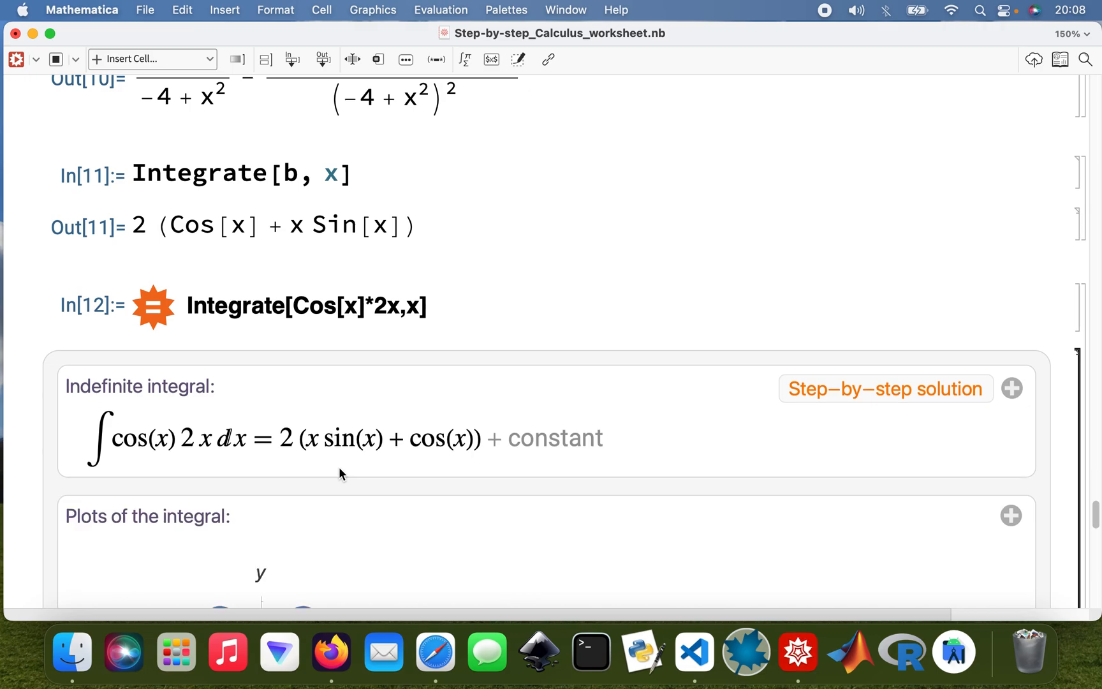
{"action": "mouse_move", "coordinate": [371, 441]}
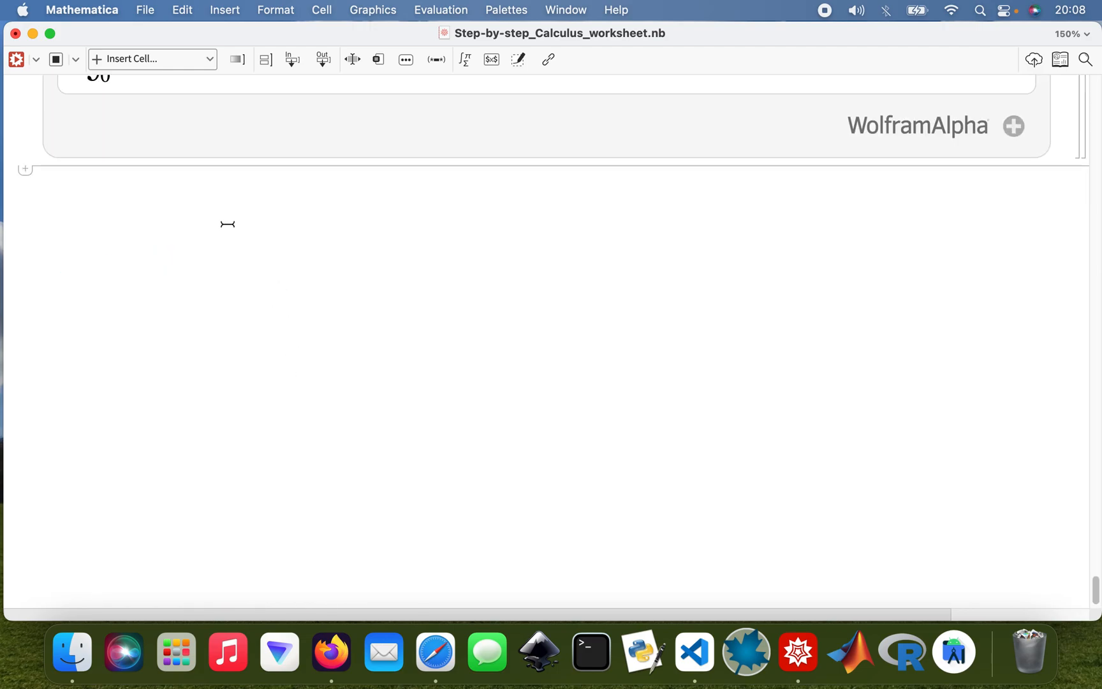
- Enter Limit[a, x->0] via the Limit template and evaluate it
{"action": "type", "text": "Lim"}
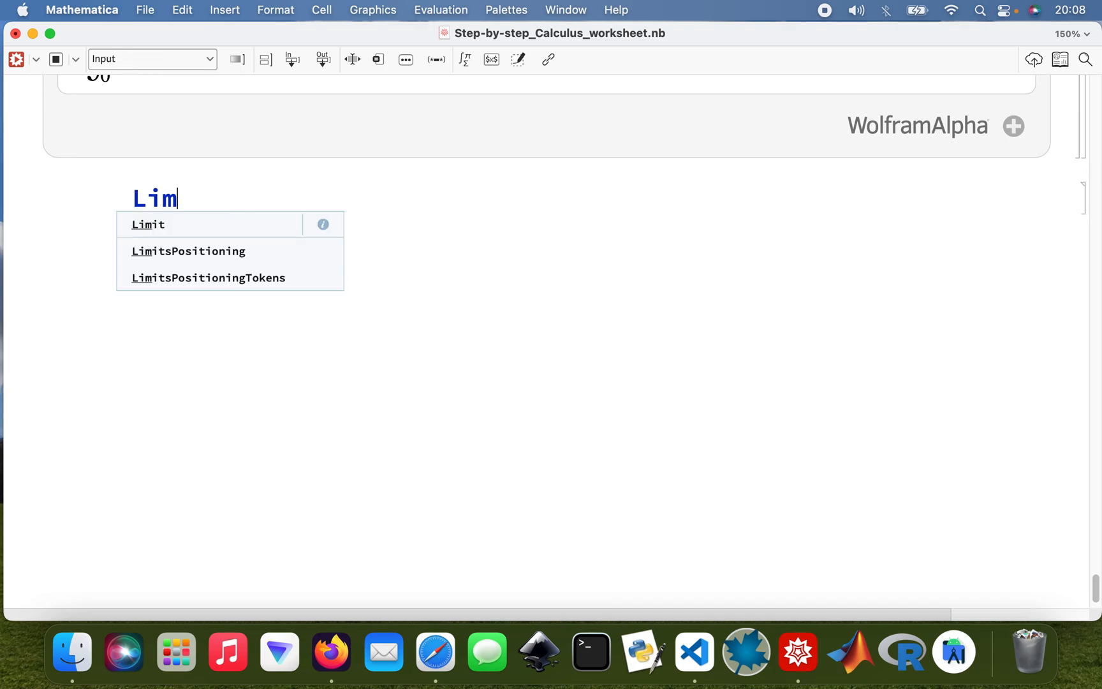
{"action": "left_click", "coordinate": [149, 225]}
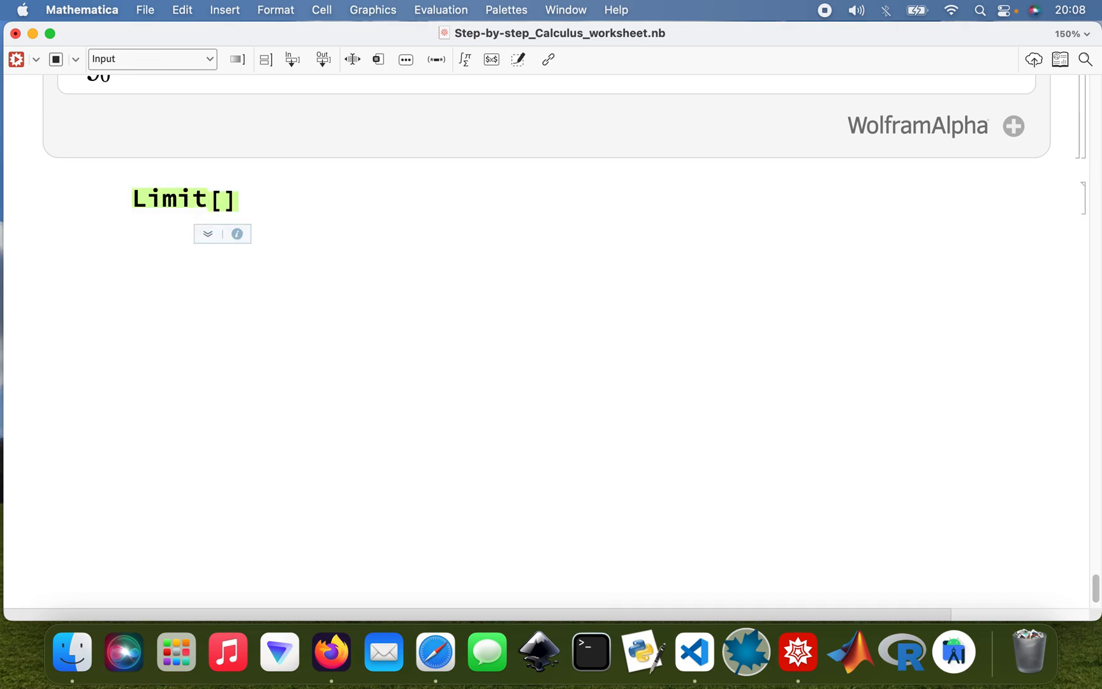
{"action": "left_click", "coordinate": [228, 199]}
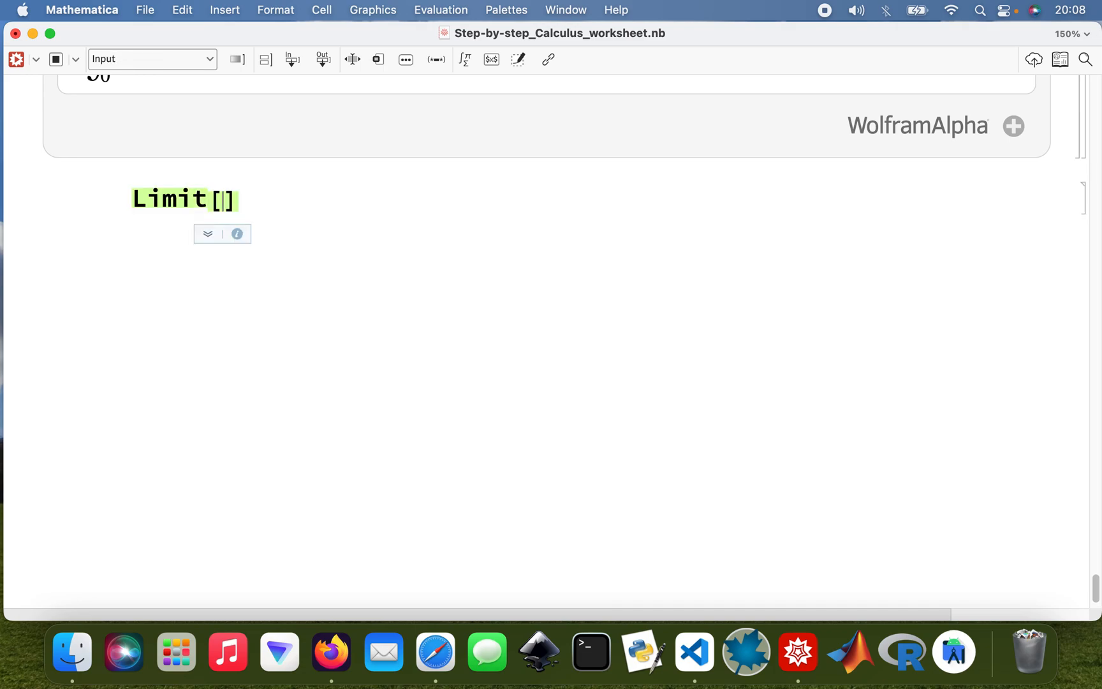
{"action": "type", "text": "a, x"}
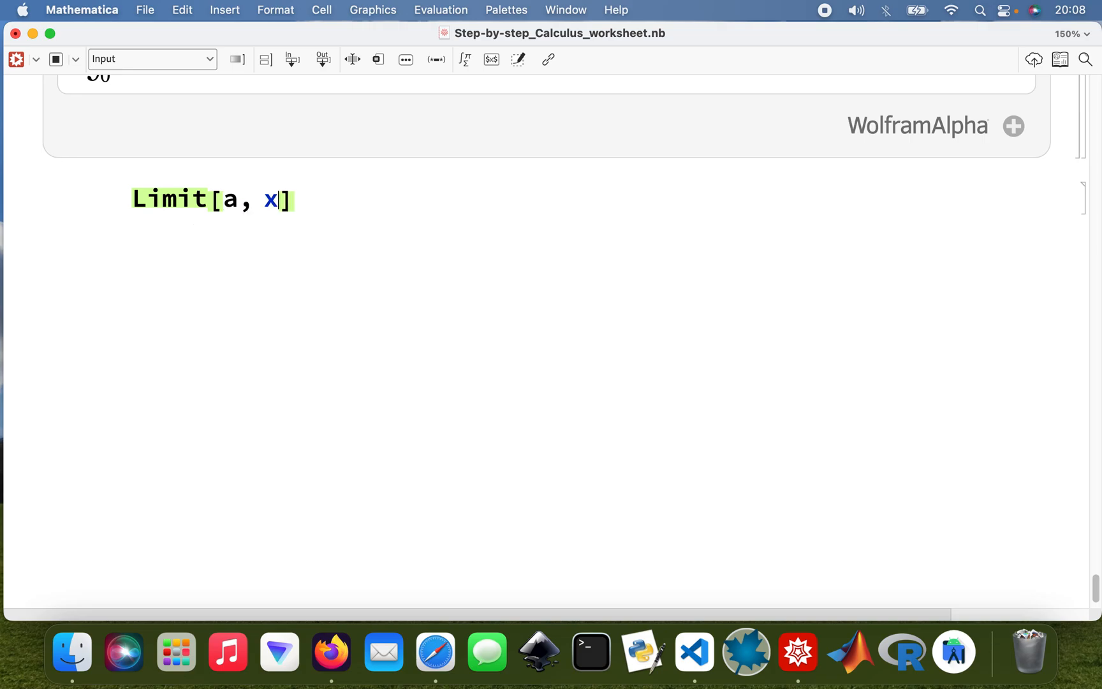
{"action": "type", "text": "->"}
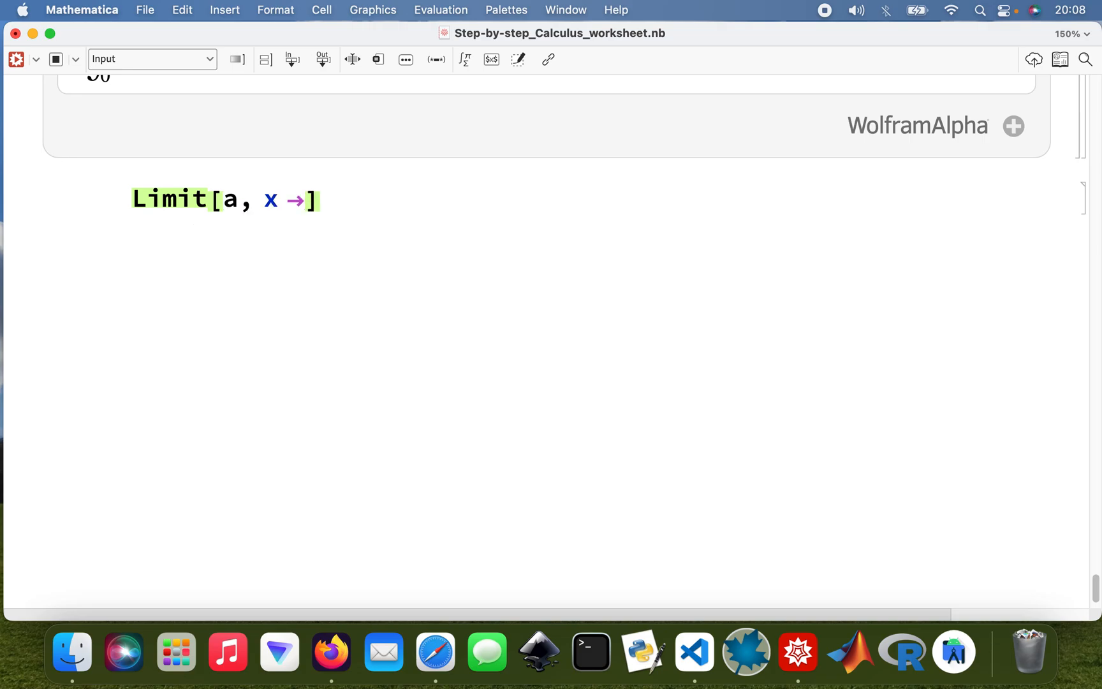
{"action": "type", "text": "0"}
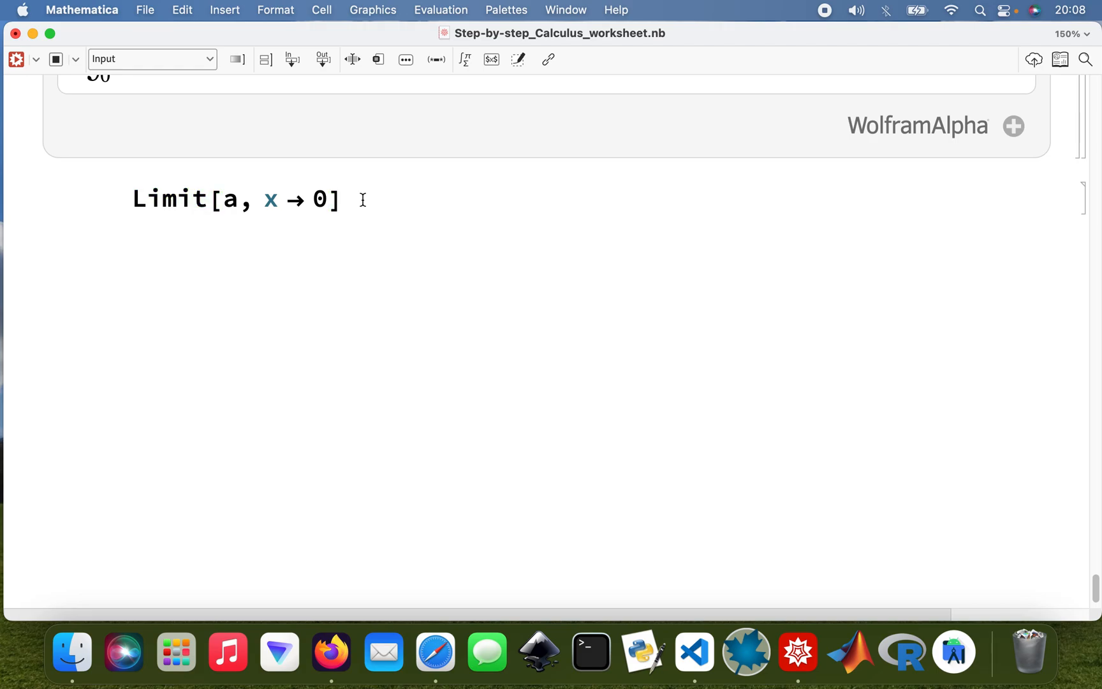
{"action": "left_click", "coordinate": [343, 199]}
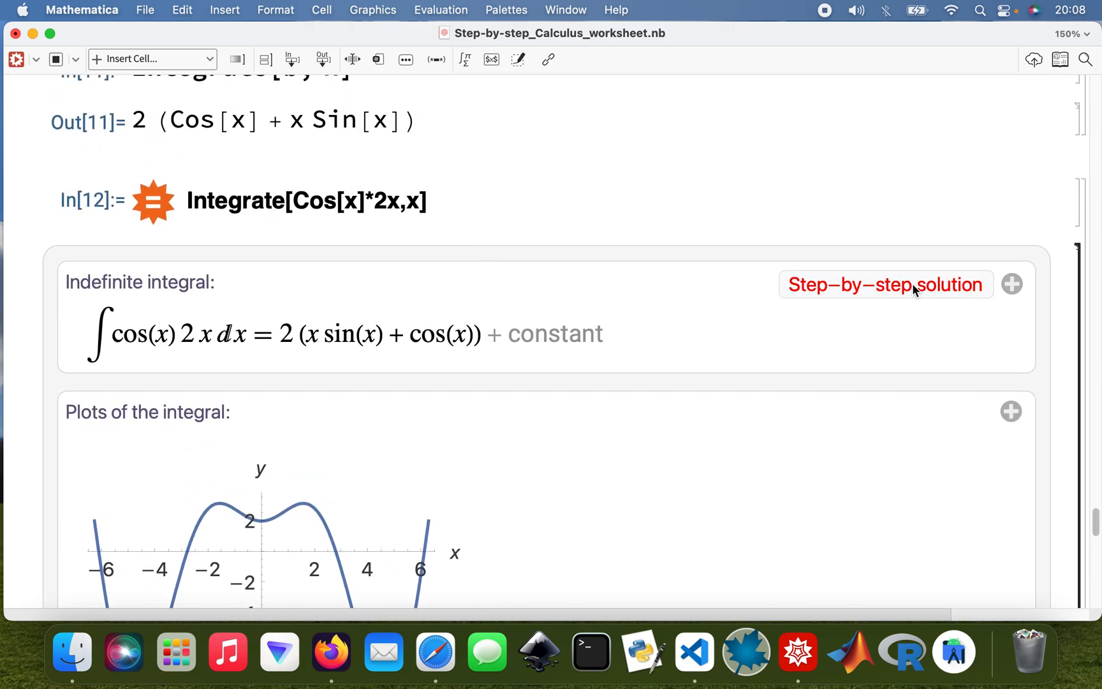
{"action": "mouse_move", "coordinate": [834, 346]}
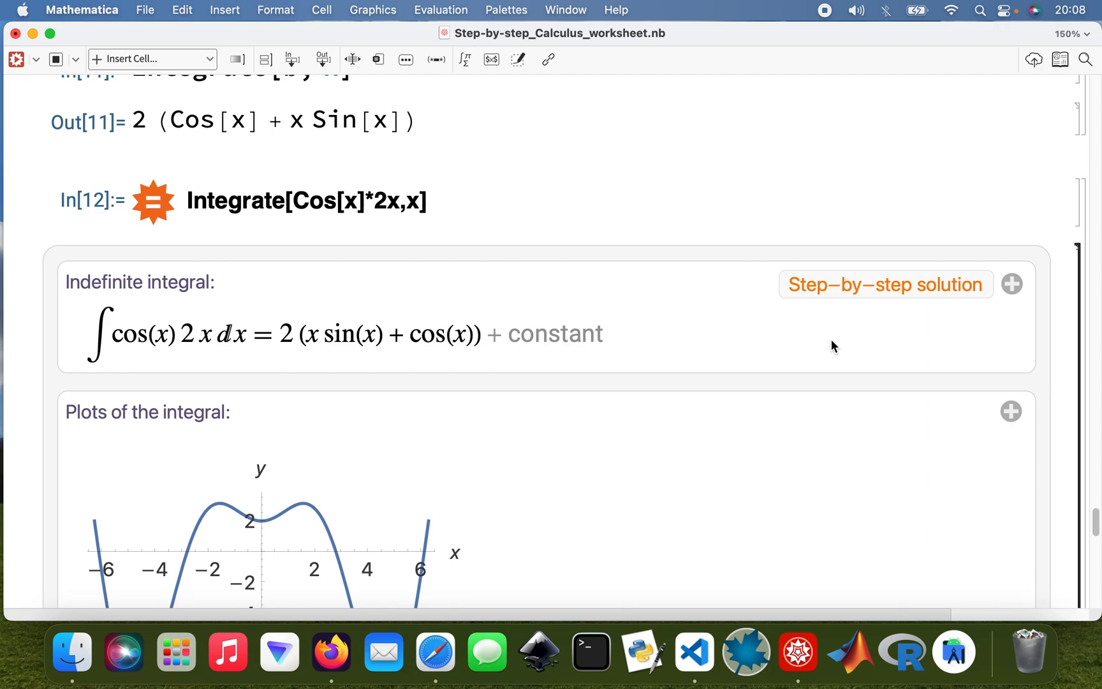
- Reveal the step-by-step integration working for cos(x)·2x and scroll down
{"action": "left_click", "coordinate": [884, 284]}
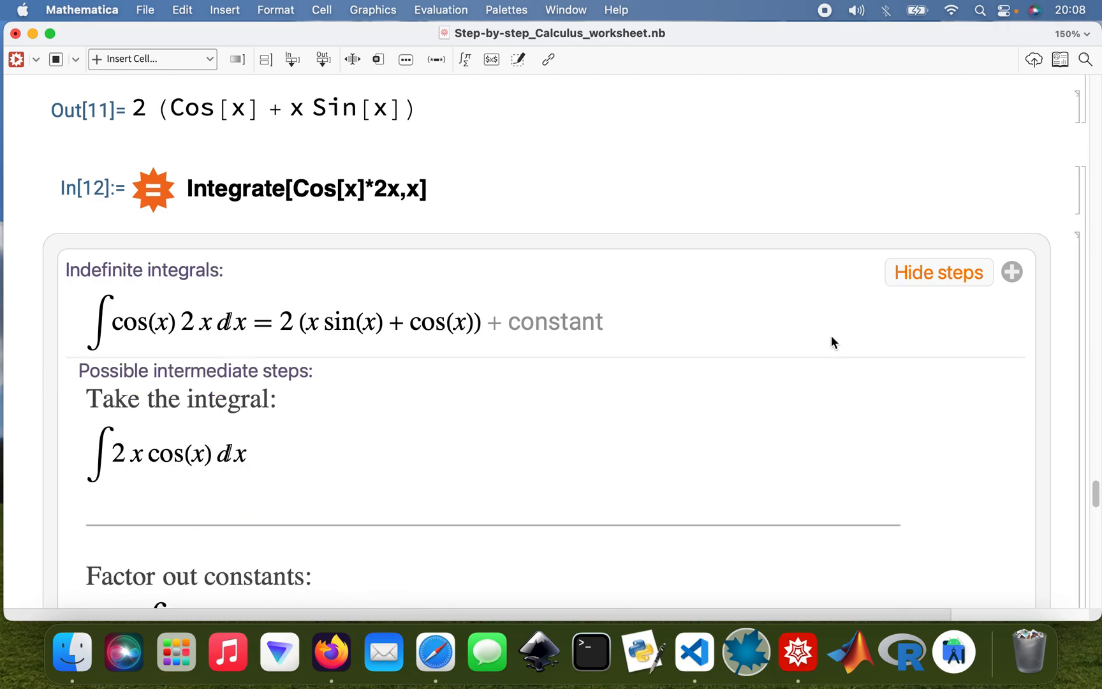
{"action": "scroll", "scroll_direction": "down", "scroll_amount": 3}
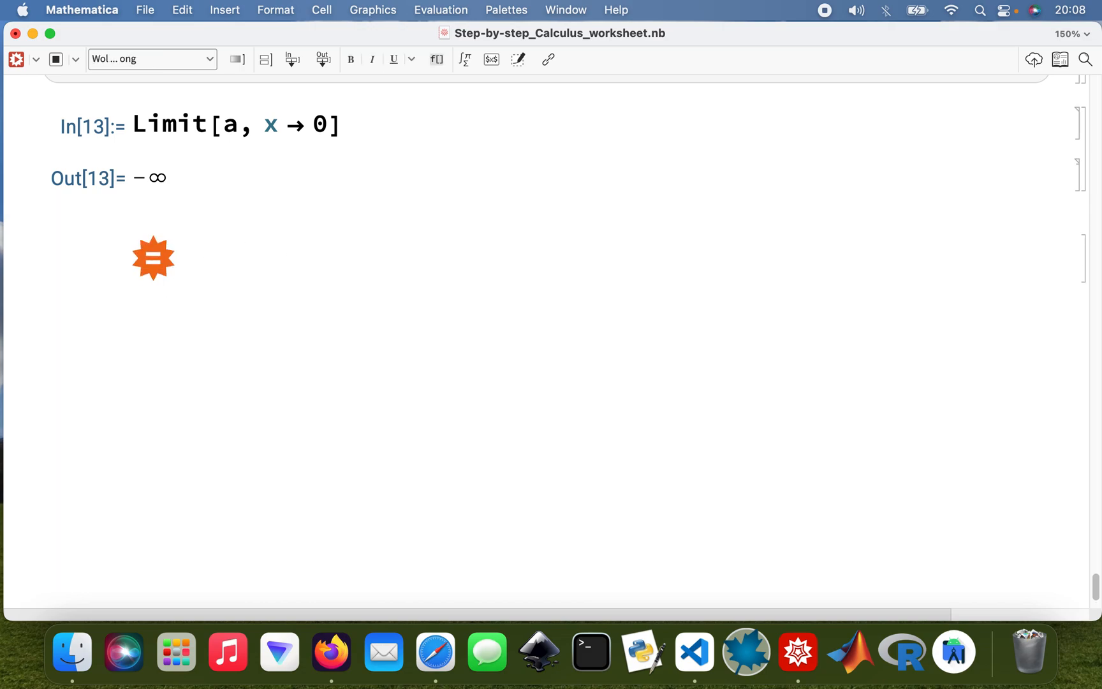
- Query Wolfram|Alpha for Limit[3x^2-2x+Log[x], x->0], returning −∞ with a plot
{"action": "type", "text": "Limit["}
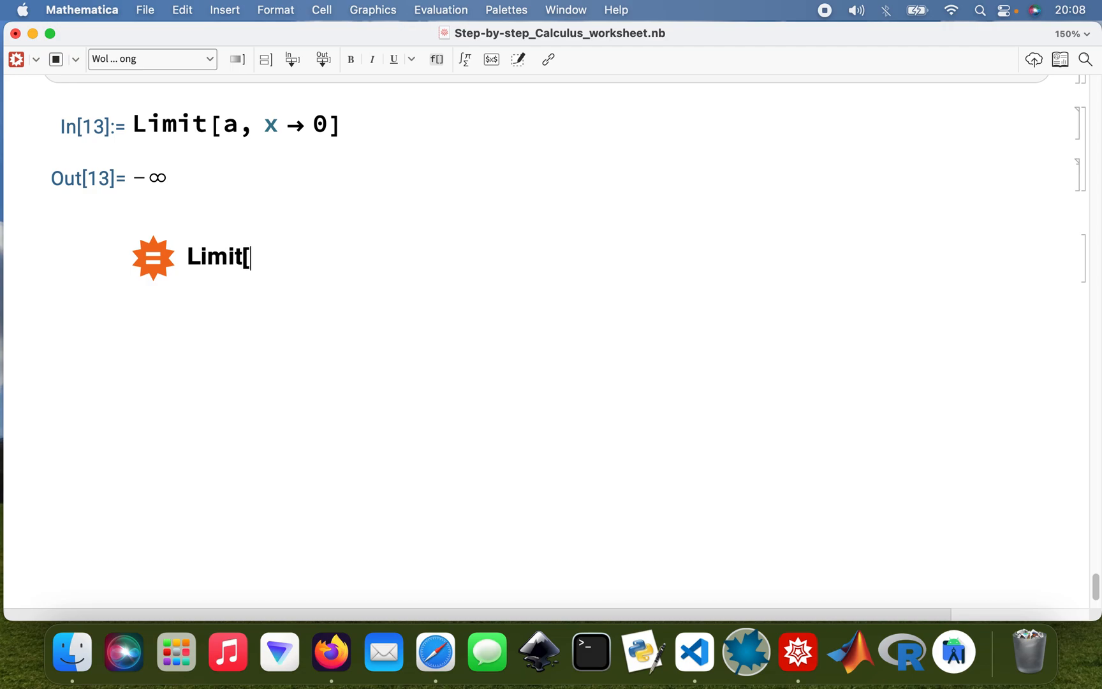
{"action": "type", "text": "3"}
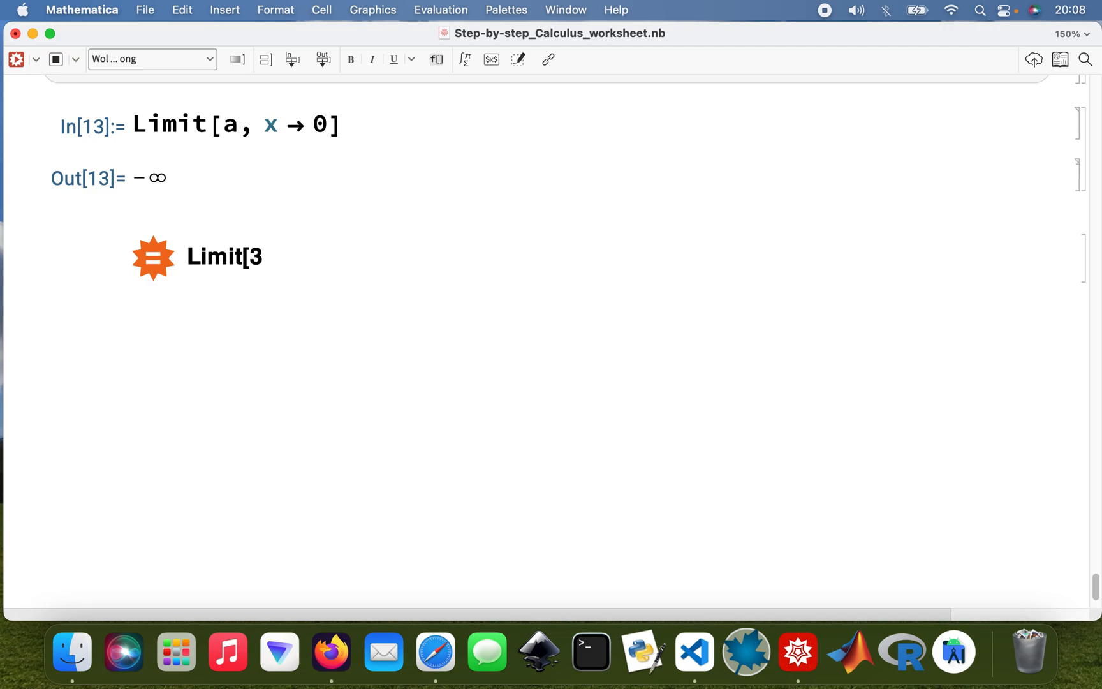
{"action": "type", "text": "x^"}
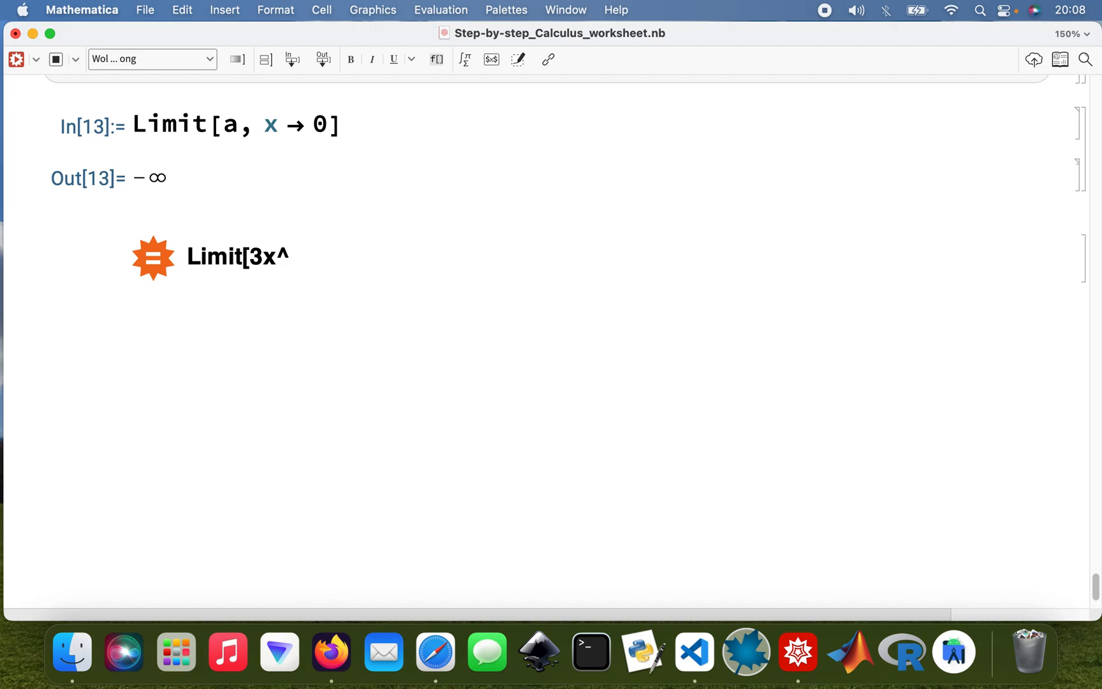
{"action": "type", "text": "2"}
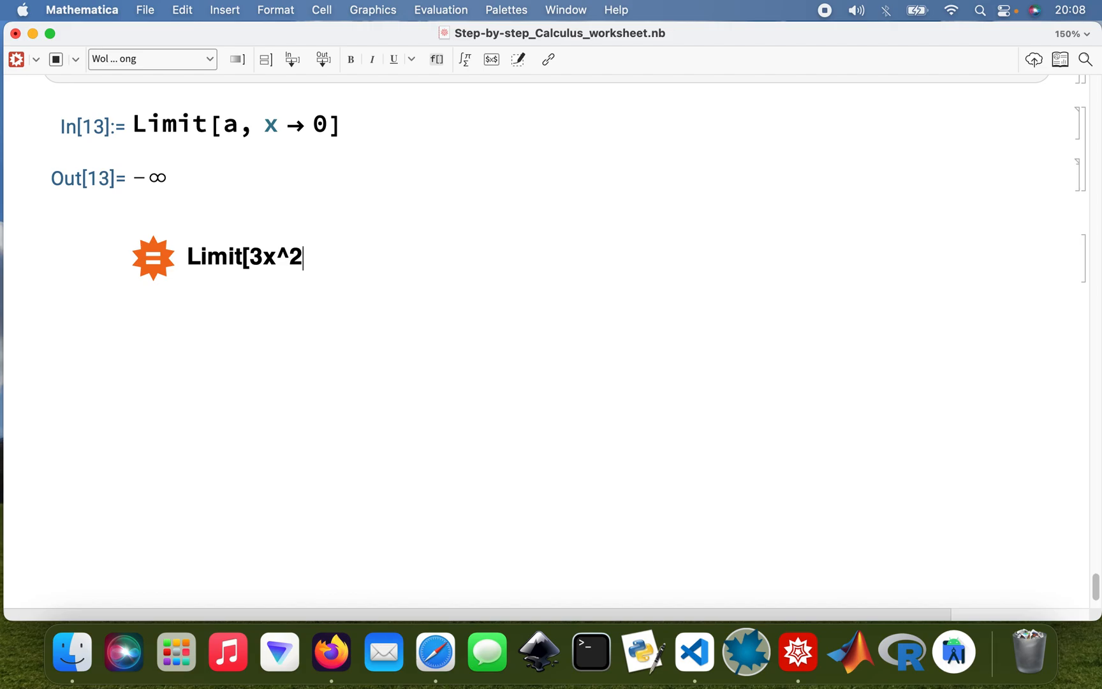
{"action": "type", "text": "-2x"}
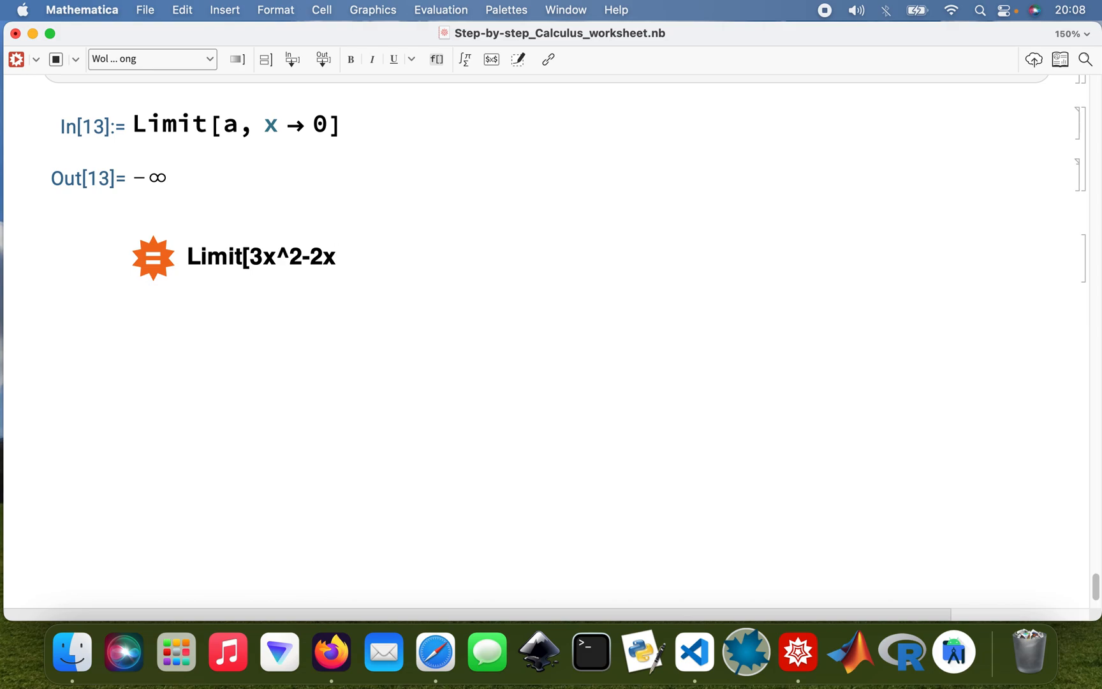
{"action": "type", "text": "+L"}
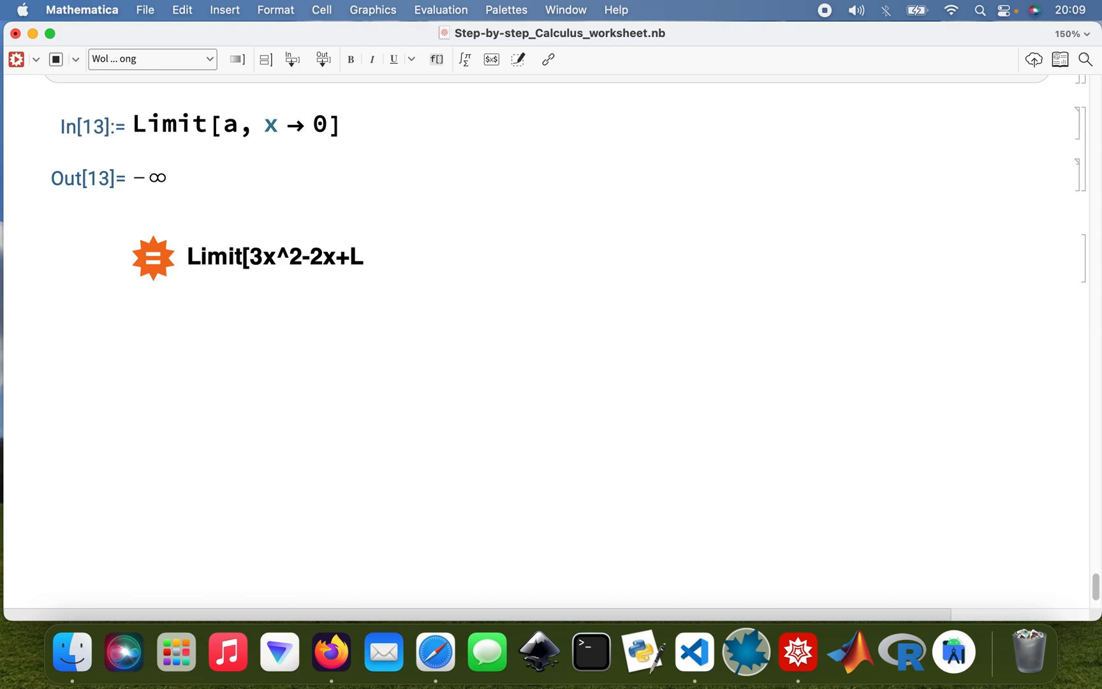
{"action": "type", "text": "og[x]"}
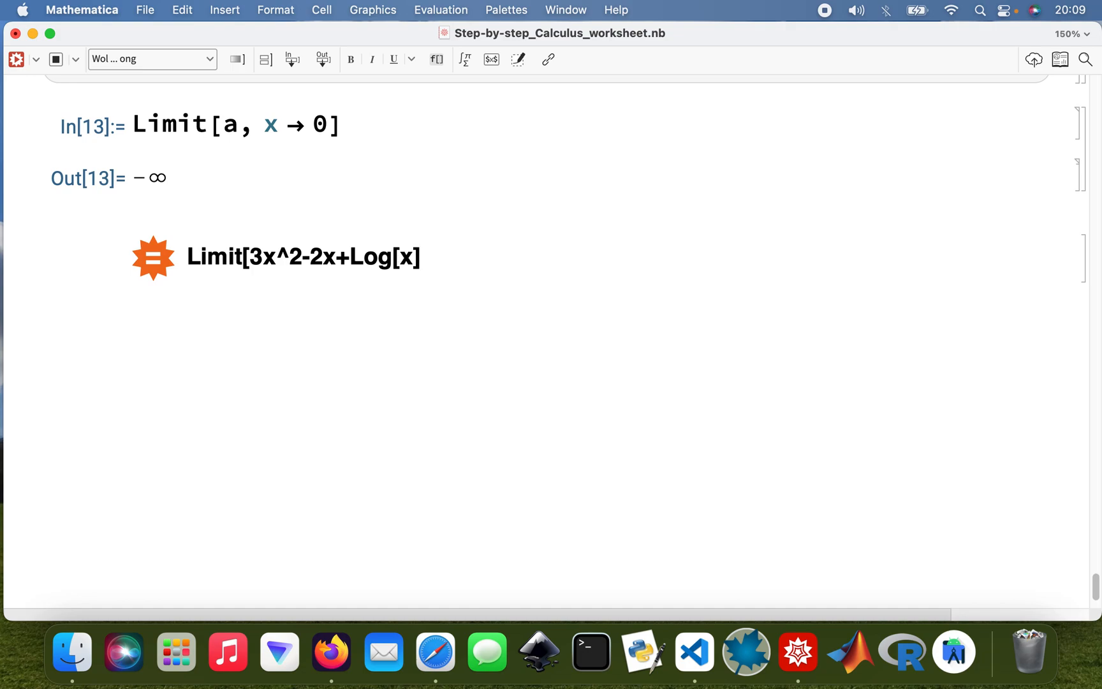
{"action": "type", "text": ",x"}
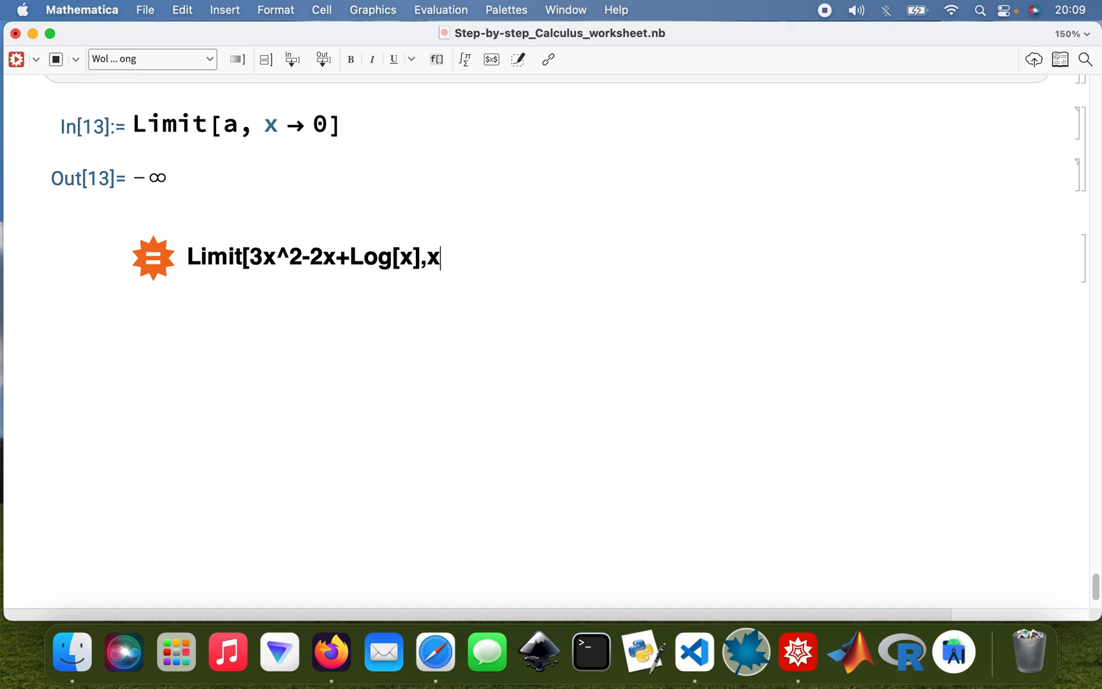
{"action": "type", "text": "->0"}
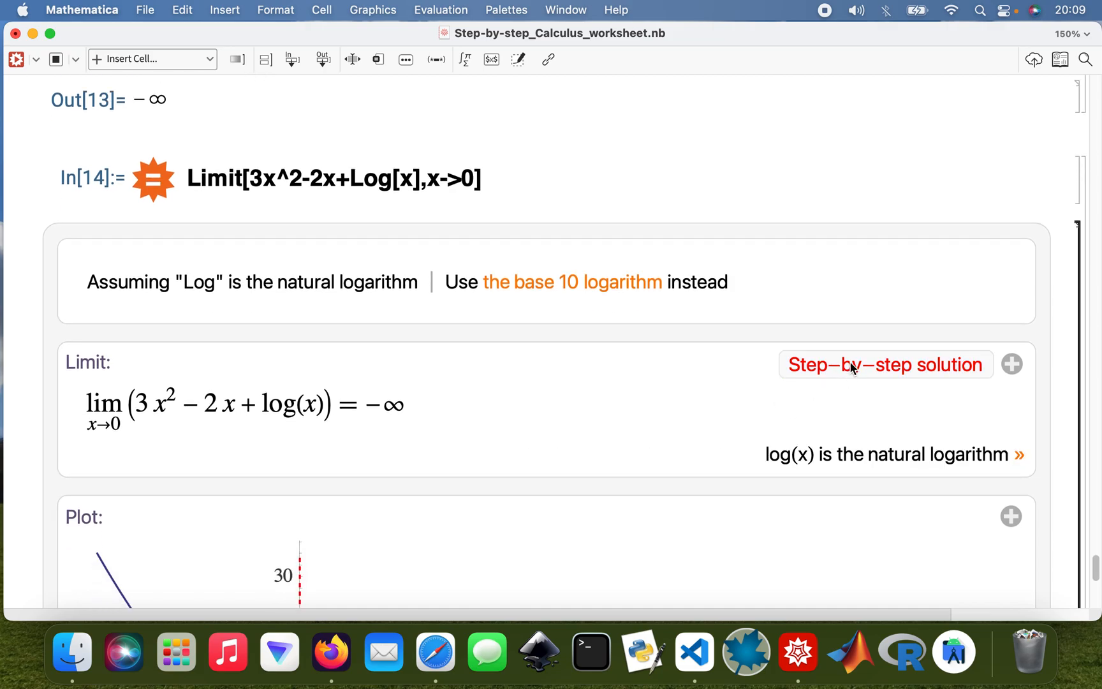
- Expand the Limit pod's step-by-step solution and scroll through the separate limits down to −∞
{"action": "left_click", "coordinate": [885, 364]}
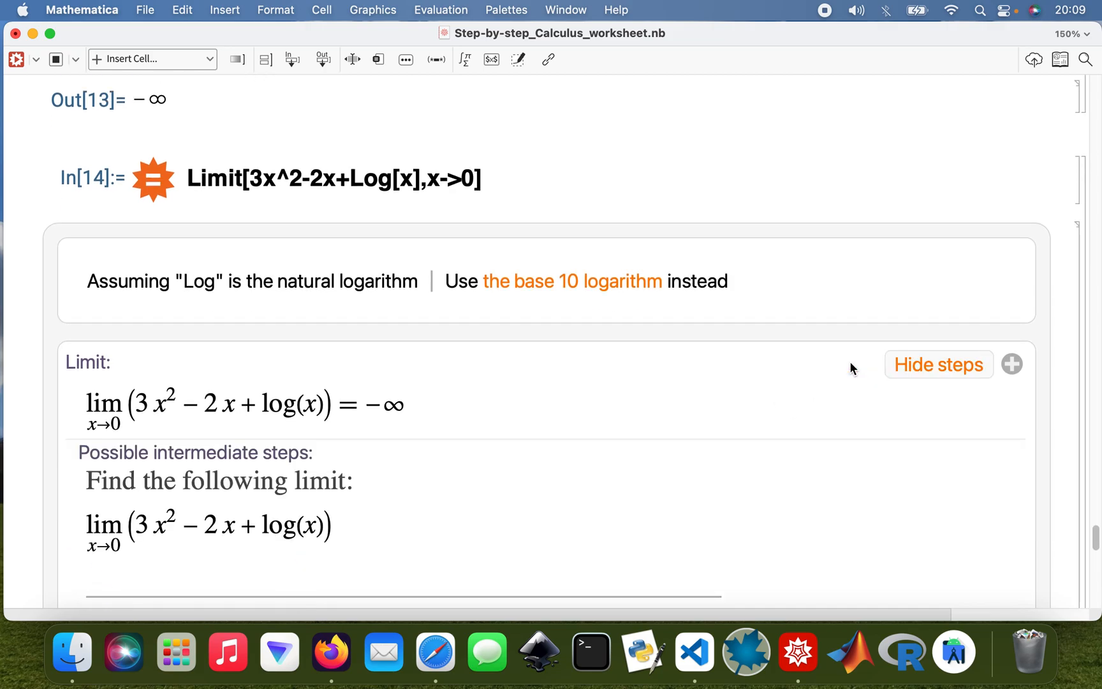
{"action": "scroll", "scroll_direction": "down", "scroll_amount": 3}
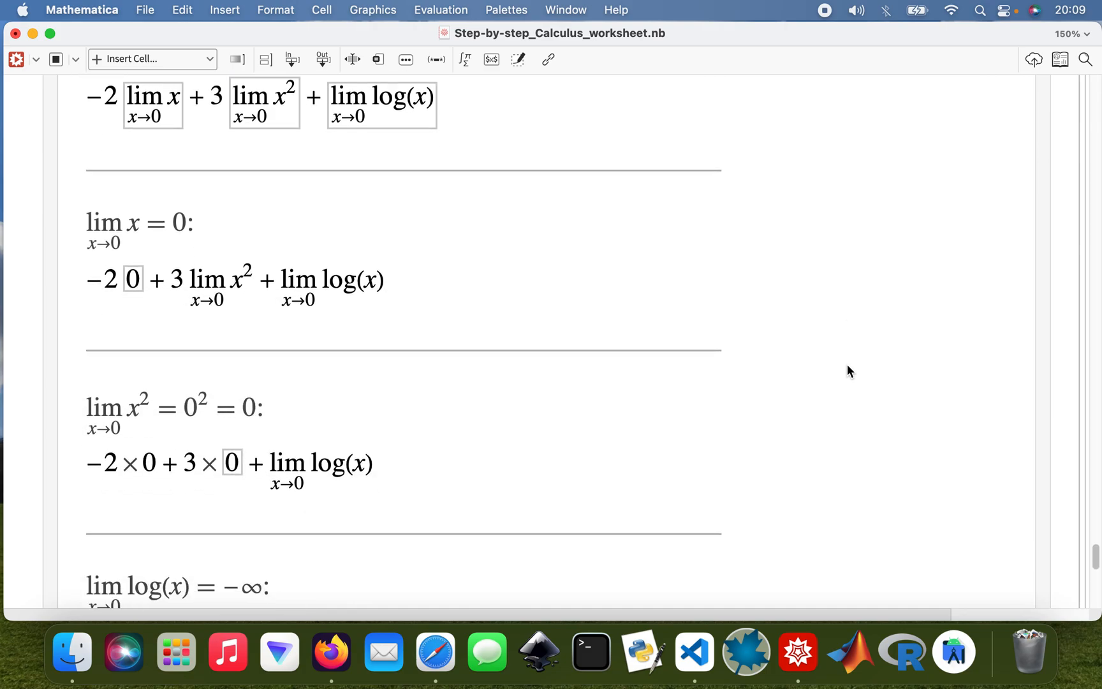
{"action": "scroll", "scroll_direction": "down", "scroll_amount": 3}
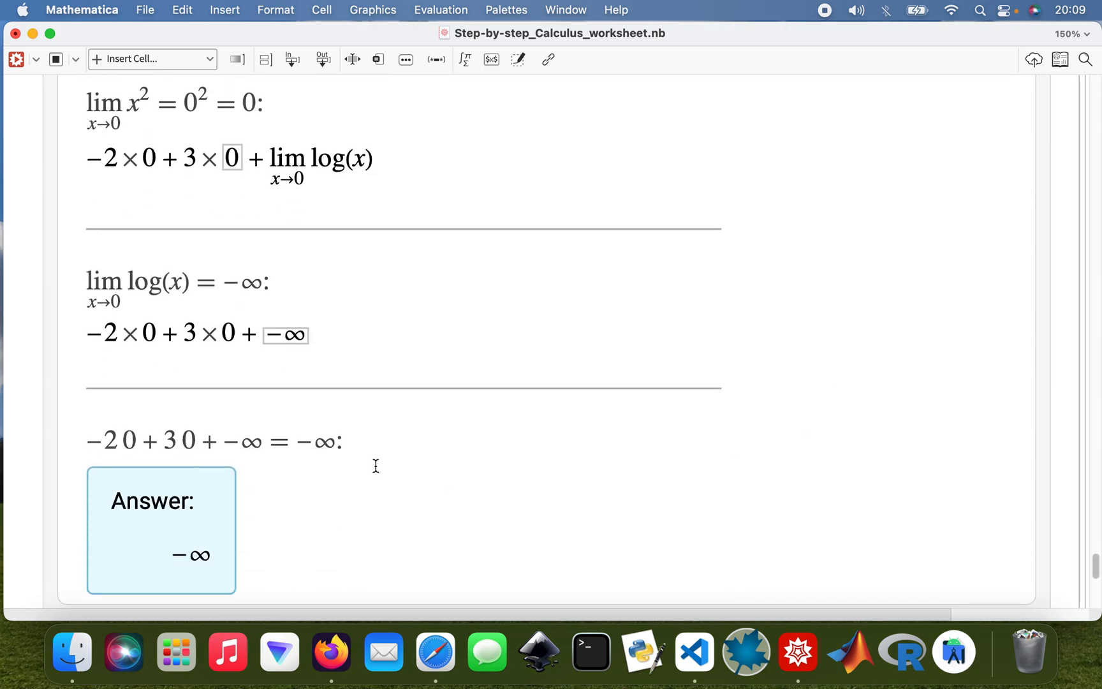
{"action": "scroll", "scroll_direction": "down", "scroll_amount": 3}
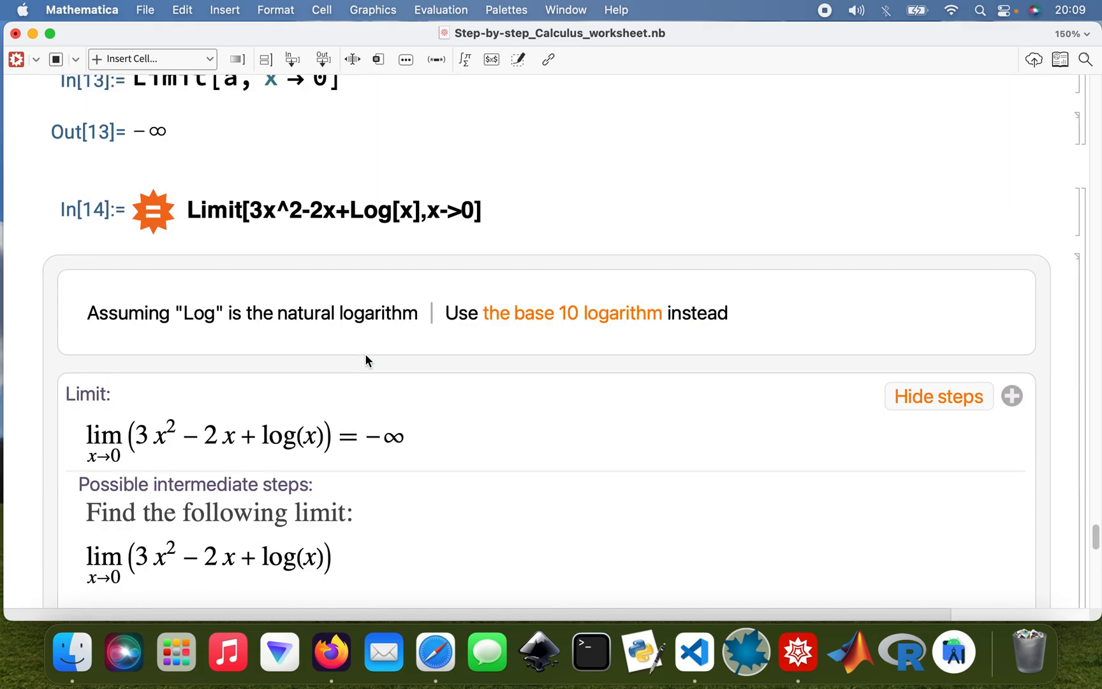
{"action": "scroll", "scroll_direction": "down", "scroll_amount": 3}
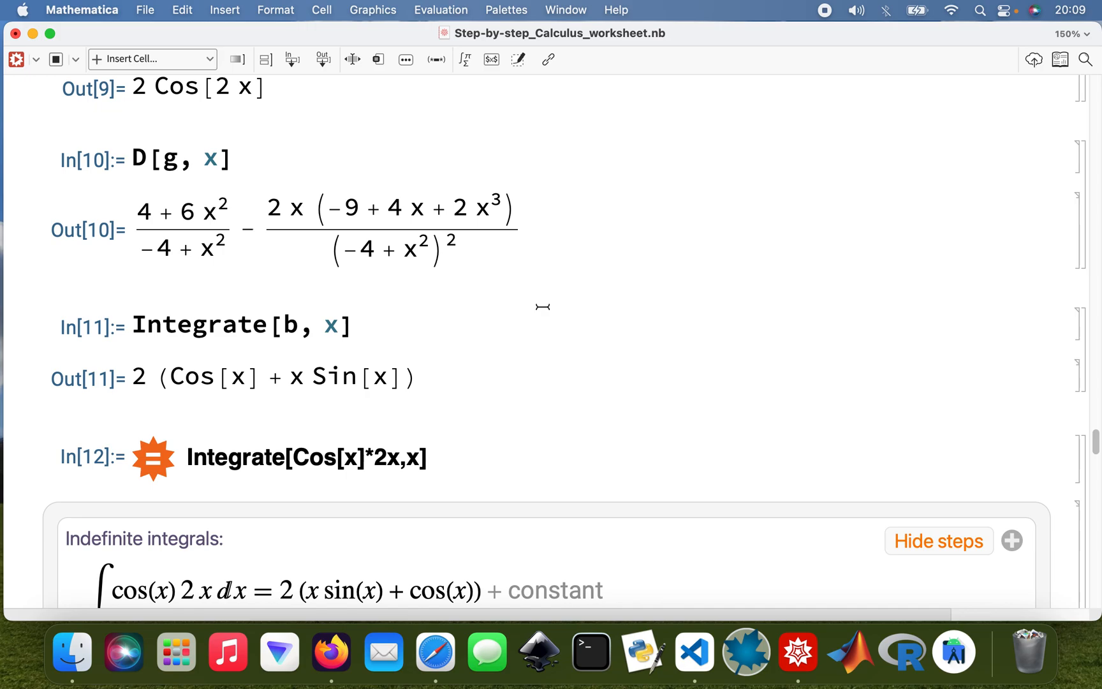
{"action": "scroll", "scroll_direction": "down", "scroll_amount": 3}
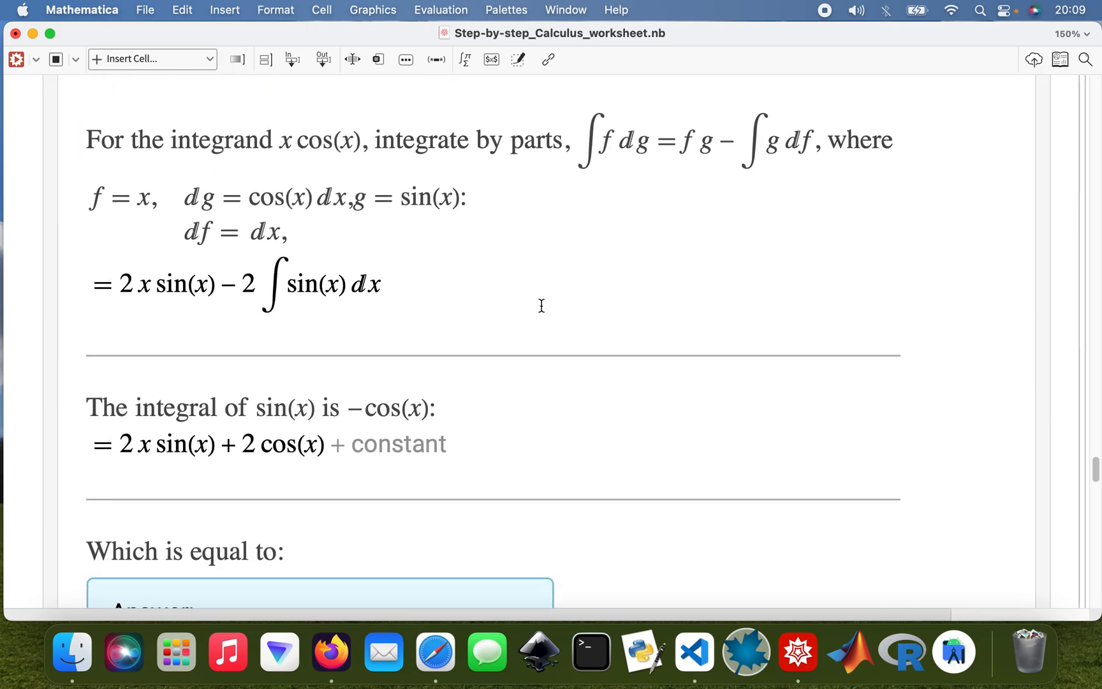
{"action": "mouse_move", "coordinate": [599, 499]}
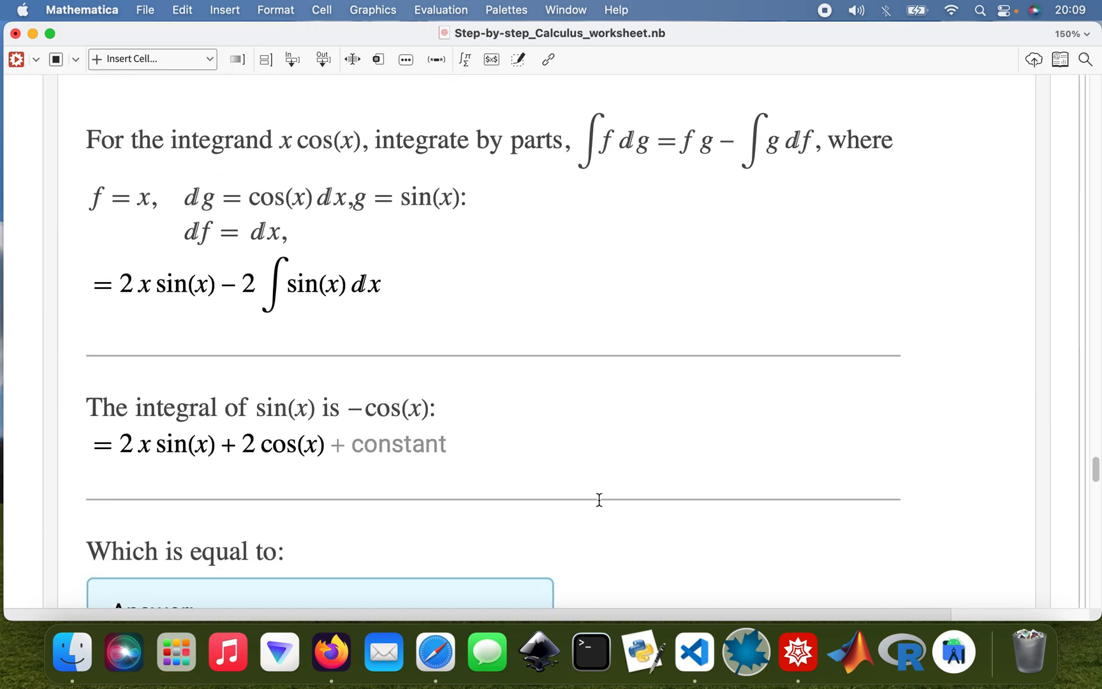
{"action": "scroll", "scroll_direction": "down", "scroll_amount": 3}
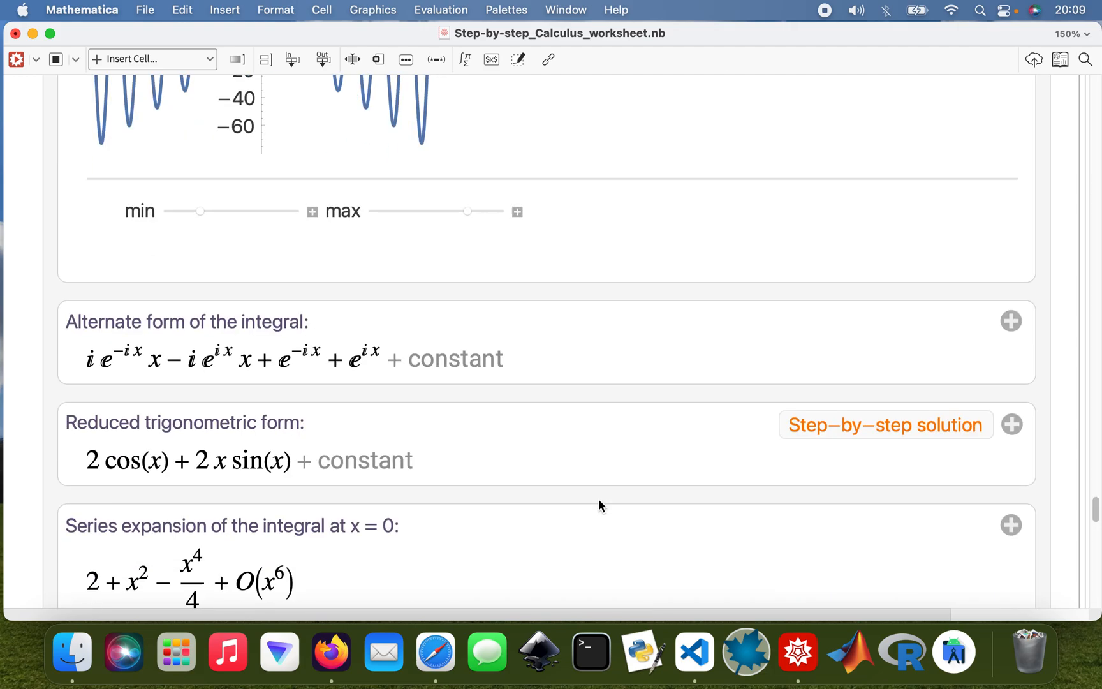
{"action": "mouse_move", "coordinate": [558, 301]}
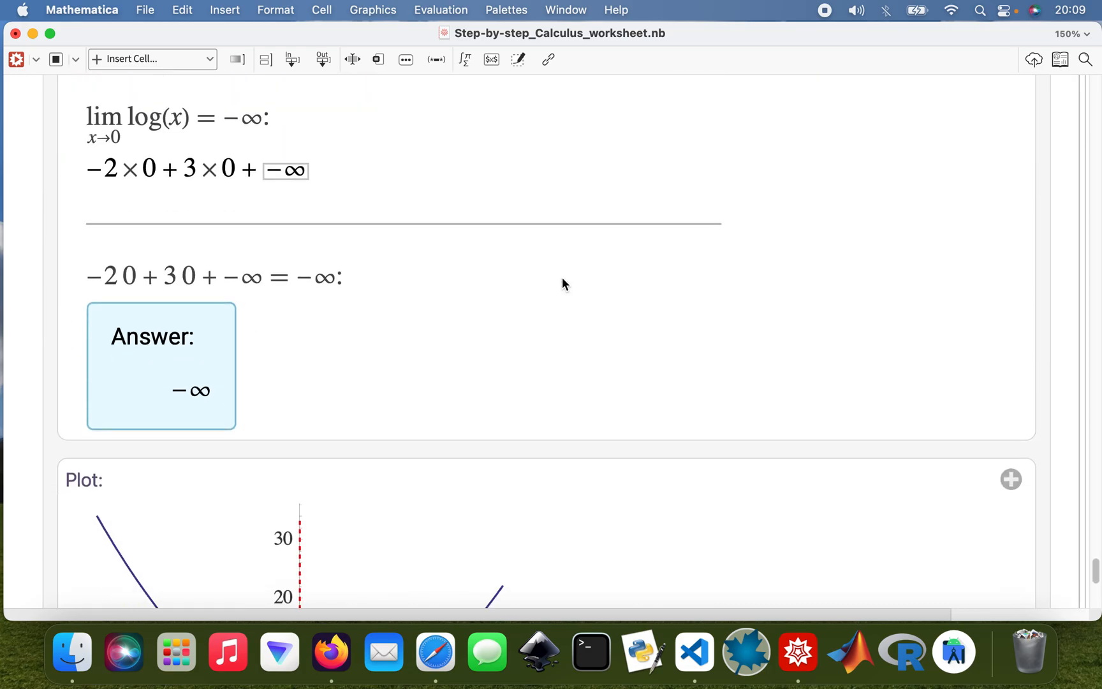
{"action": "scroll", "scroll_direction": "down", "scroll_amount": 3}
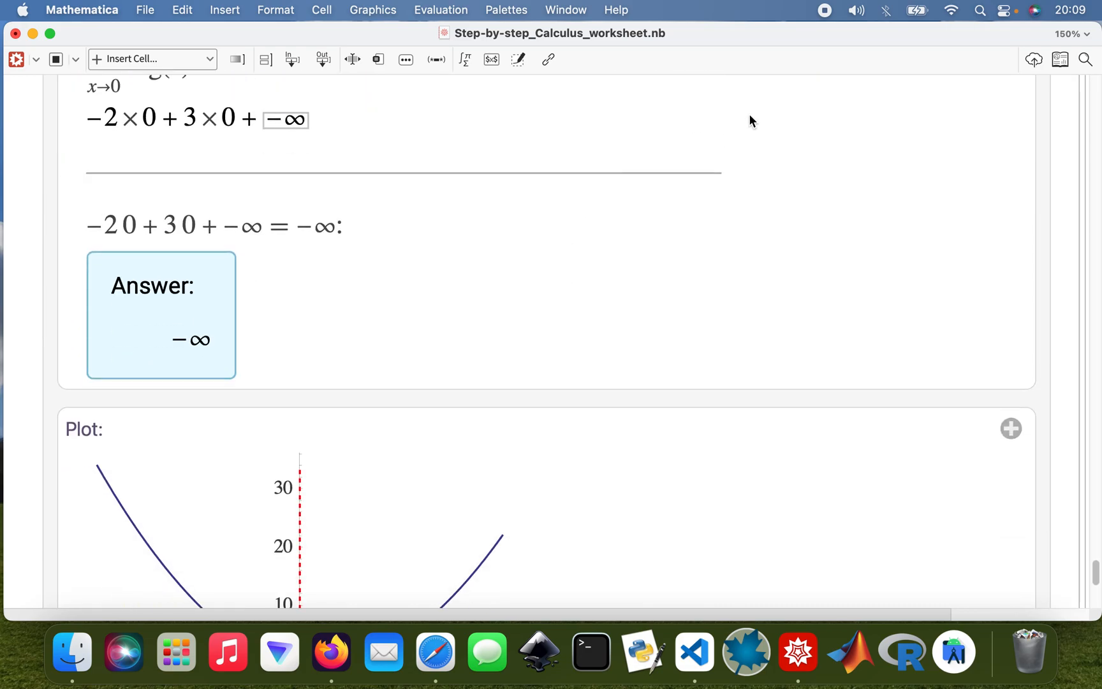